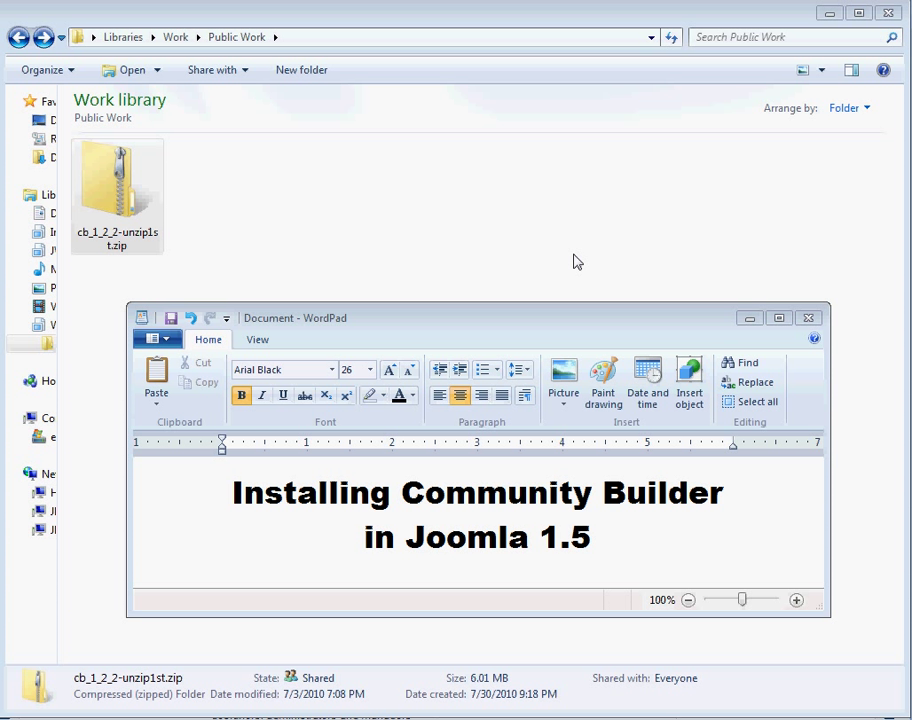
# Step: Close the WordPad title document to reveal the Public Work folder with the CB zip
pyautogui.click(117, 190)
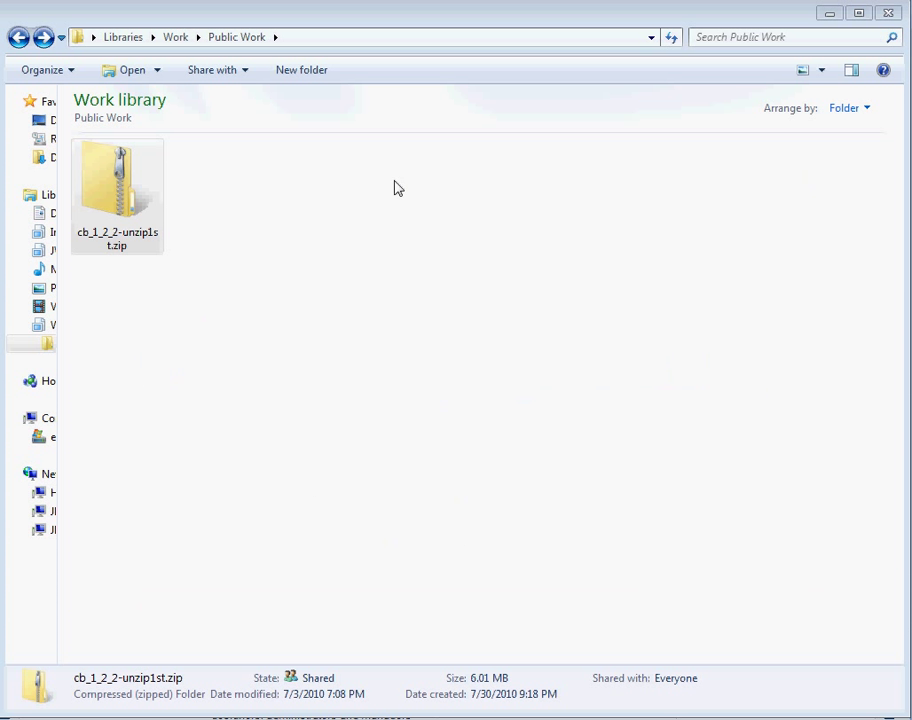
# Step: Browse inside the Community Builder zip and read README-NEW-INSTALL.txt in Notepad
pyautogui.rightClick(122, 188)
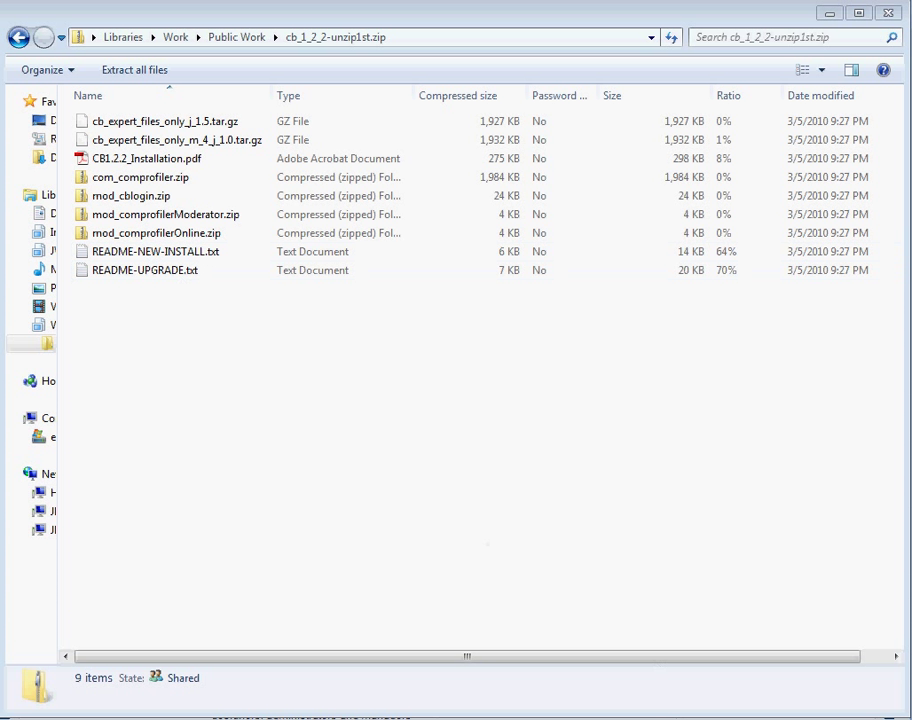
pyautogui.doubleClick(155, 251)
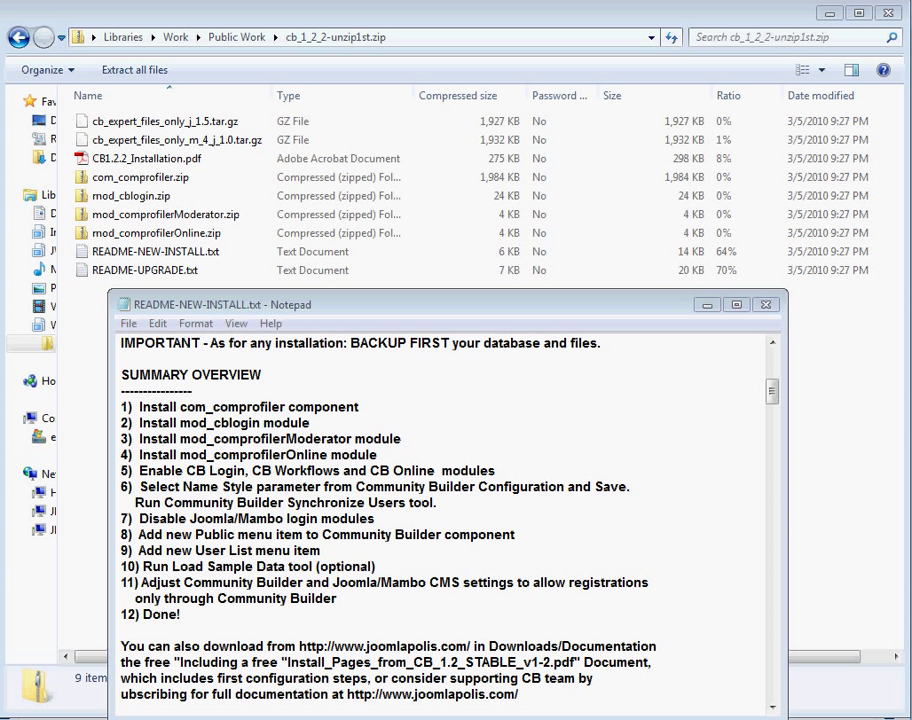
pyautogui.moveTo(391, 288)
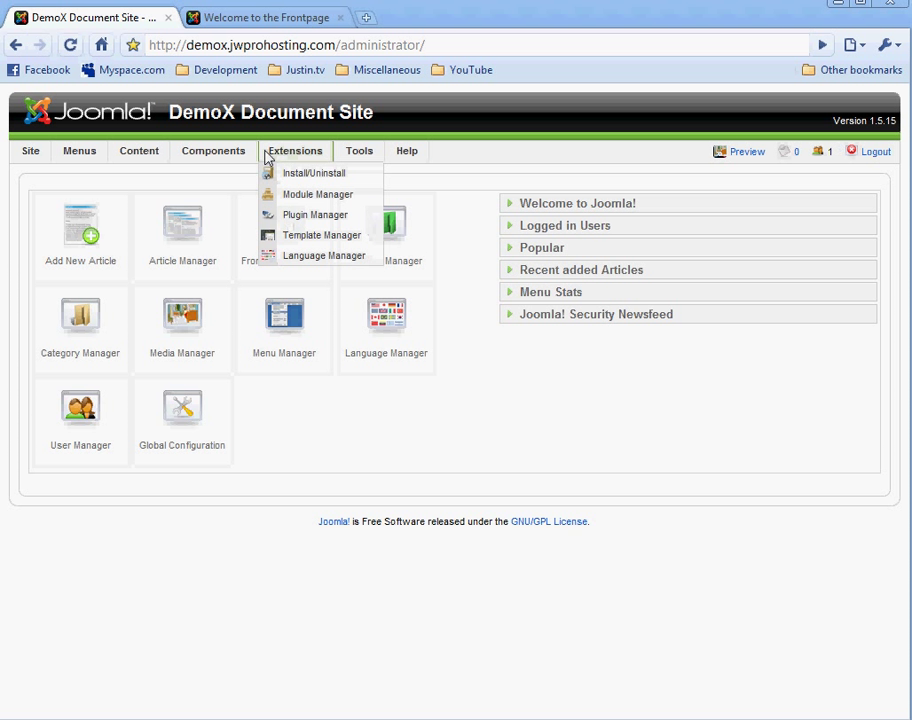
# Step: Reach the Extension Manager Install/Uninstall page and start choosing a package file
pyautogui.click(213, 151)
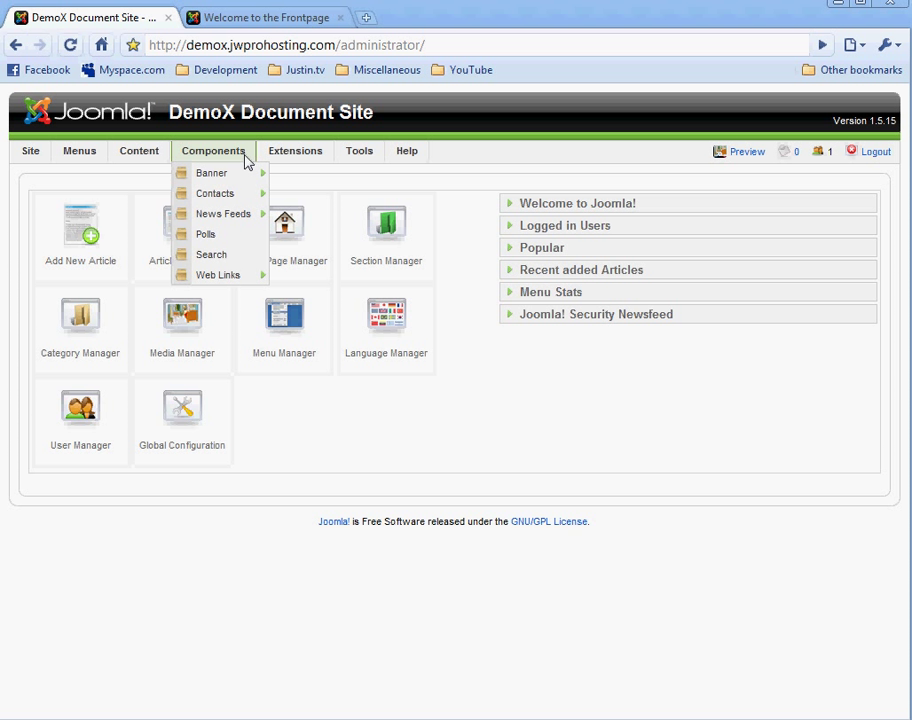
pyautogui.click(295, 151)
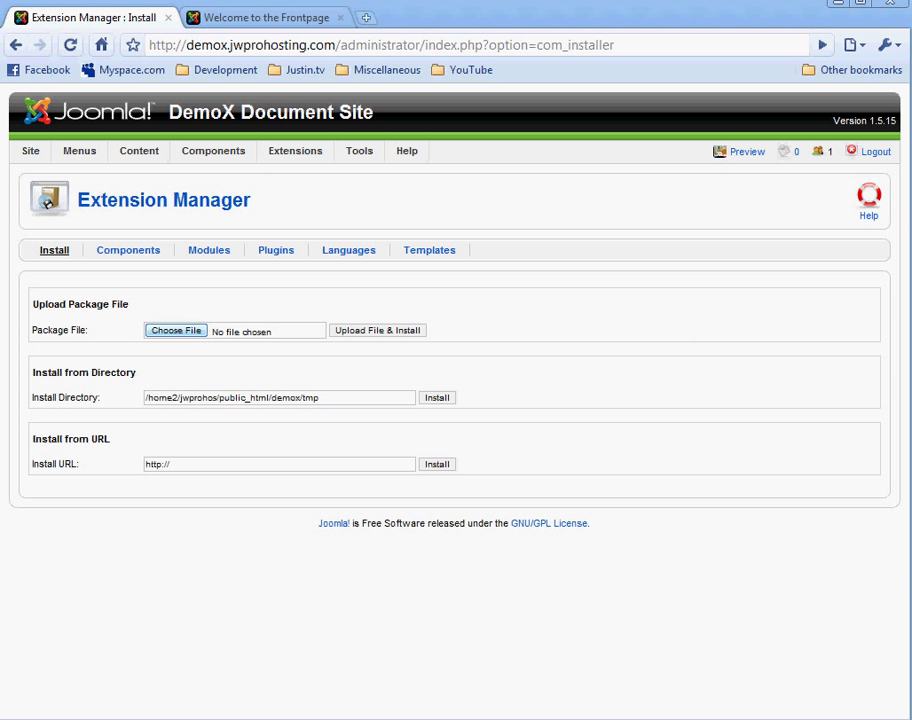
pyautogui.click(175, 330)
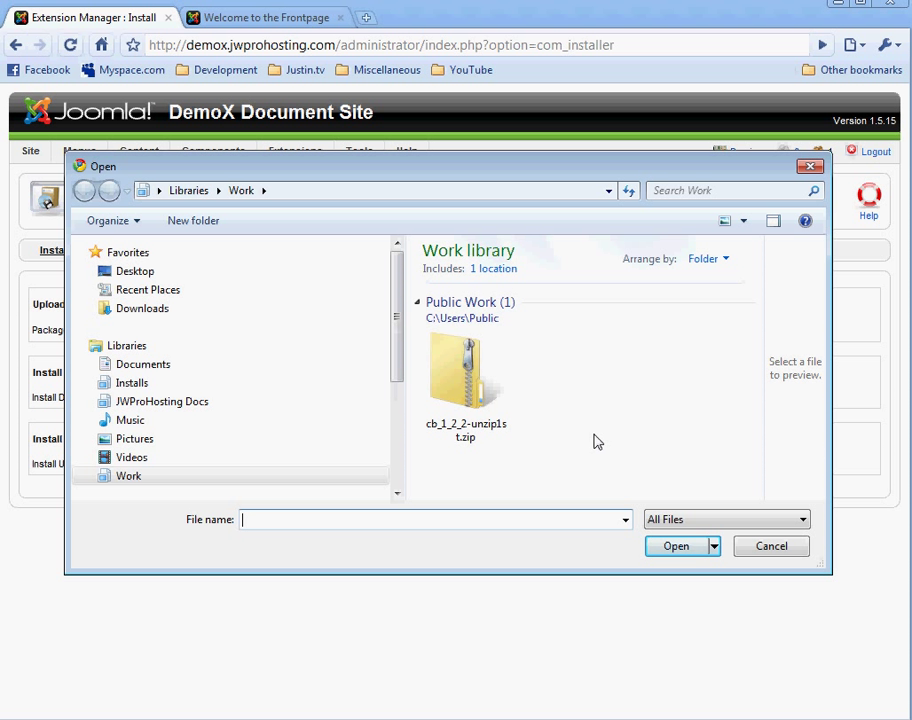
# Step: Browse inside the Community Builder zip from the file picker
pyautogui.click(466, 375)
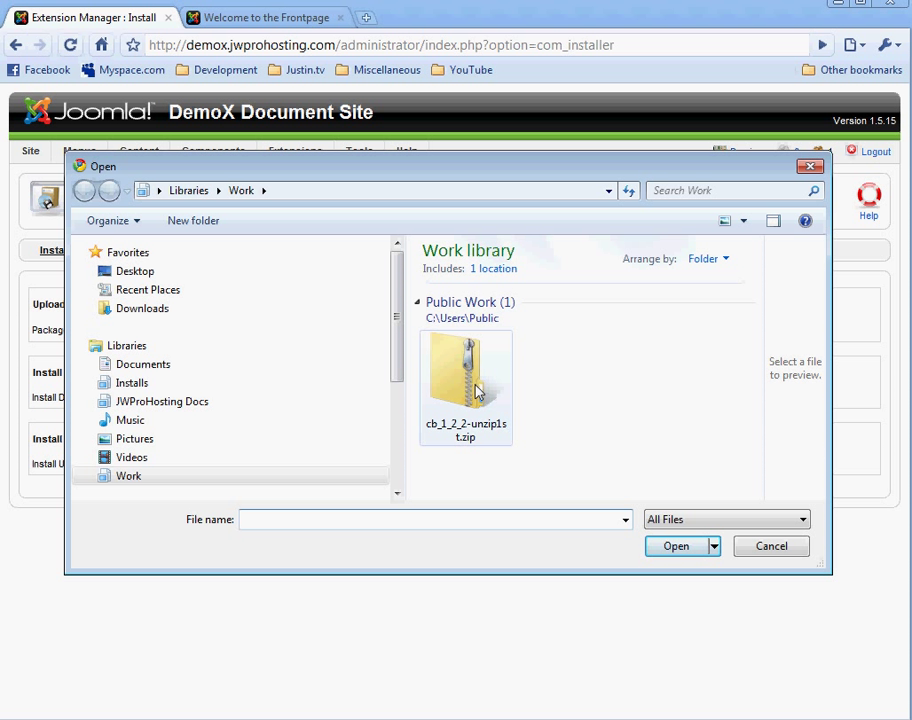
pyautogui.click(465, 380)
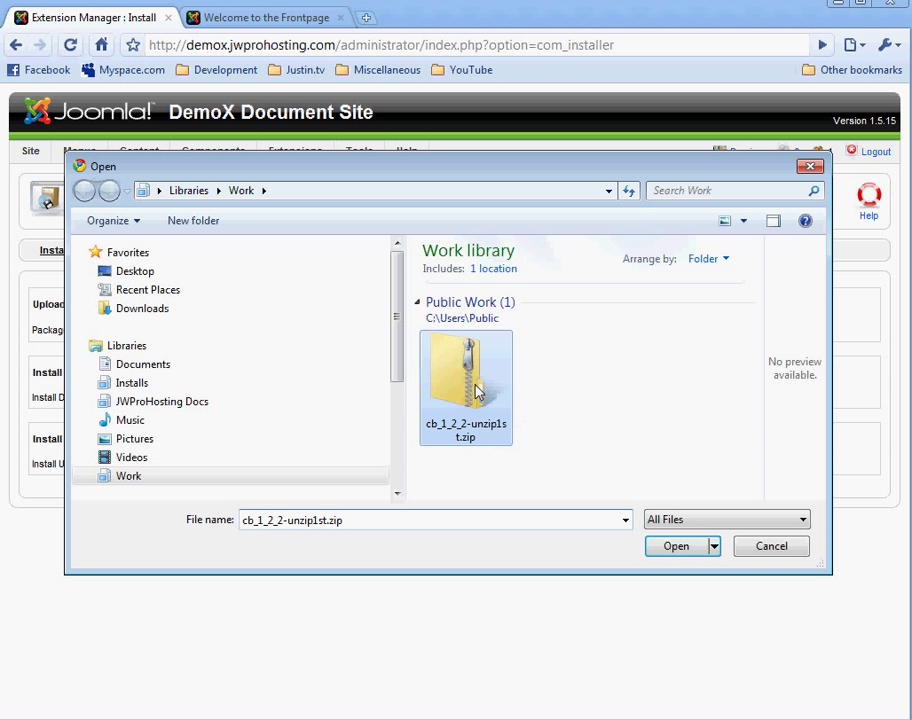
pyautogui.rightClick(476, 390)
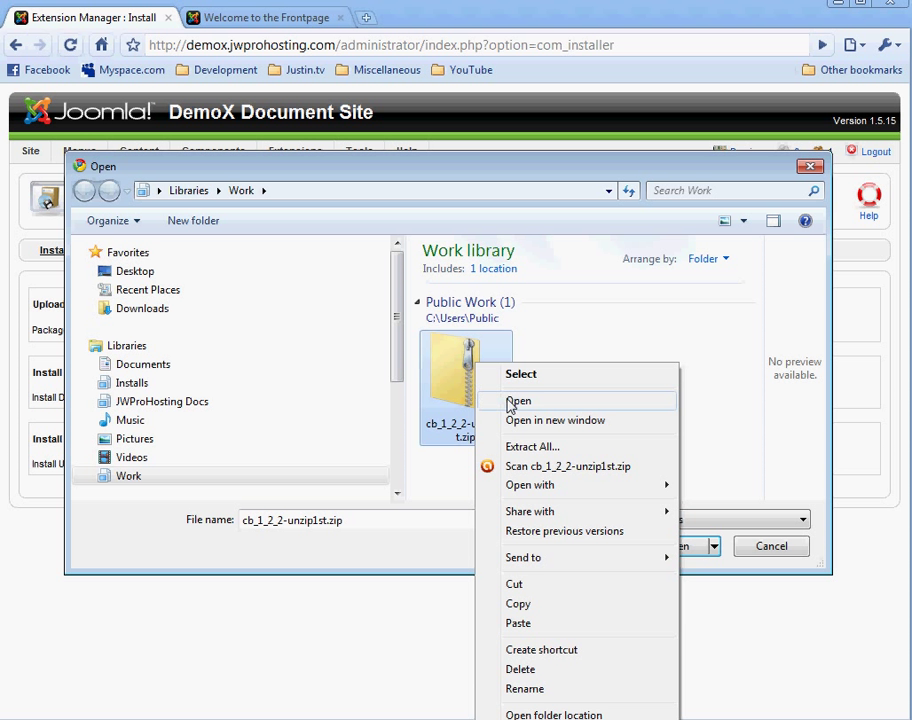
pyautogui.click(519, 401)
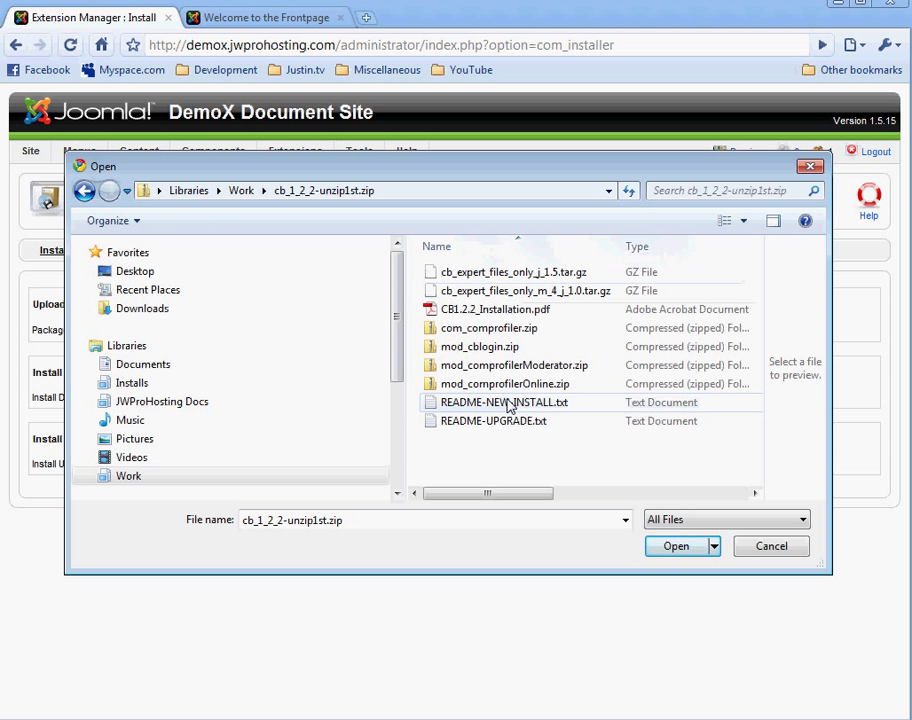
pyautogui.click(487, 328)
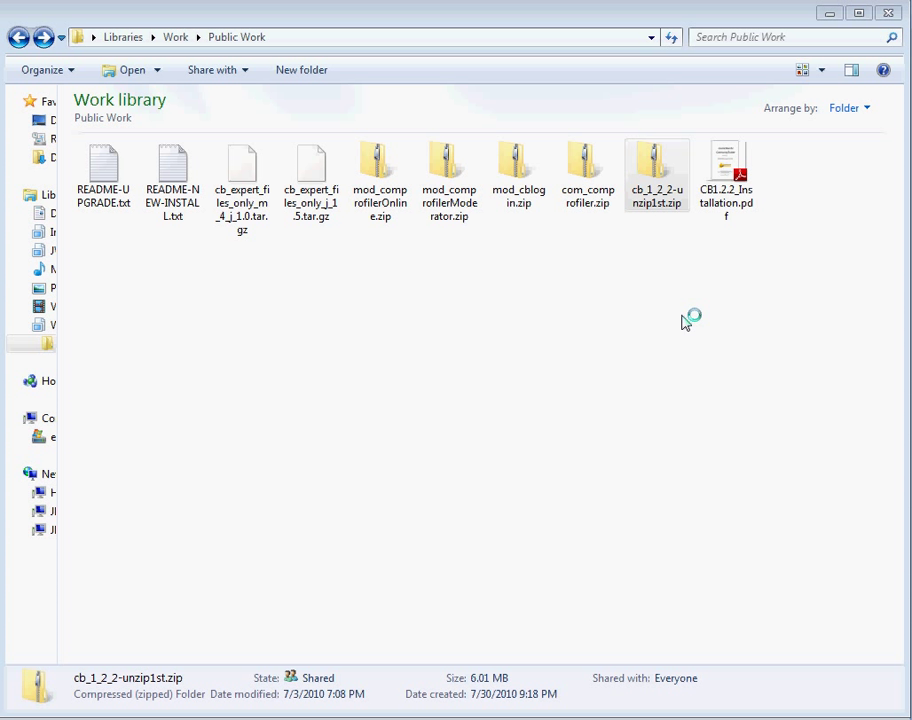
pyautogui.moveTo(537, 224)
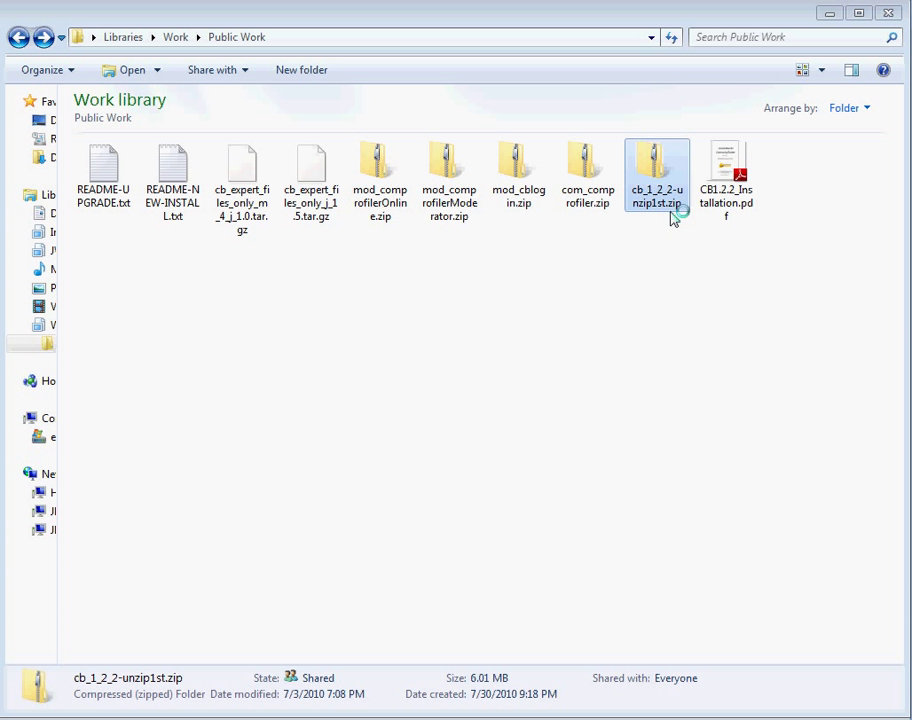
pyautogui.moveTo(653, 213)
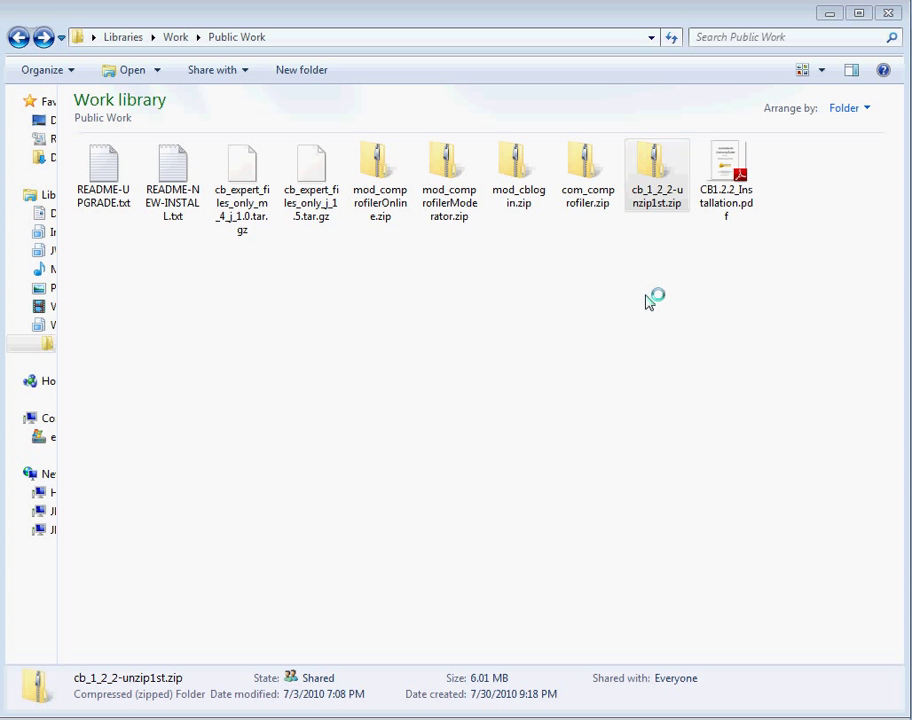
# Step: Extract cb_1_2_2-unzip1st.zip into the Public Work folder beside the original zip
pyautogui.rightClick(658, 165)
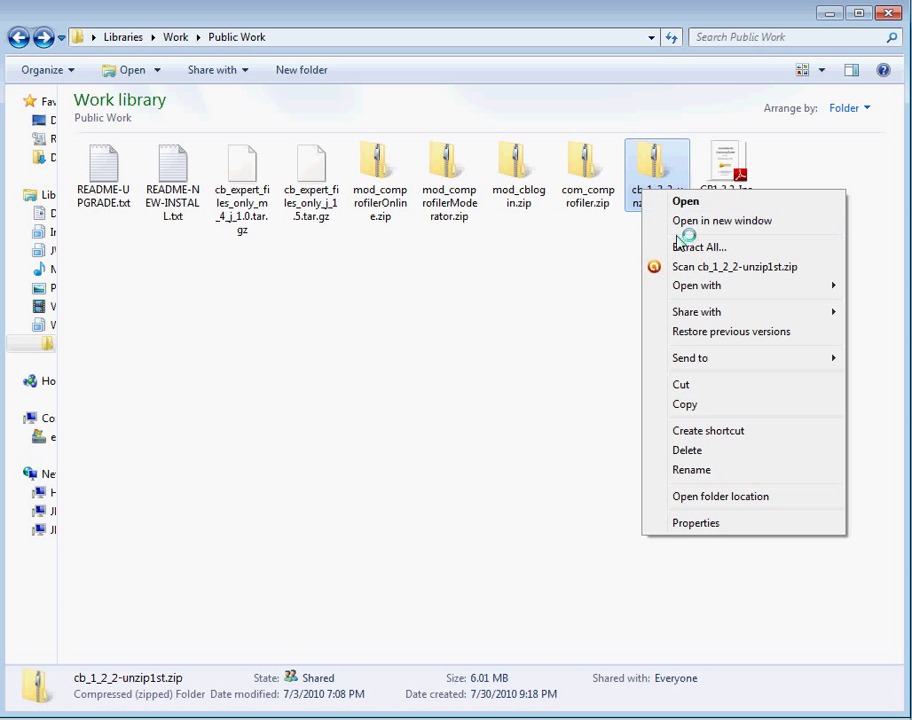
pyautogui.moveTo(699, 247)
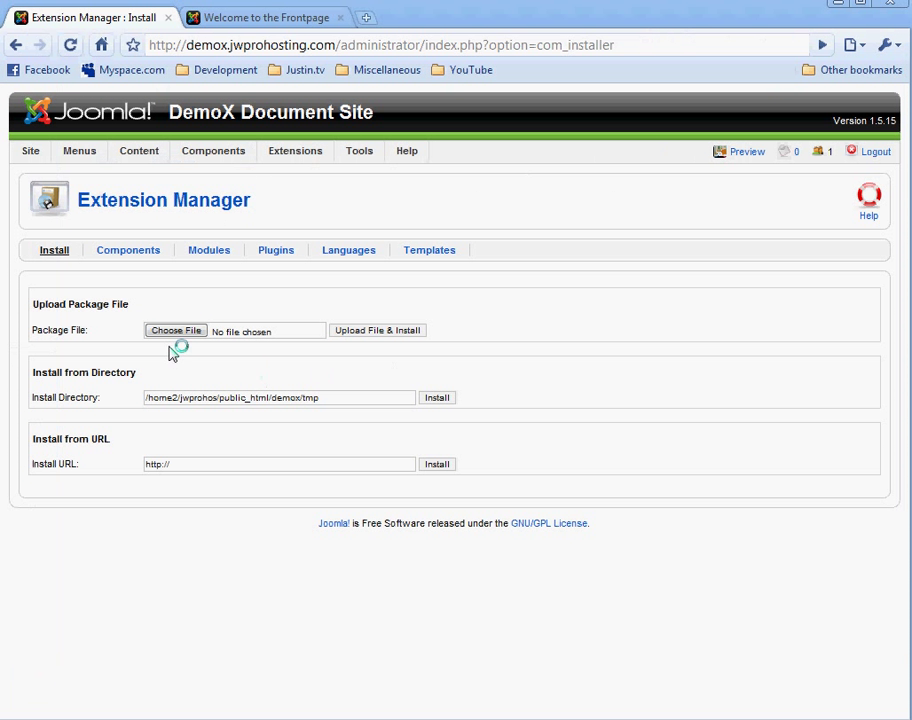
# Step: Choose com_comprofiler.zip from Work > Public Work as the package file to upload
pyautogui.click(175, 330)
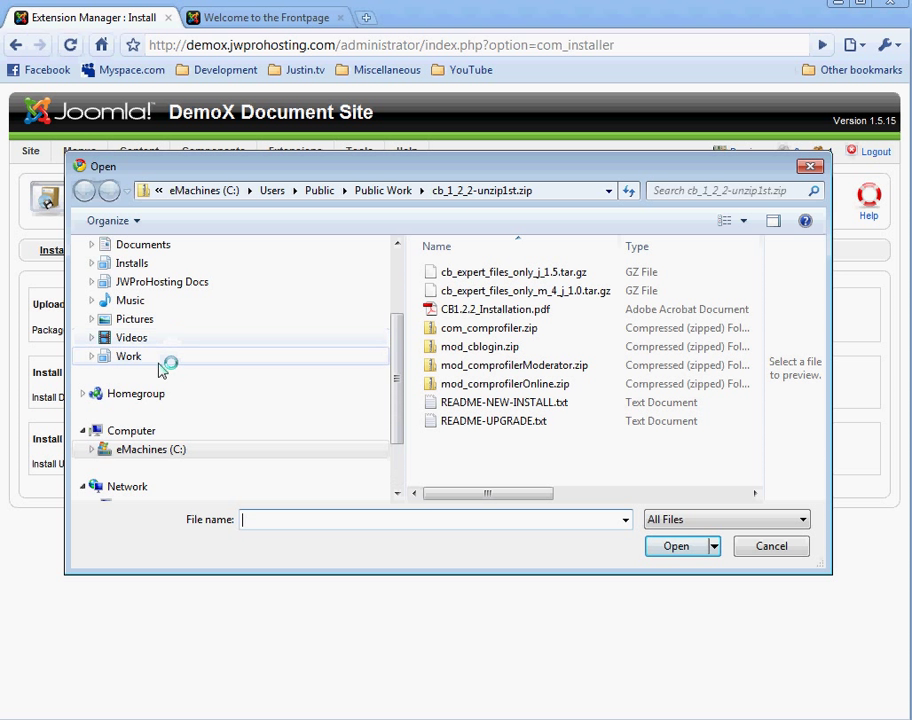
pyautogui.click(92, 356)
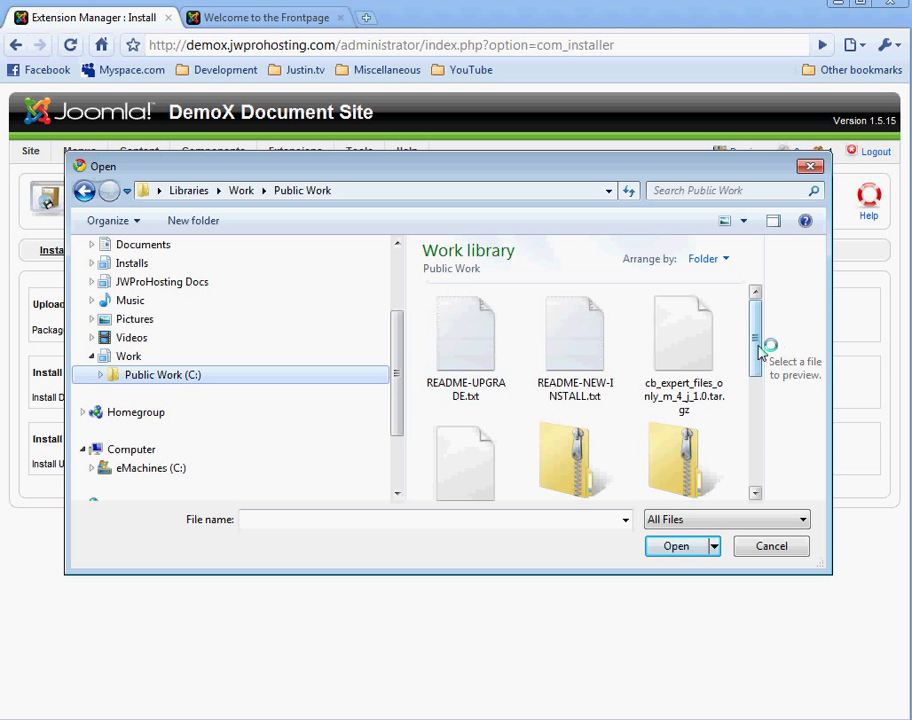
pyautogui.scroll(-3)
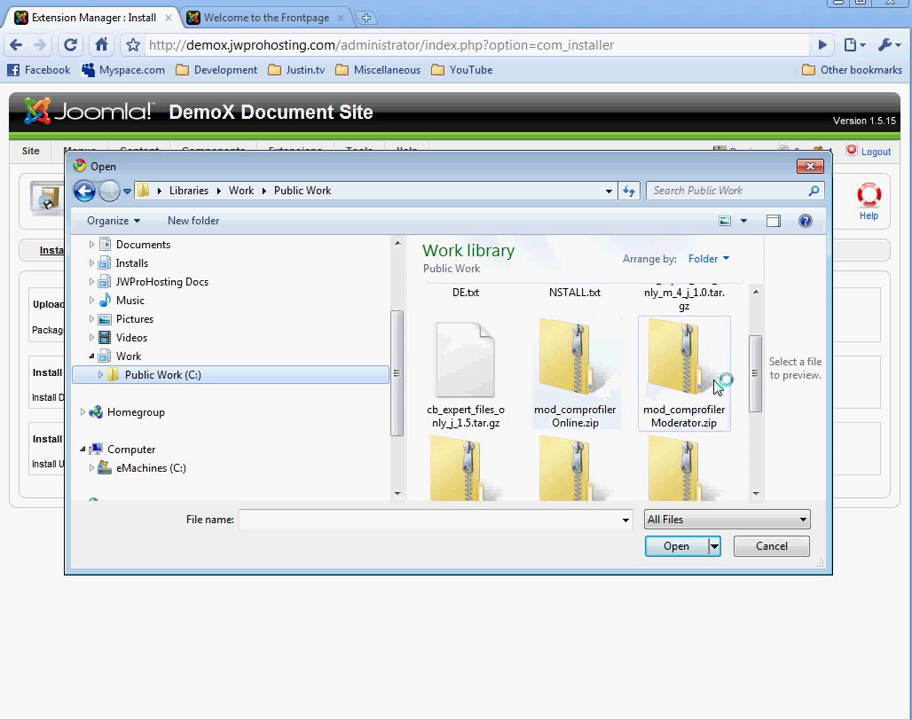
pyautogui.scroll(-3)
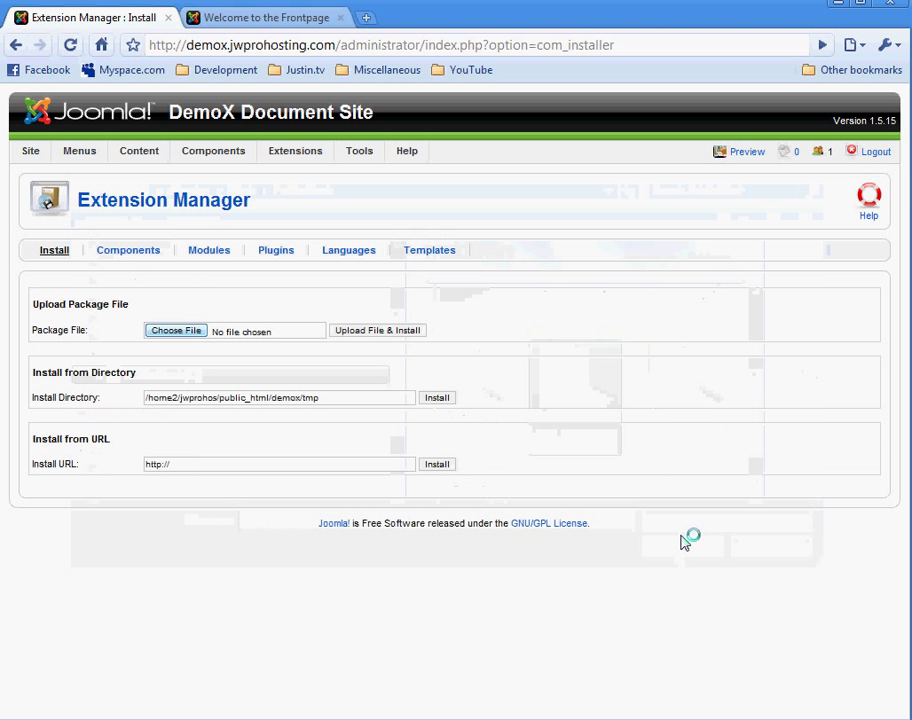
pyautogui.click(175, 330)
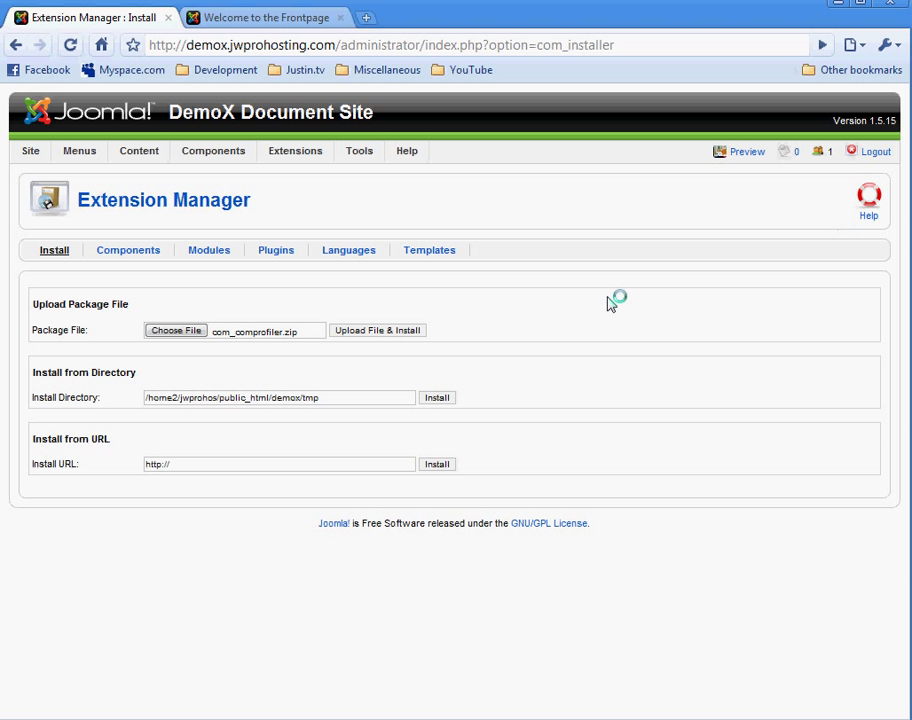
# Step: Upload and install the Community Builder component and review its installation report
pyautogui.click(377, 330)
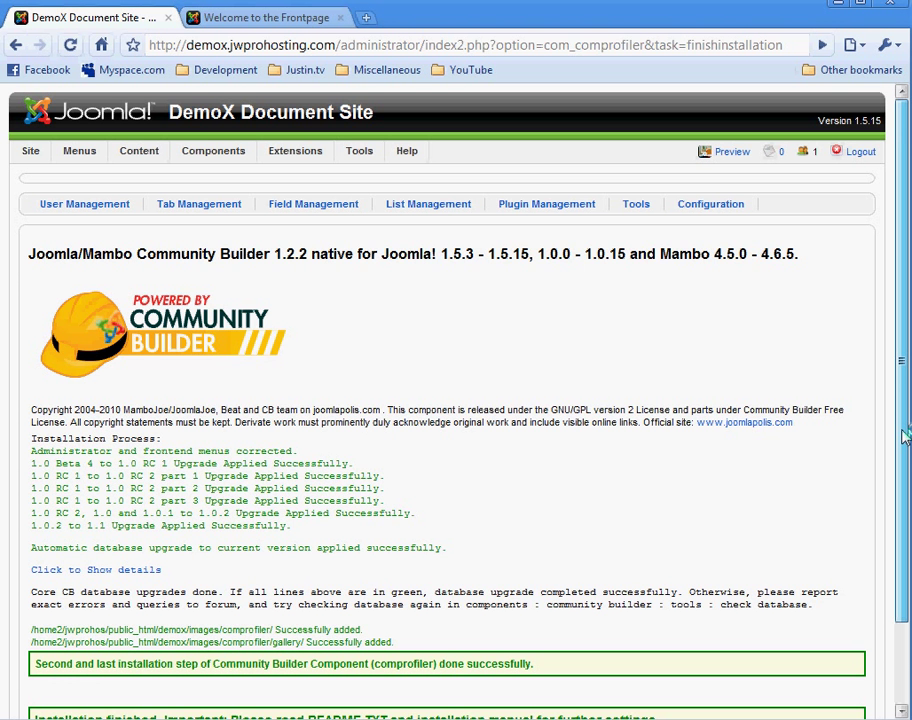
pyautogui.scroll(-3)
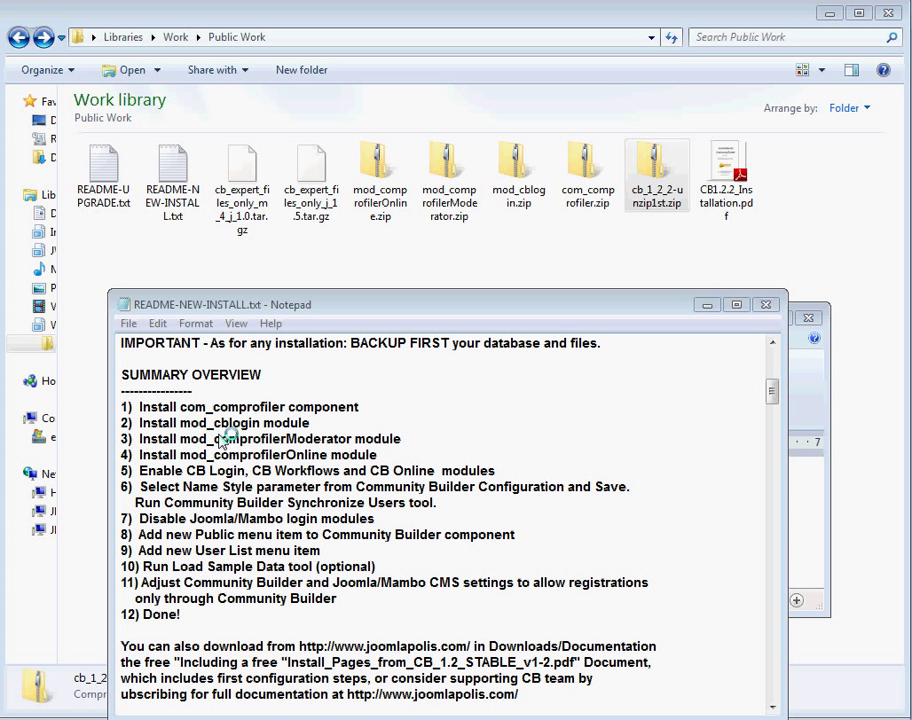
pyautogui.moveTo(217, 424)
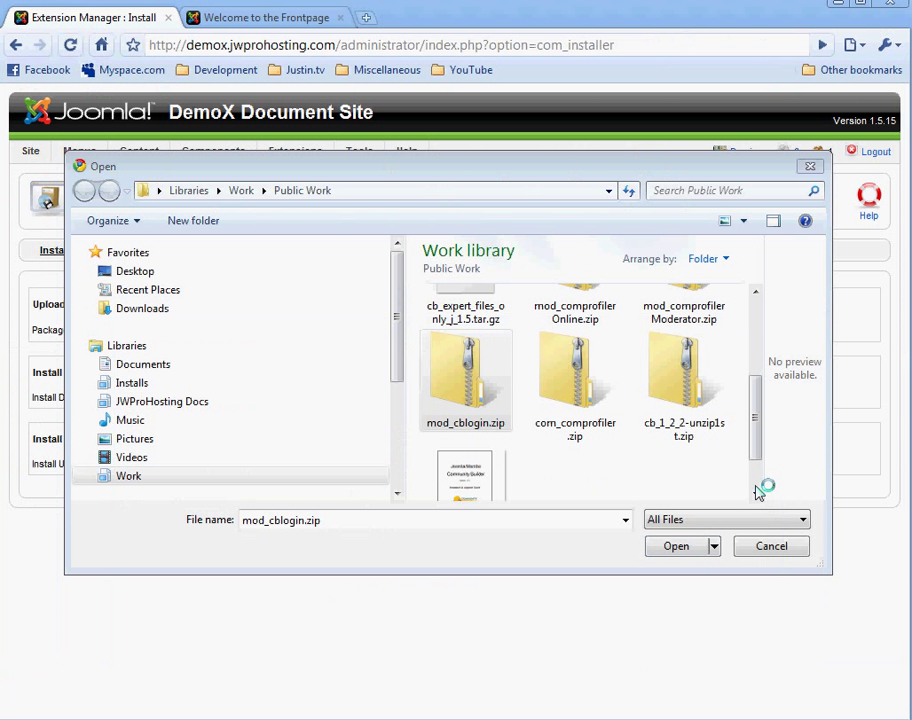
# Step: Install mod_cblogin.zip via Upload File & Install
pyautogui.click(675, 546)
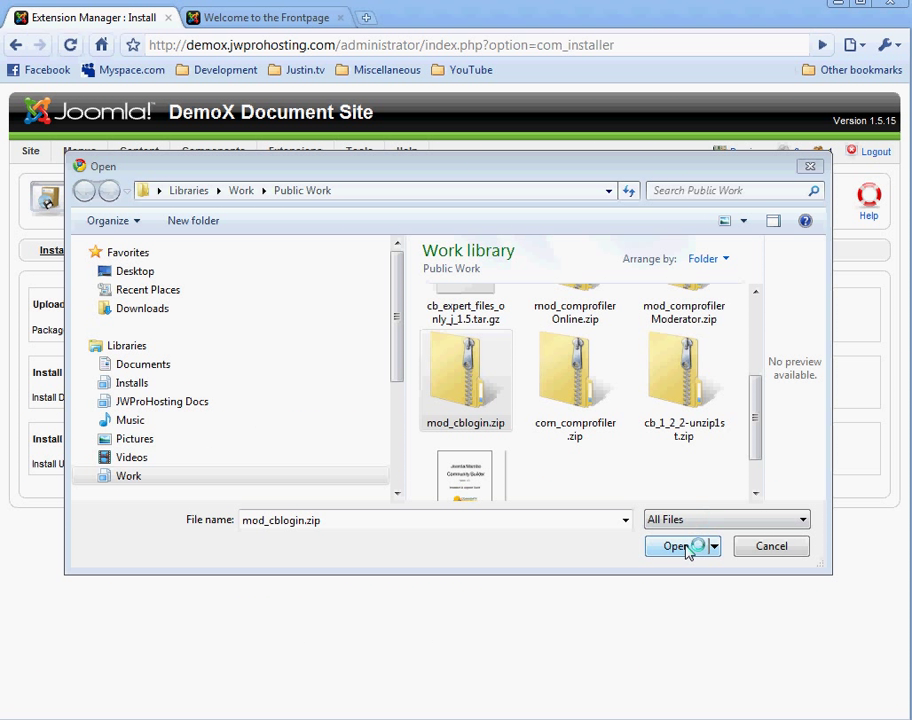
pyautogui.click(675, 546)
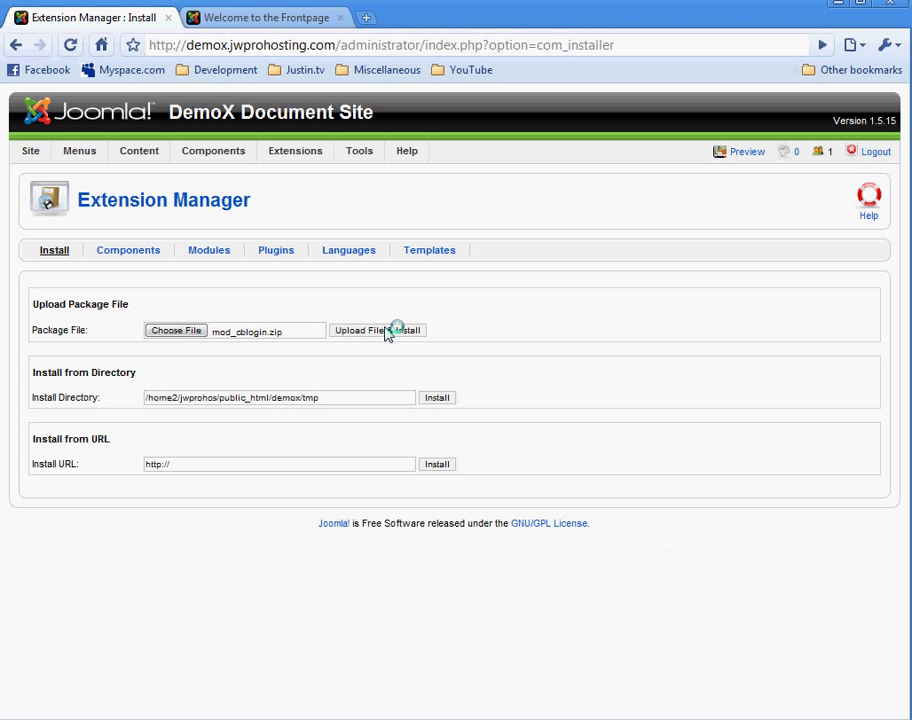
pyautogui.click(378, 330)
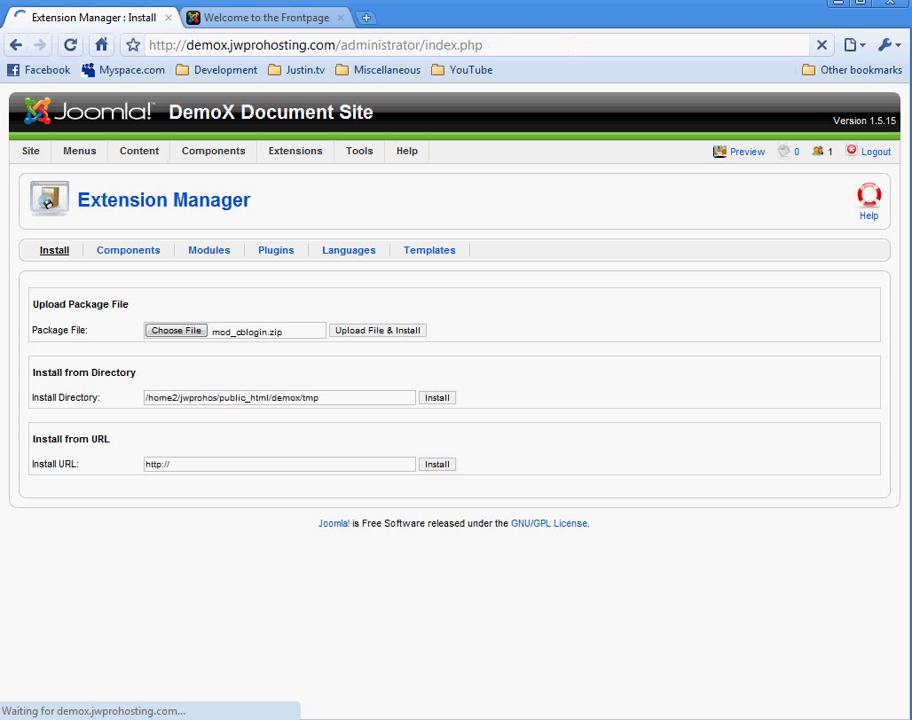
pyautogui.click(377, 330)
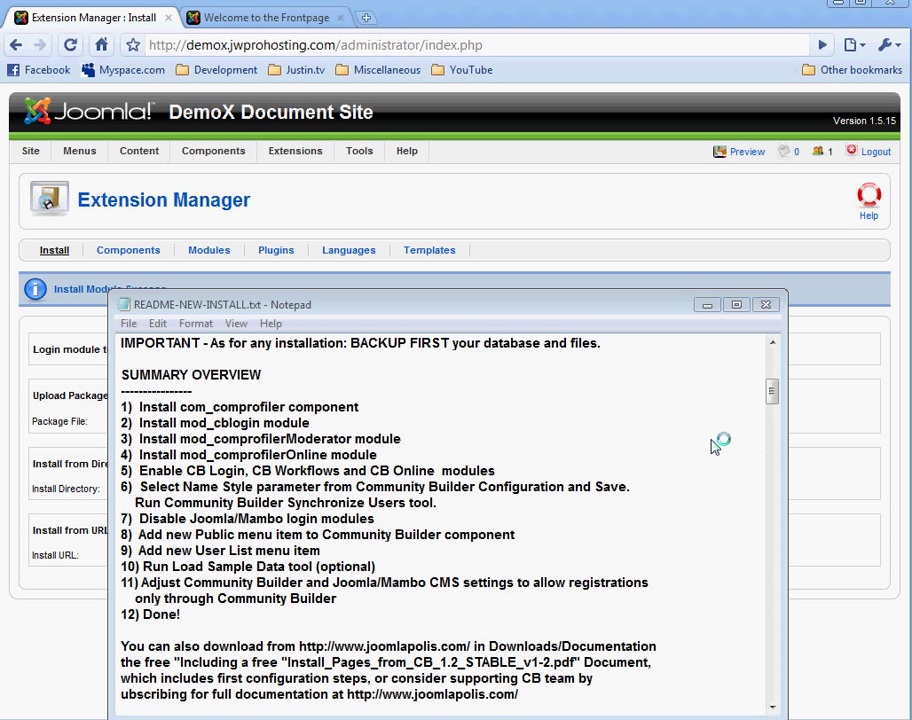
pyautogui.moveTo(290, 459)
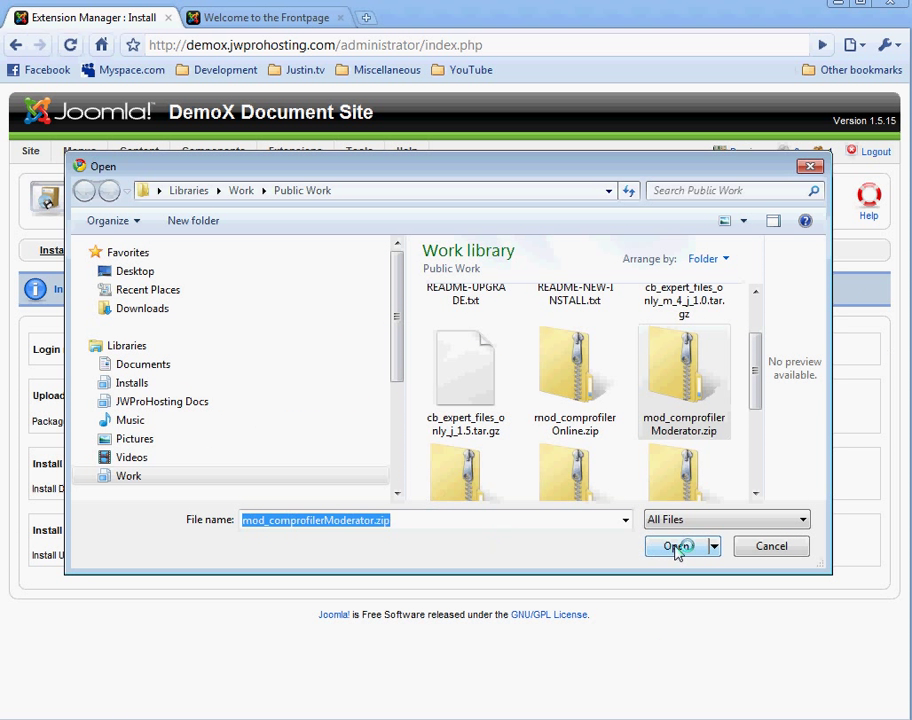
# Step: Install mod_comprofilerModerator.zip and mod_comprofilerOnline.zip in turn
pyautogui.click(676, 546)
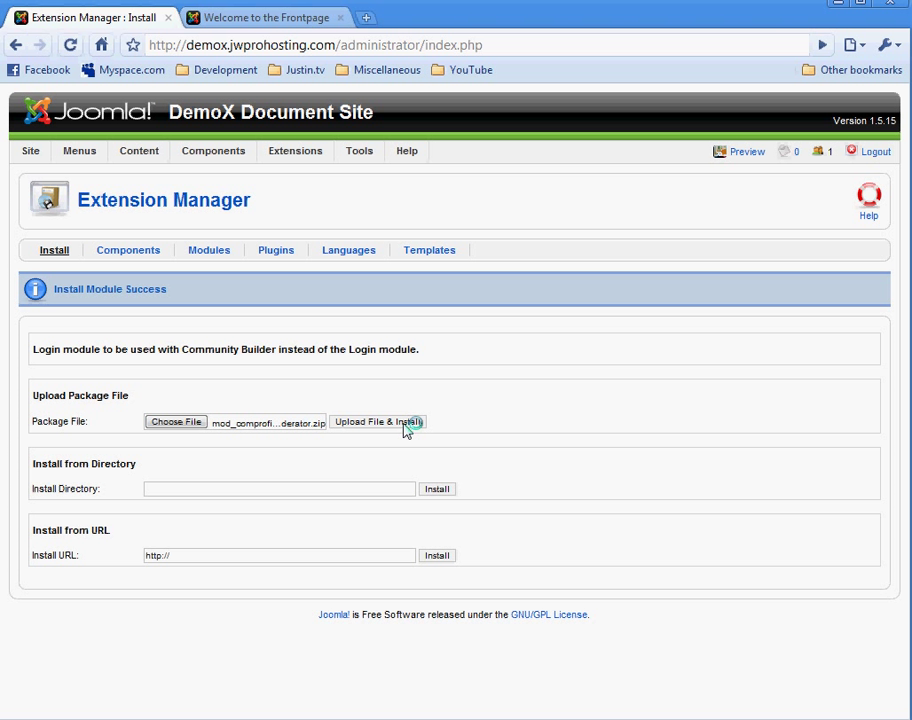
pyautogui.click(377, 421)
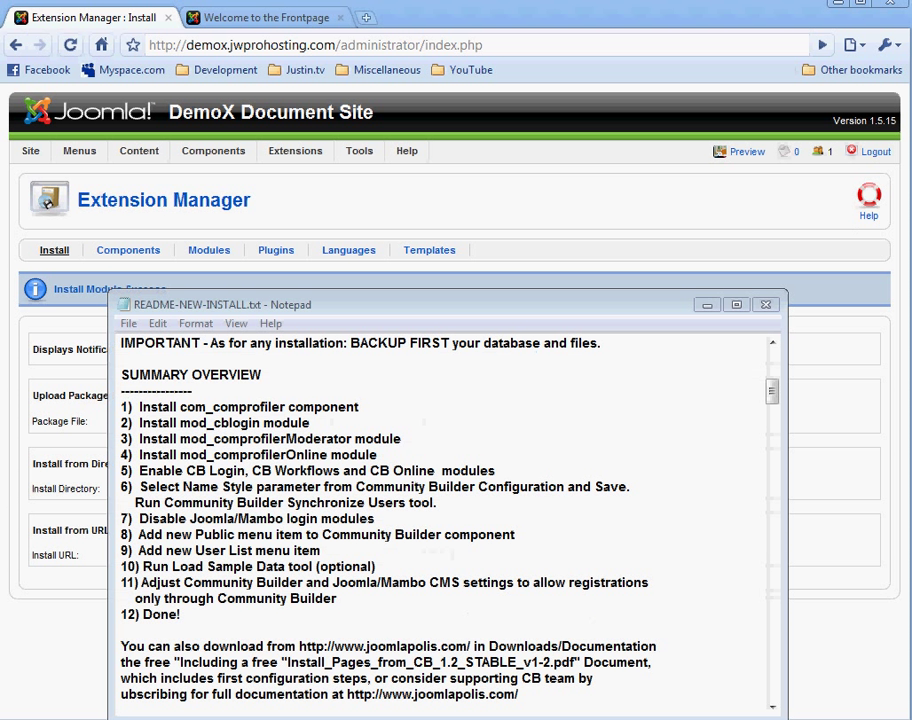
pyautogui.moveTo(178, 495)
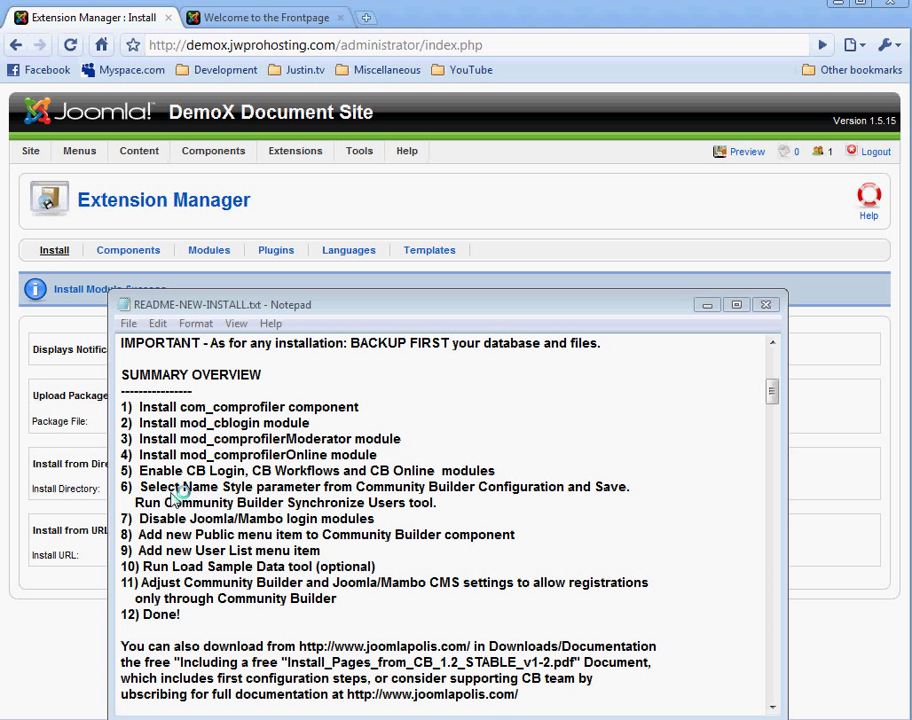
pyautogui.moveTo(210, 455)
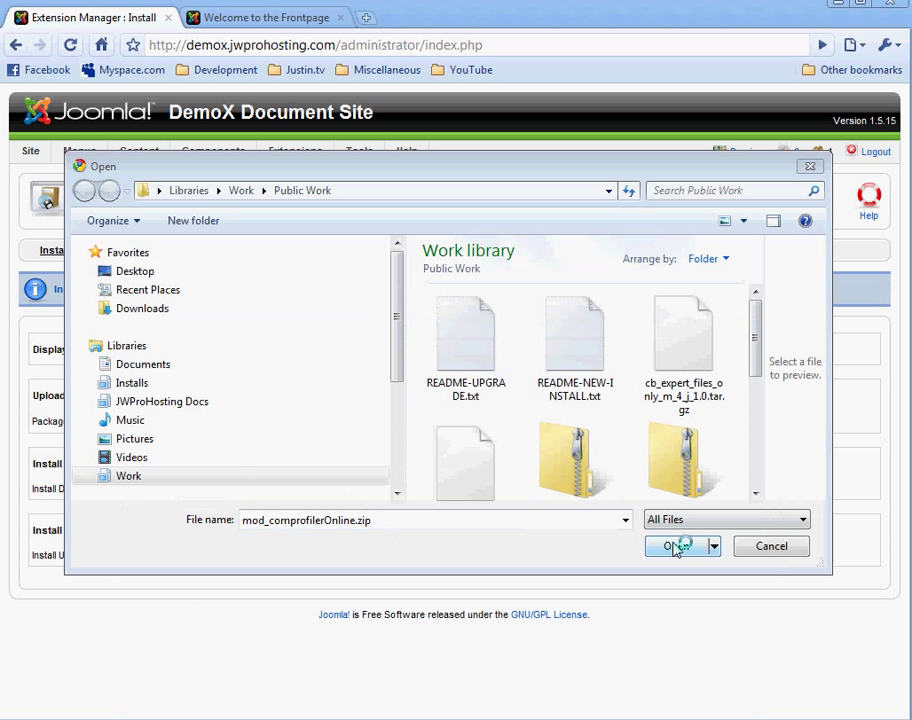
pyautogui.click(675, 546)
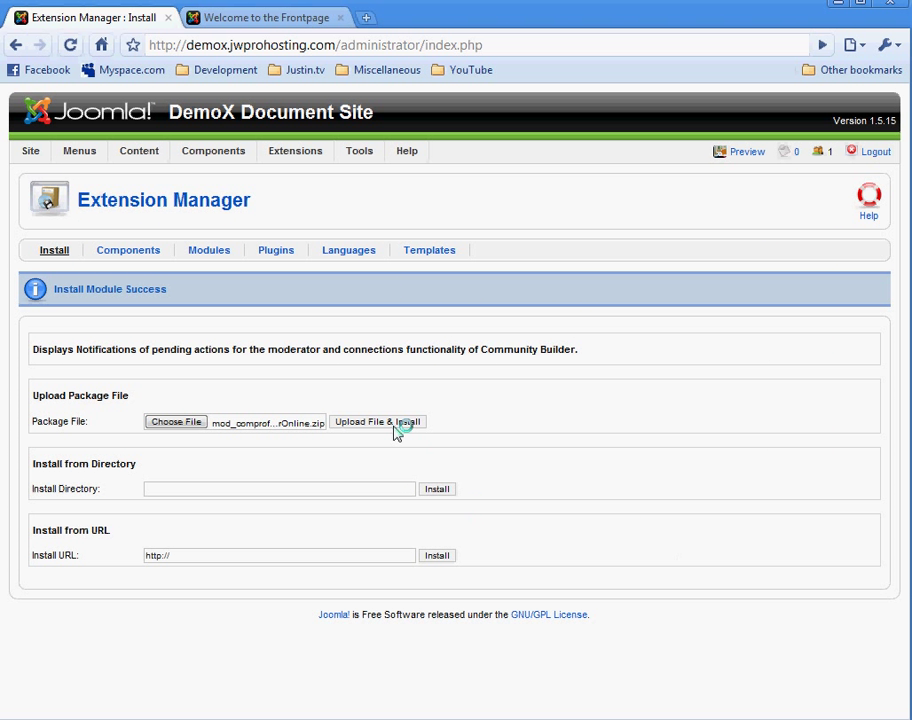
pyautogui.click(377, 422)
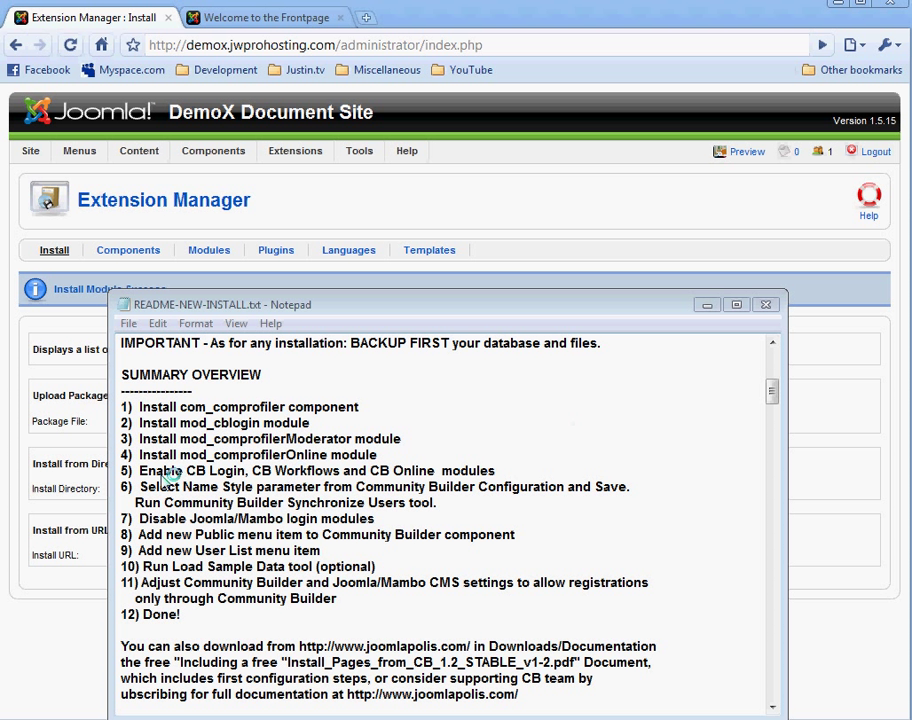
pyautogui.moveTo(220, 474)
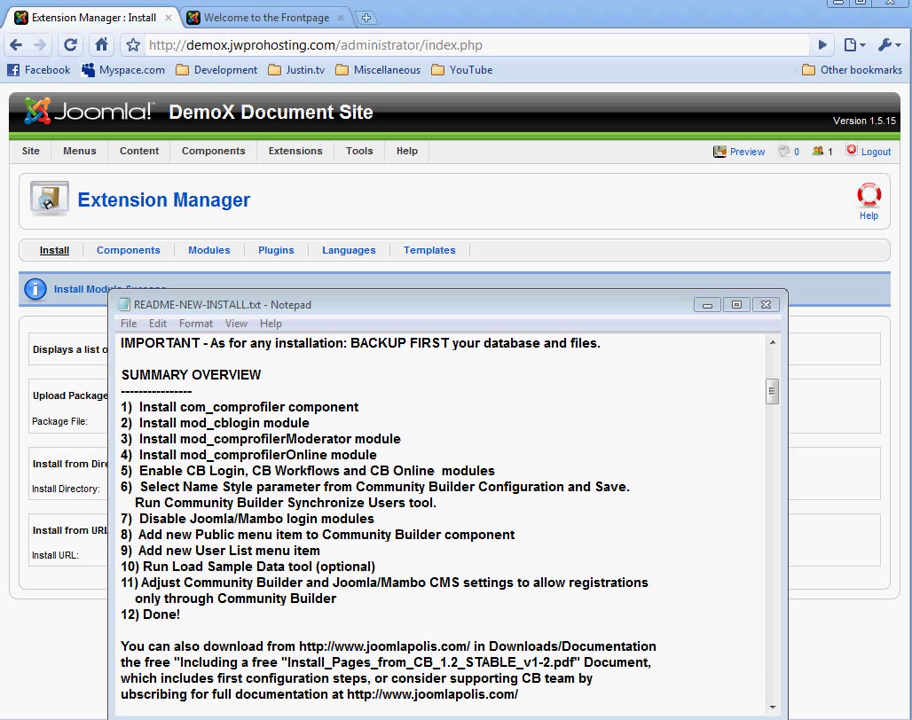
# Step: In Module Manager, switch the CB Login module from disabled to enabled
pyautogui.click(295, 151)
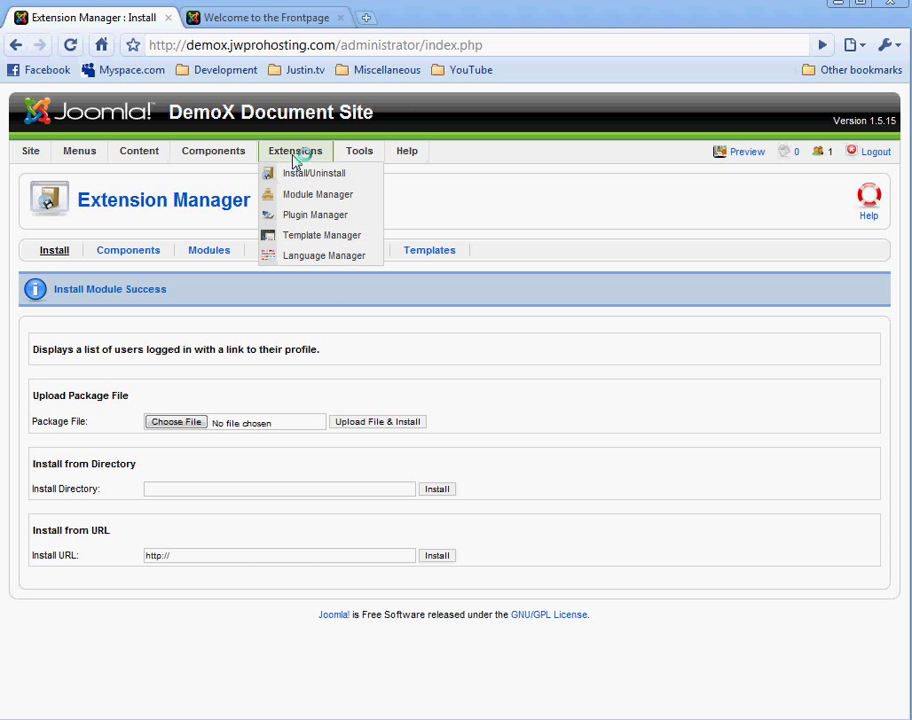
pyautogui.moveTo(317, 194)
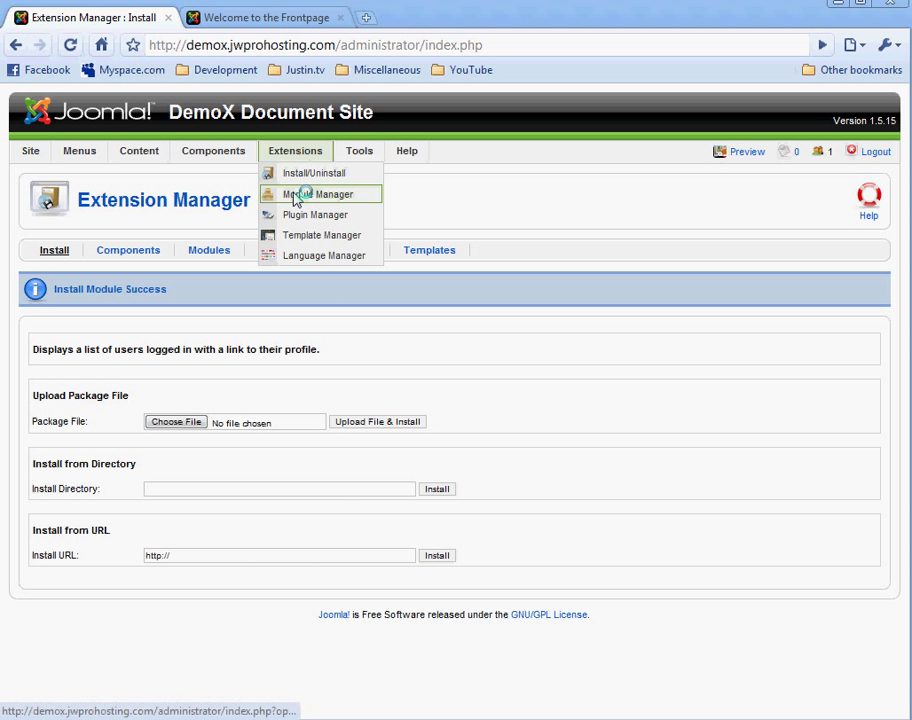
pyautogui.click(318, 194)
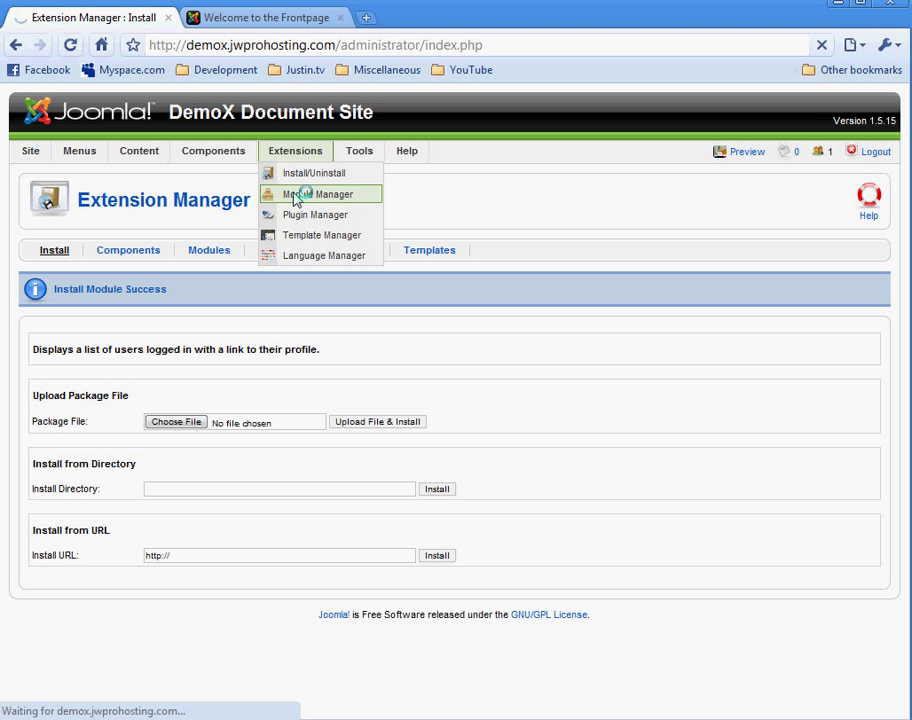
pyautogui.click(318, 194)
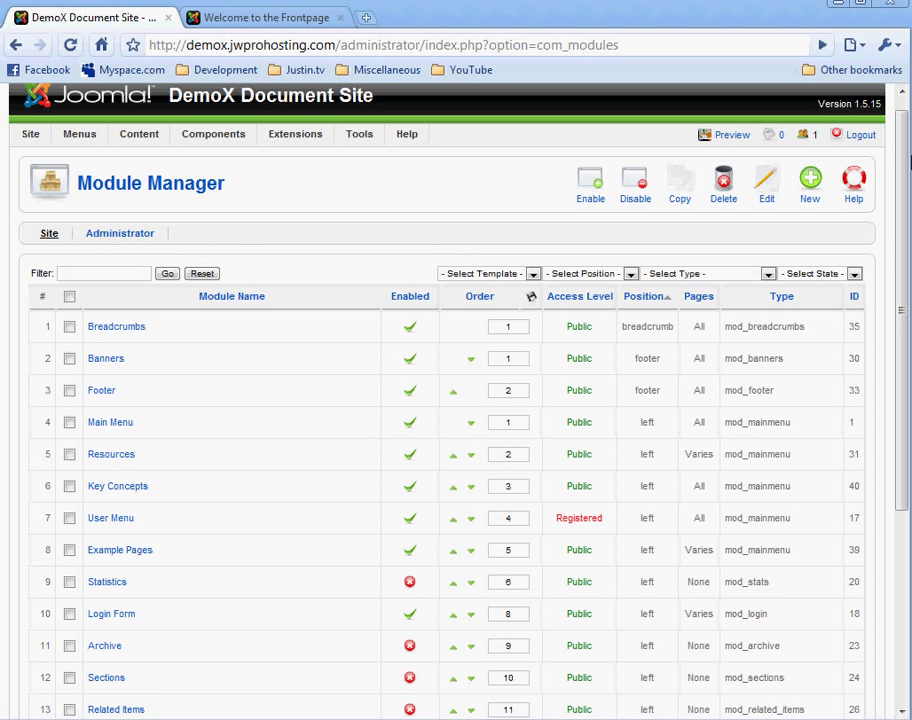
pyautogui.scroll(-3)
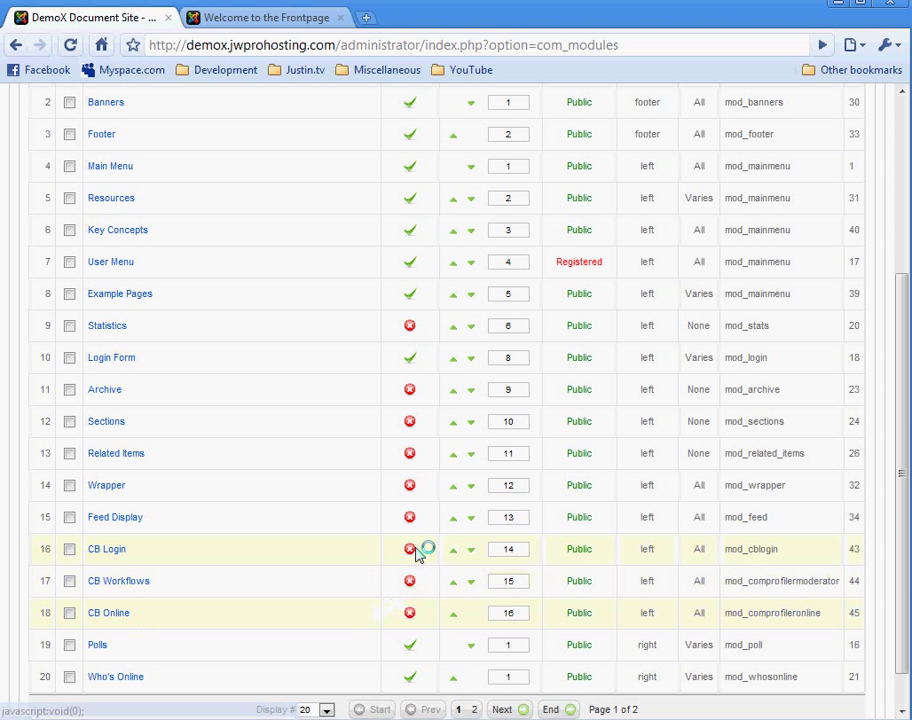
pyautogui.click(70, 549)
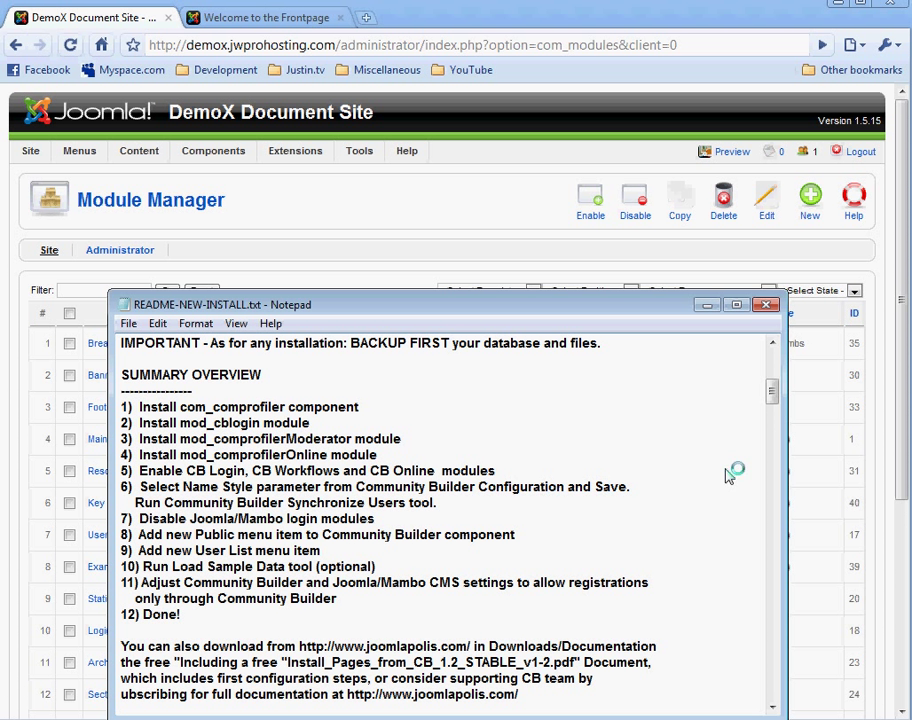
pyautogui.moveTo(558, 420)
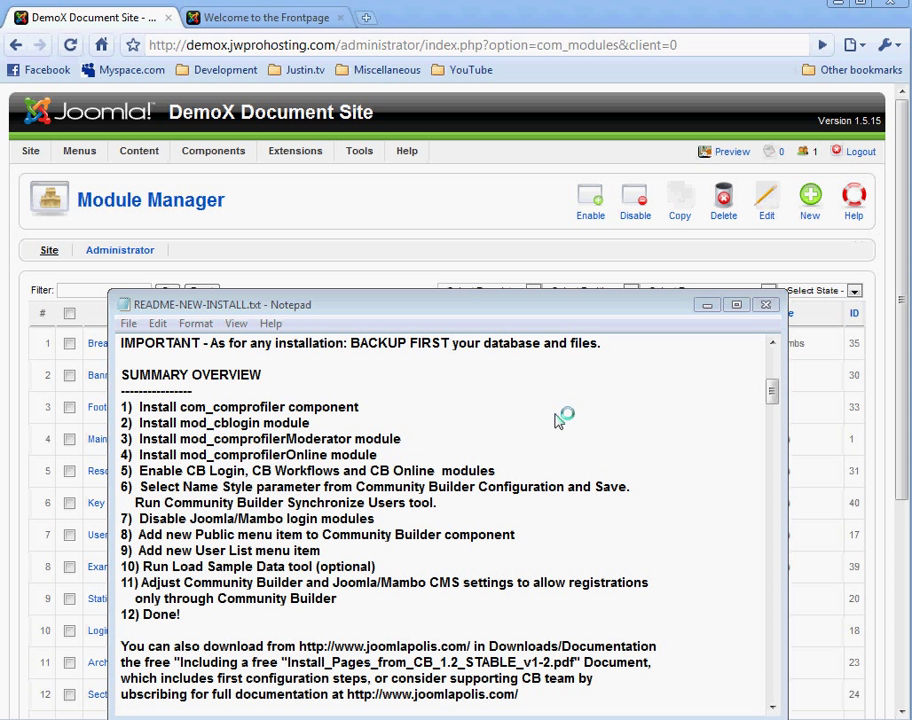
pyautogui.moveTo(429, 506)
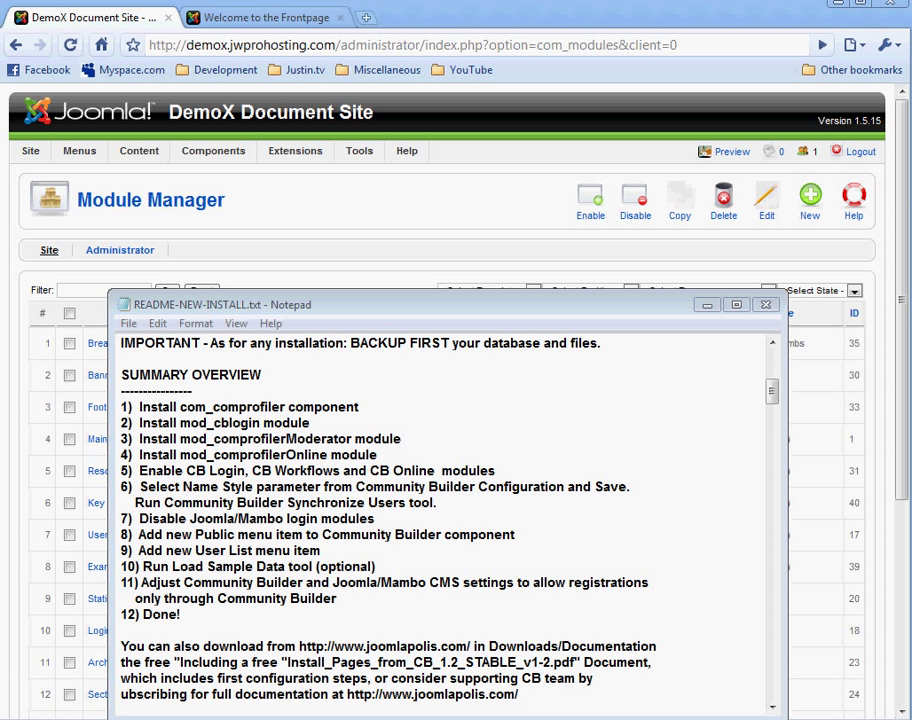
# Step: Close the readme and reach Community Builder's Configuration under Components
pyautogui.click(762, 311)
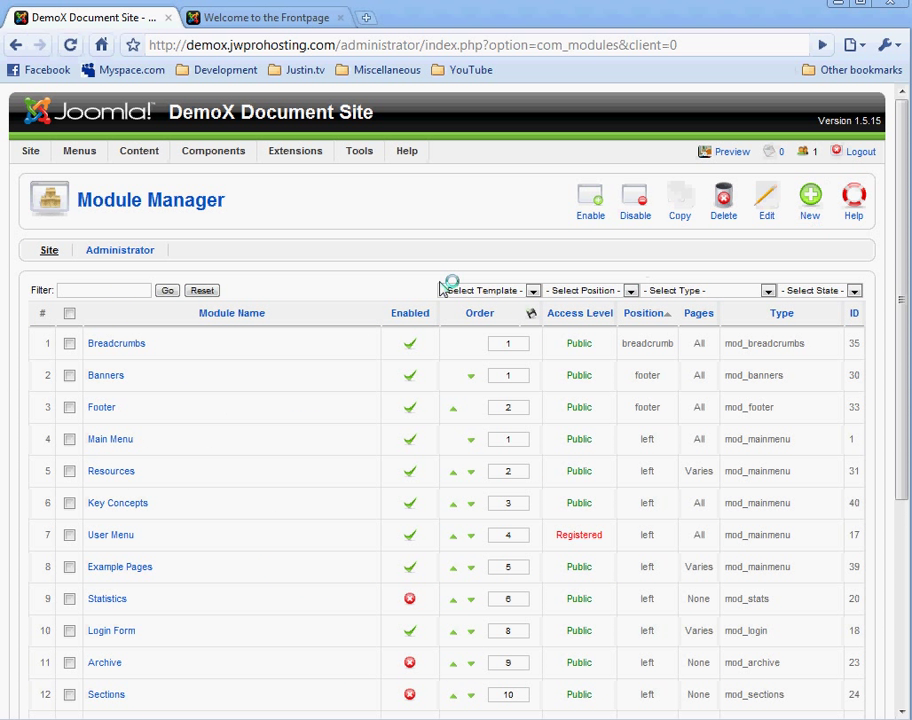
pyautogui.click(213, 151)
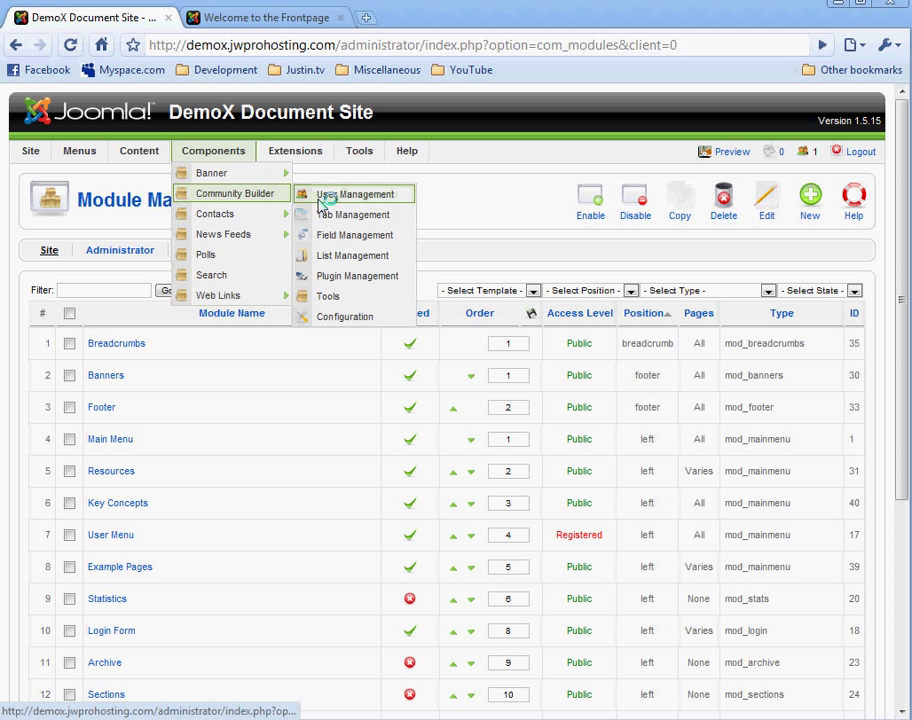
pyautogui.moveTo(350, 316)
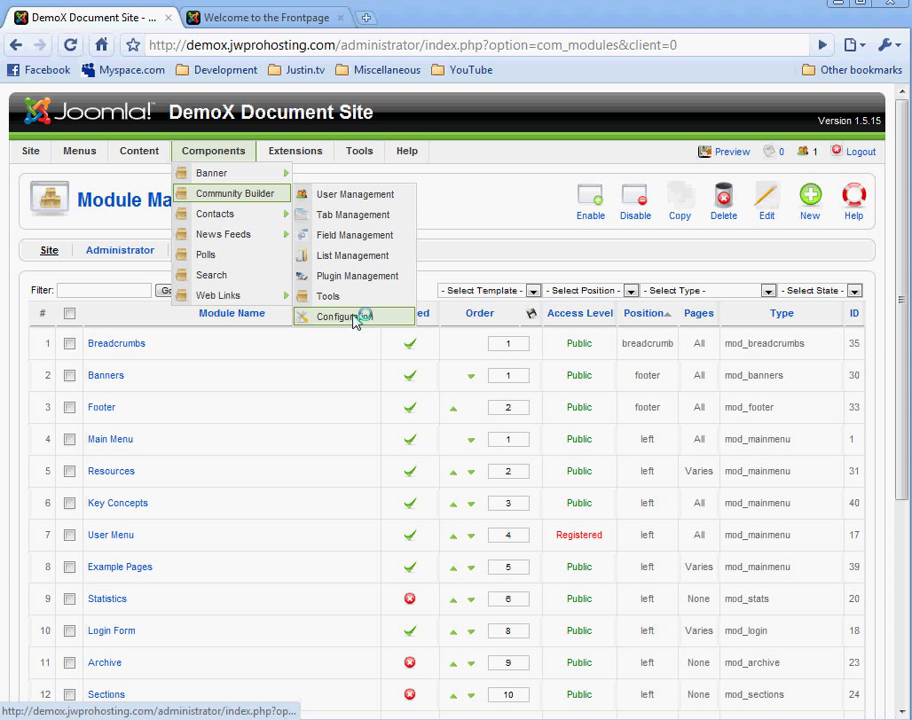
pyautogui.click(340, 316)
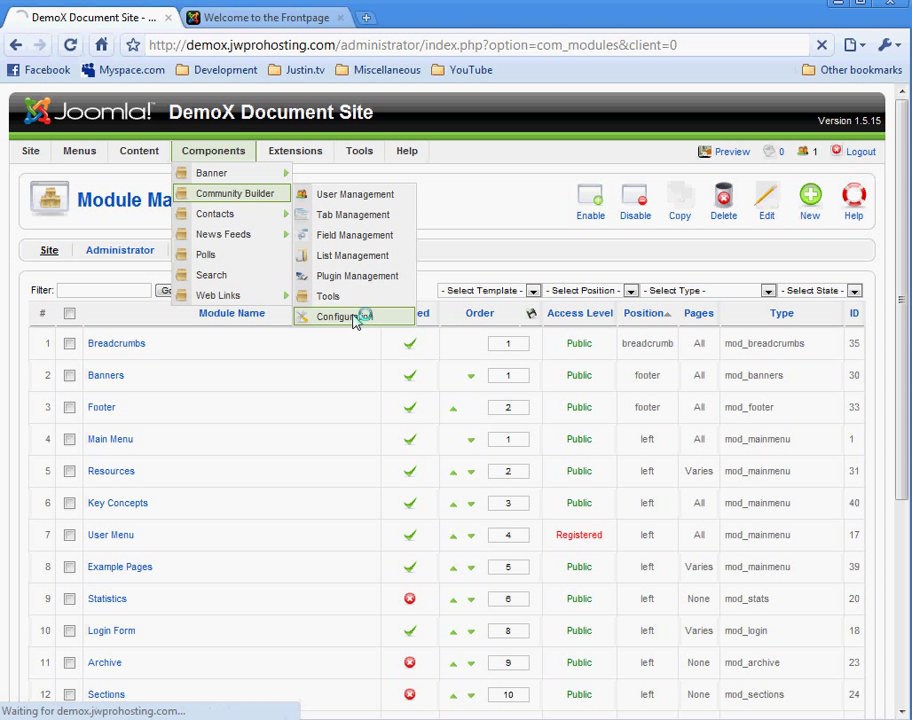
pyautogui.click(342, 316)
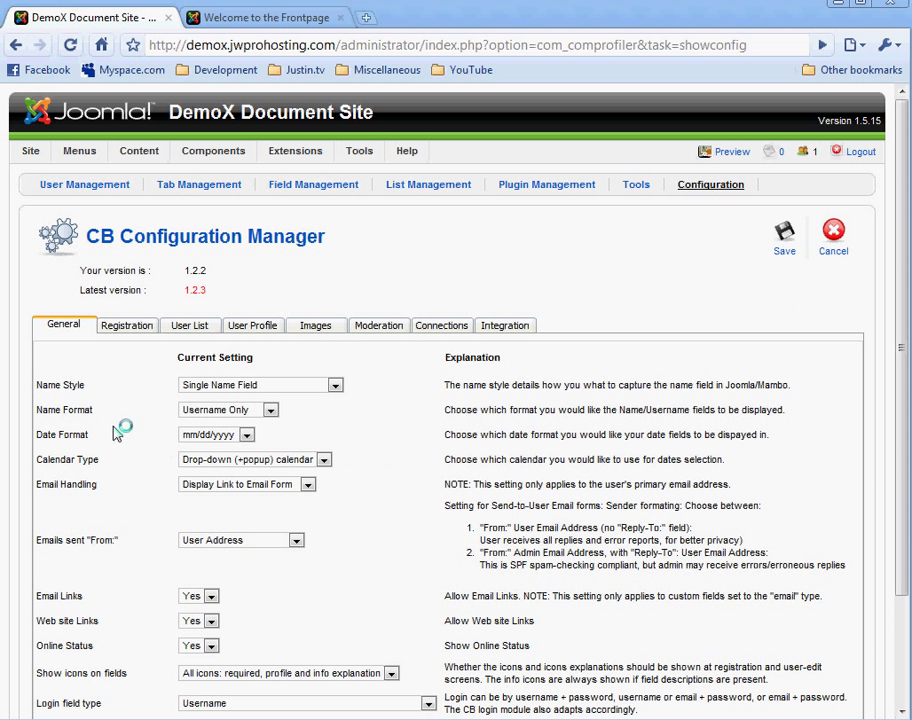
pyautogui.moveTo(328, 395)
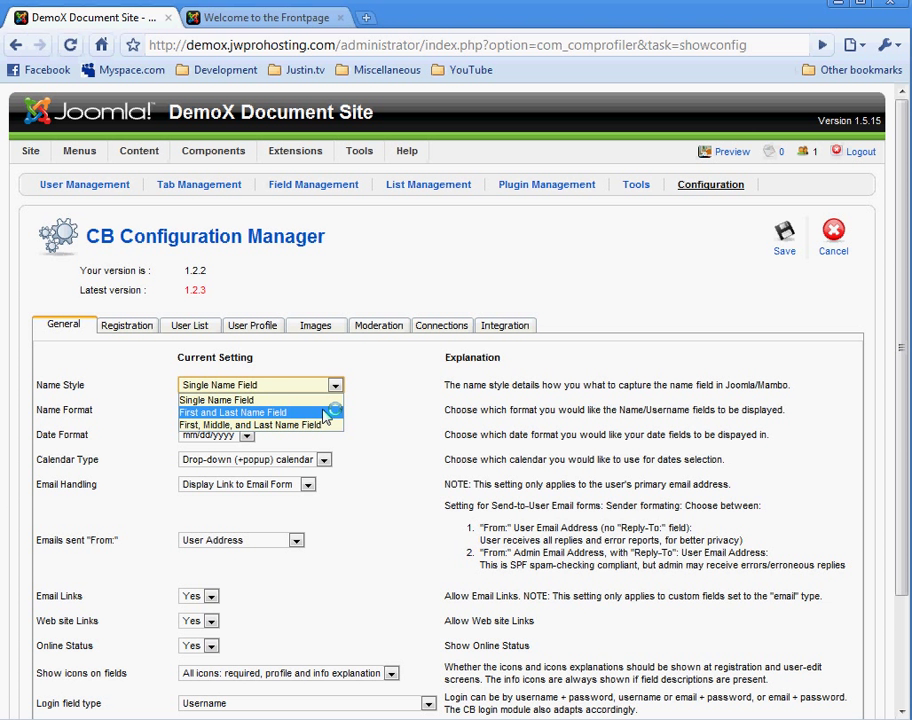
# Step: Set Name Style to First and Last Name Field and save the configuration
pyautogui.click(233, 412)
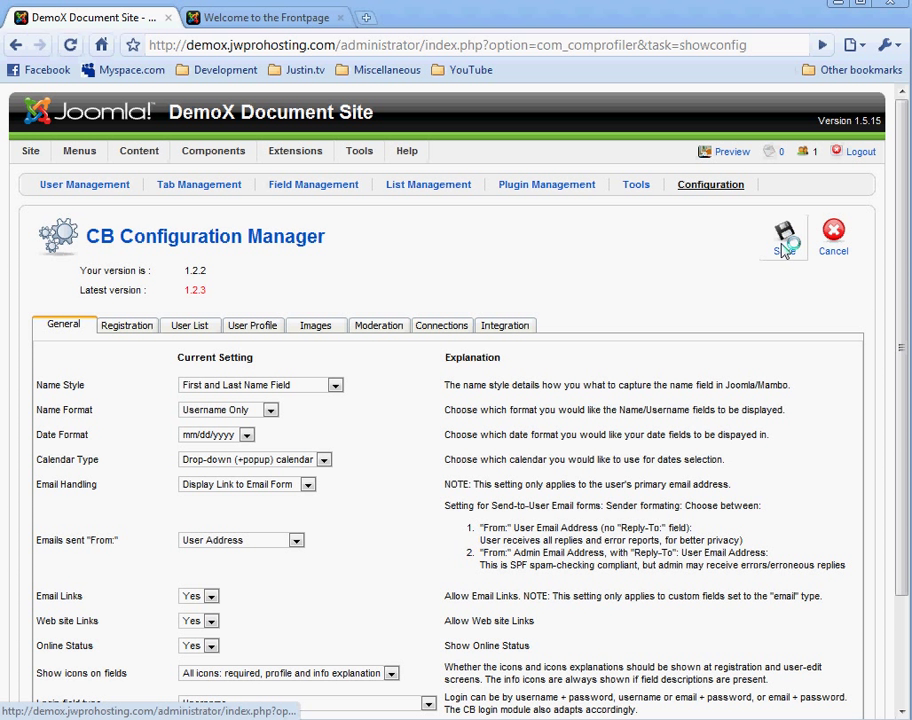
pyautogui.click(781, 226)
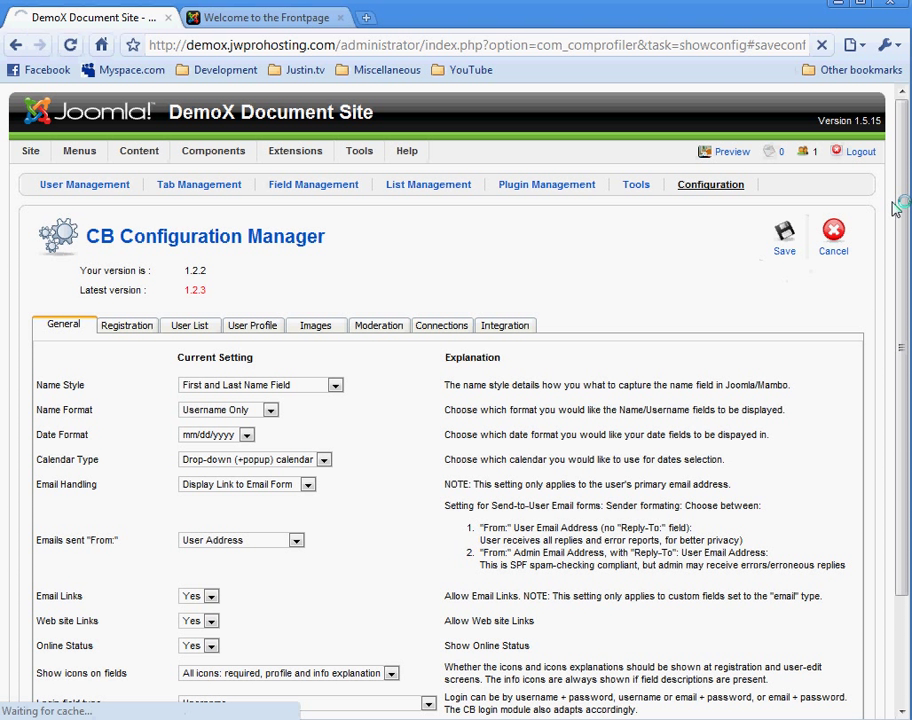
pyautogui.click(781, 226)
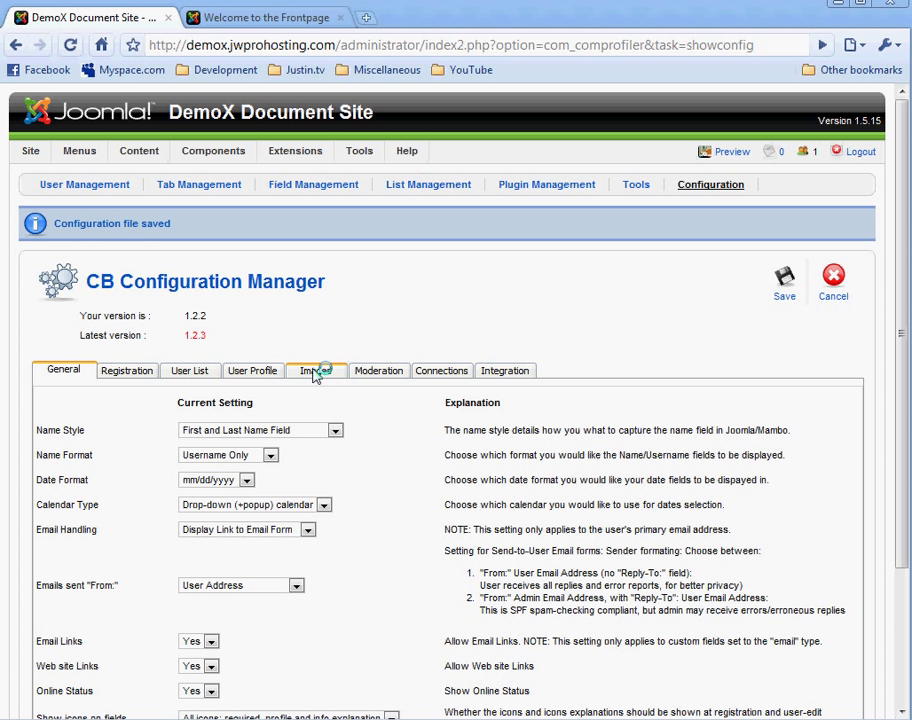
# Step: Go to Components > Community Builder > Tools to reach the Synchronize Users option
pyautogui.click(213, 151)
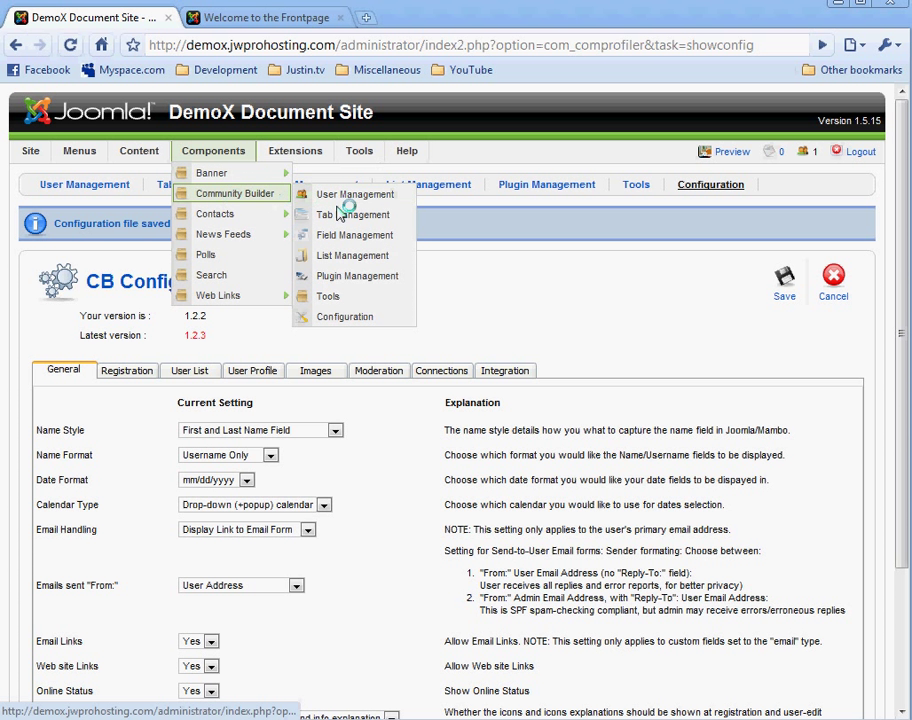
pyautogui.click(328, 295)
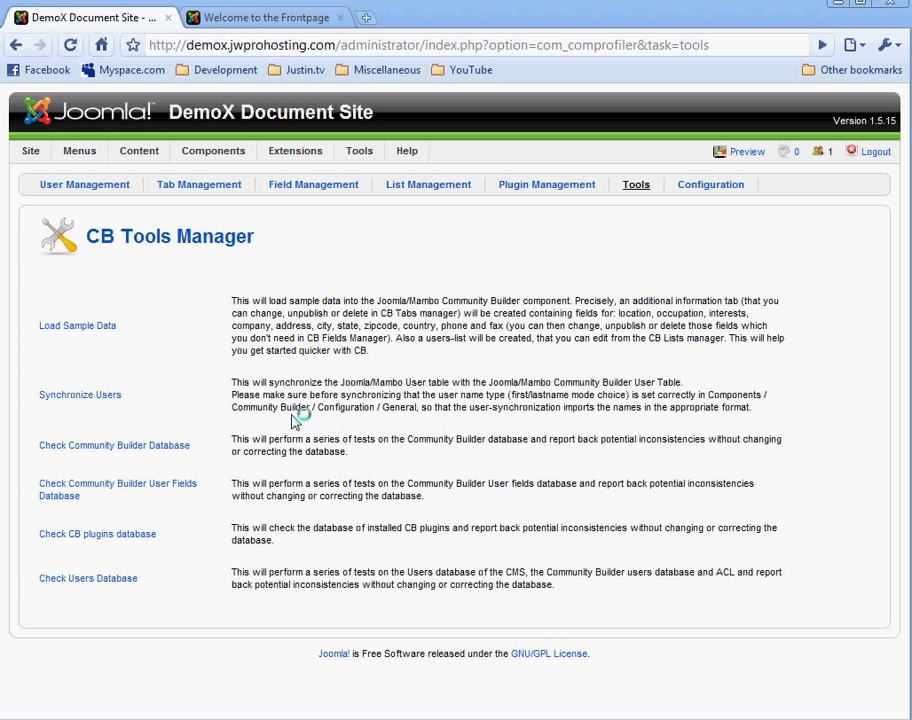
pyautogui.moveTo(262, 396)
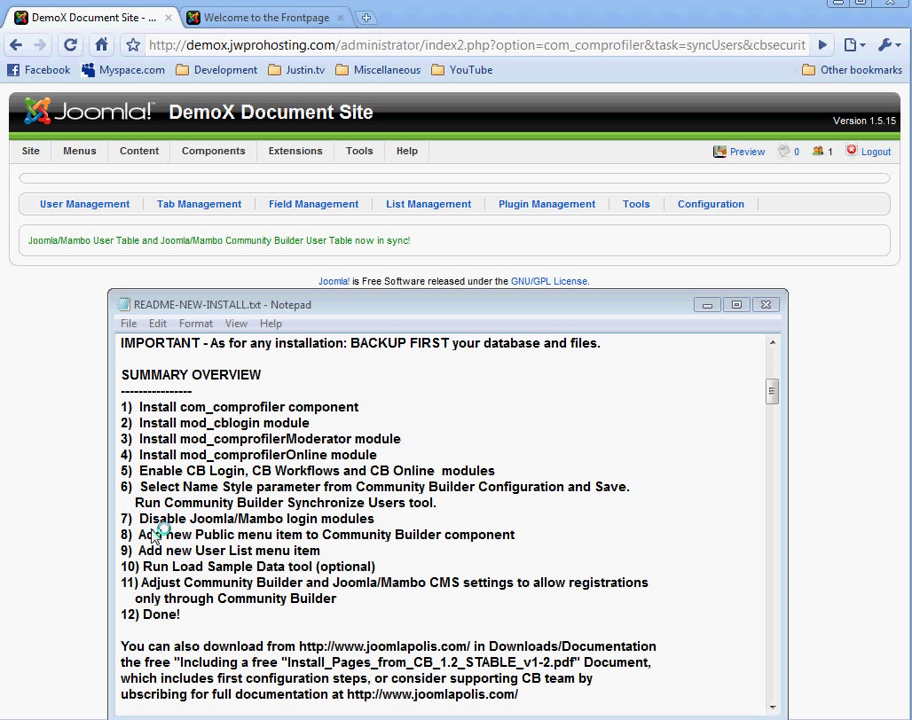
pyautogui.moveTo(150, 537)
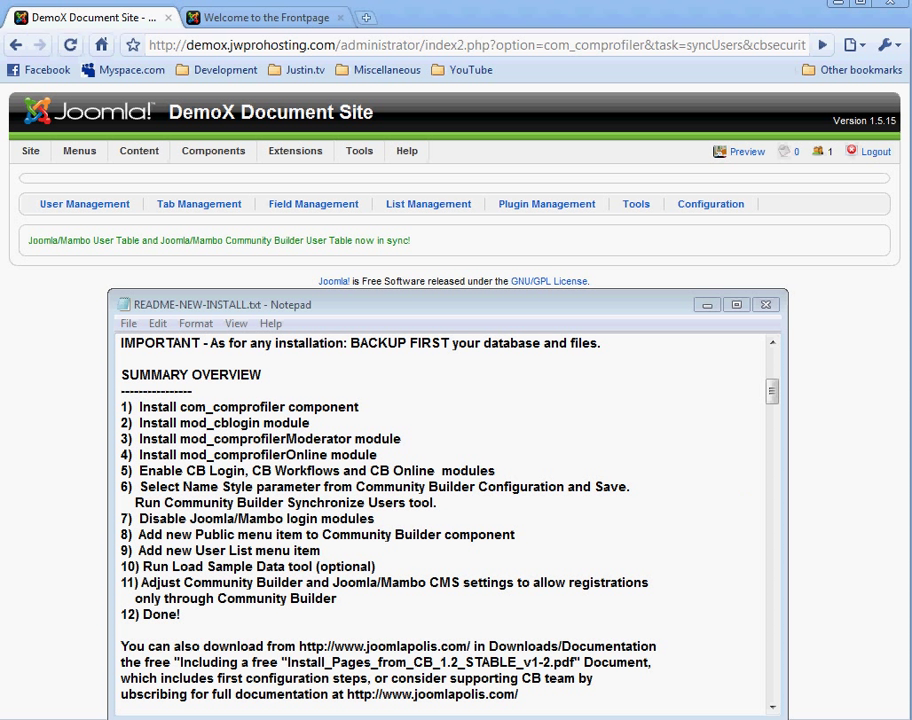
# Step: Go to Extensions > Module Manager and scroll to the login modules
pyautogui.click(406, 151)
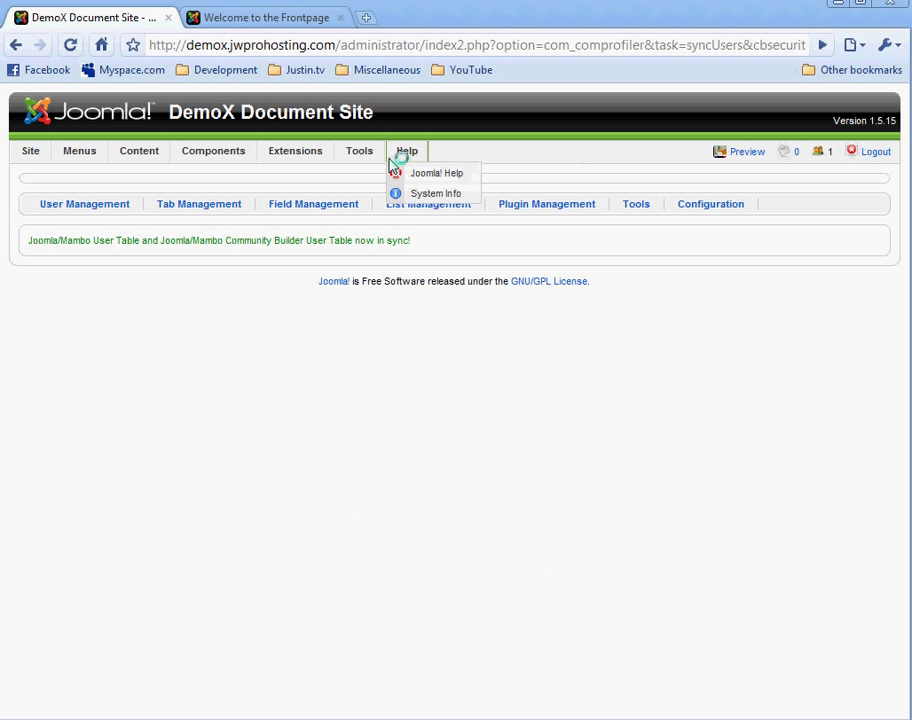
pyautogui.click(294, 151)
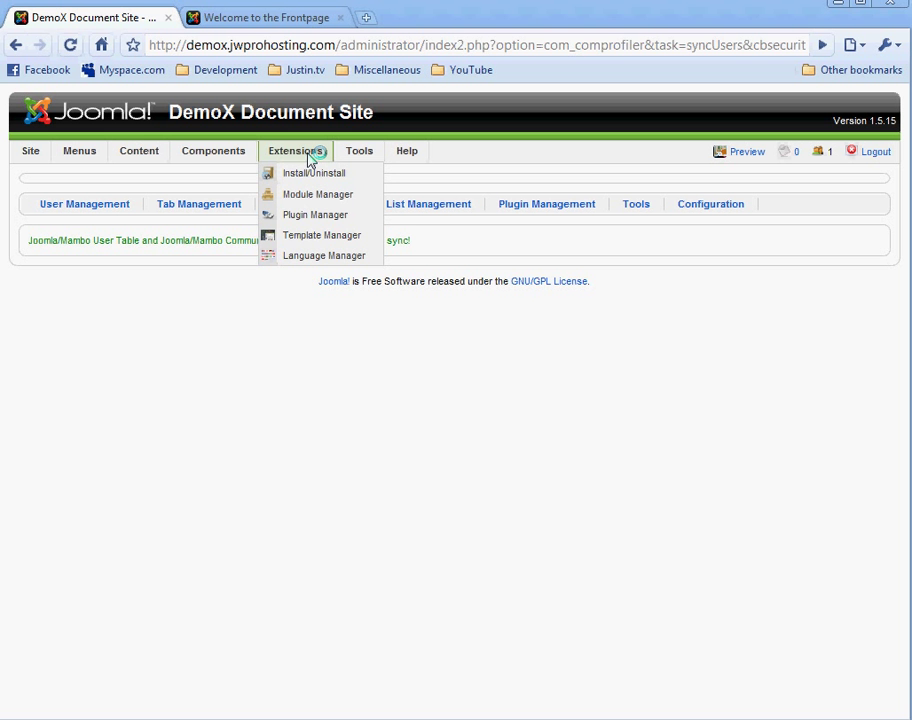
pyautogui.click(317, 194)
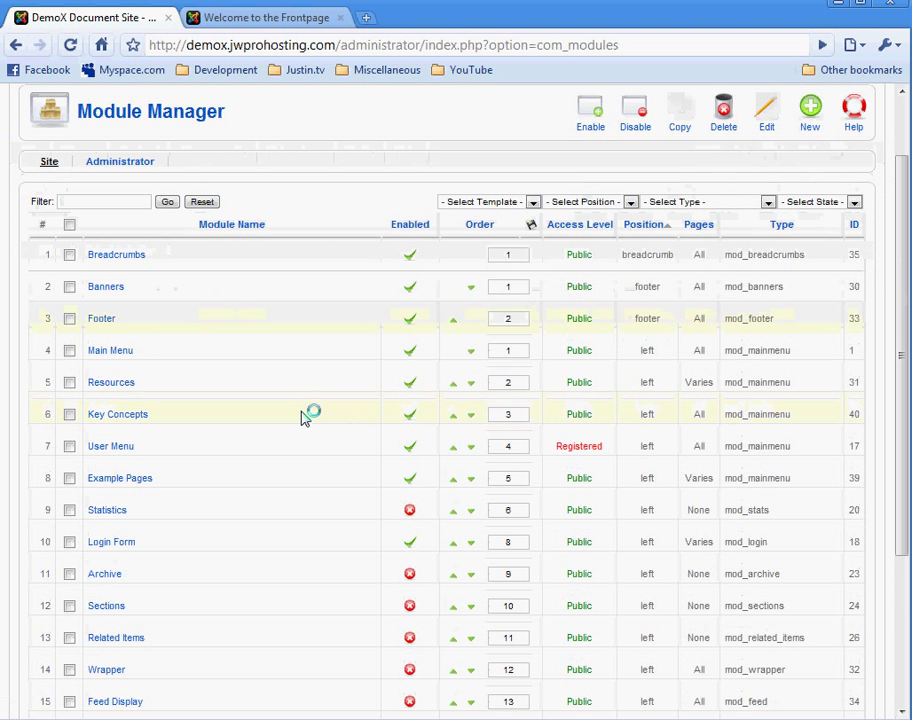
pyautogui.scroll(-3)
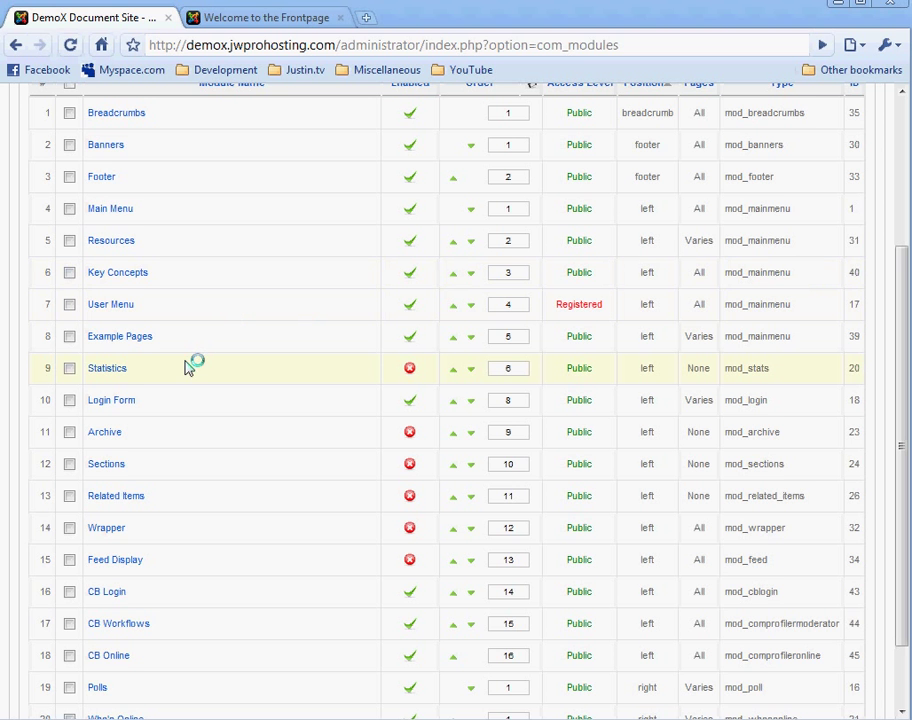
pyautogui.moveTo(113, 400)
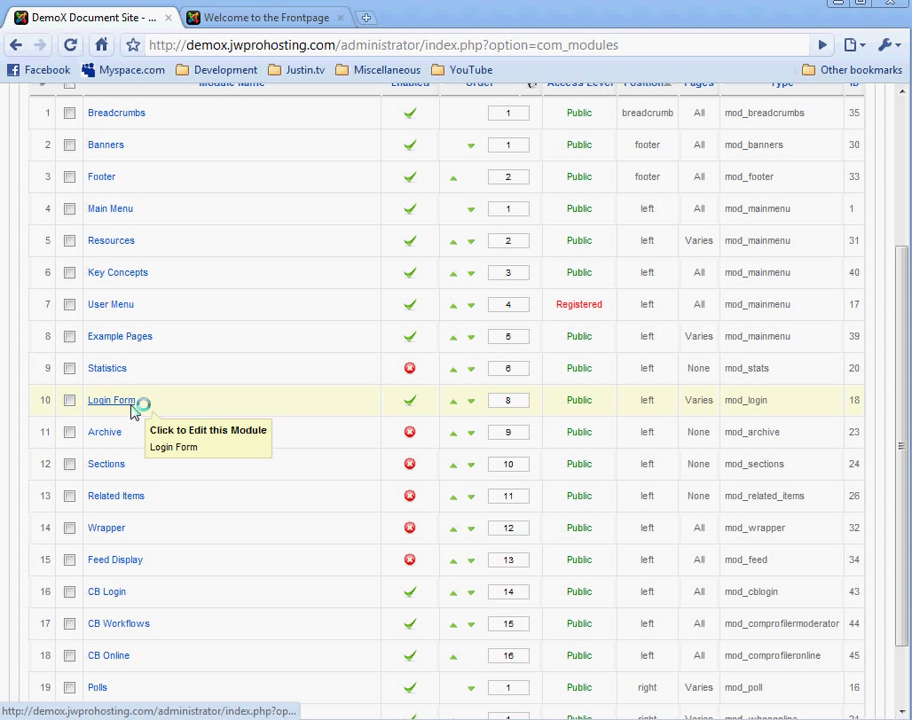
pyautogui.moveTo(140, 410)
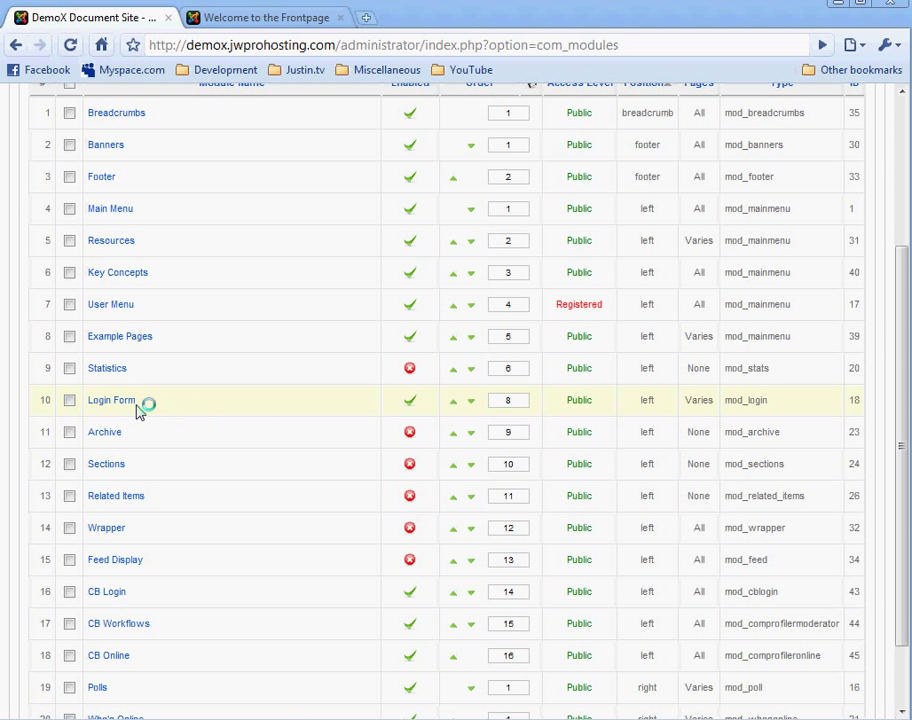
# Step: Disable the default Login Form module, leaving CB Login, CB Workflows and CB Online enabled
pyautogui.click(409, 400)
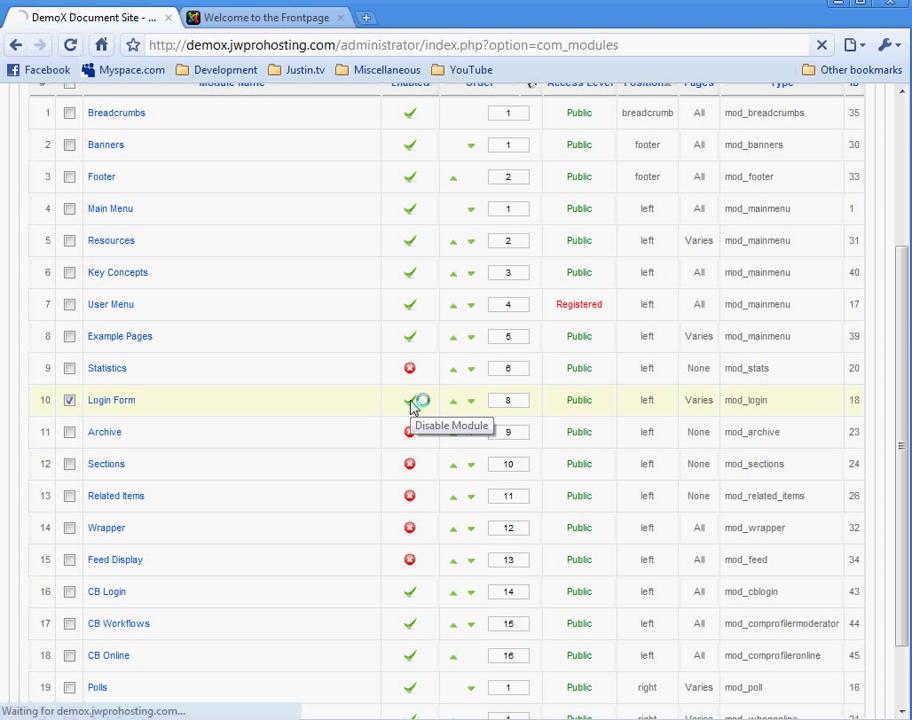
pyautogui.click(412, 400)
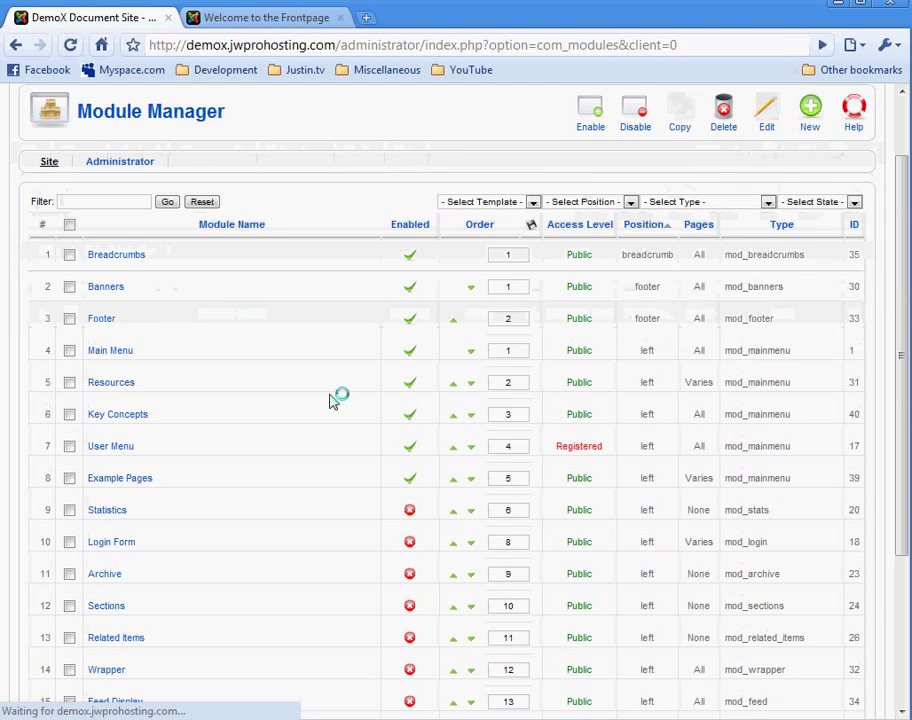
pyautogui.scroll(-3)
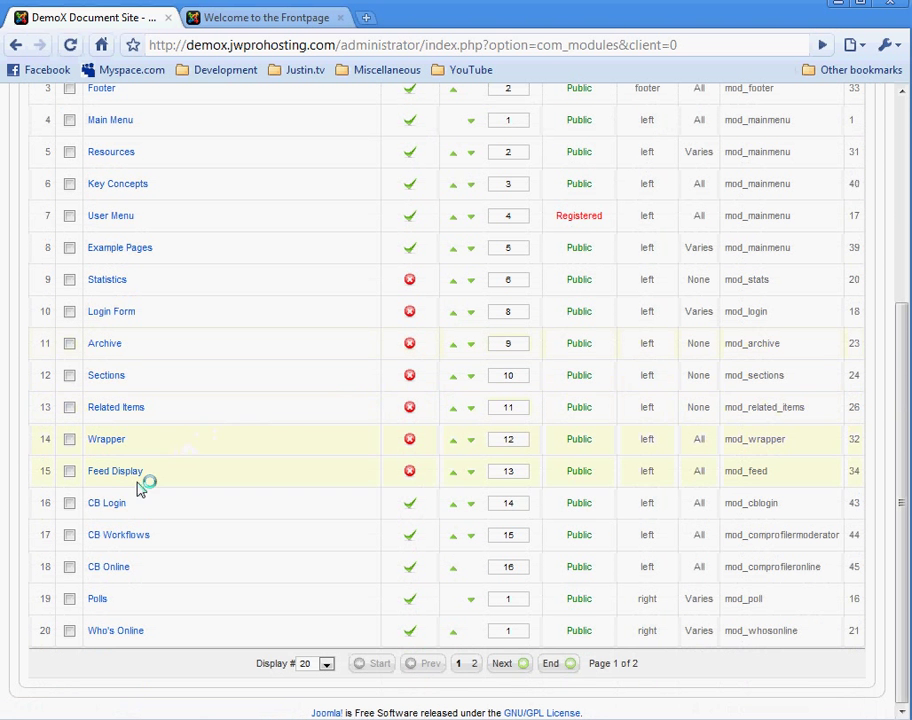
pyautogui.moveTo(101, 503)
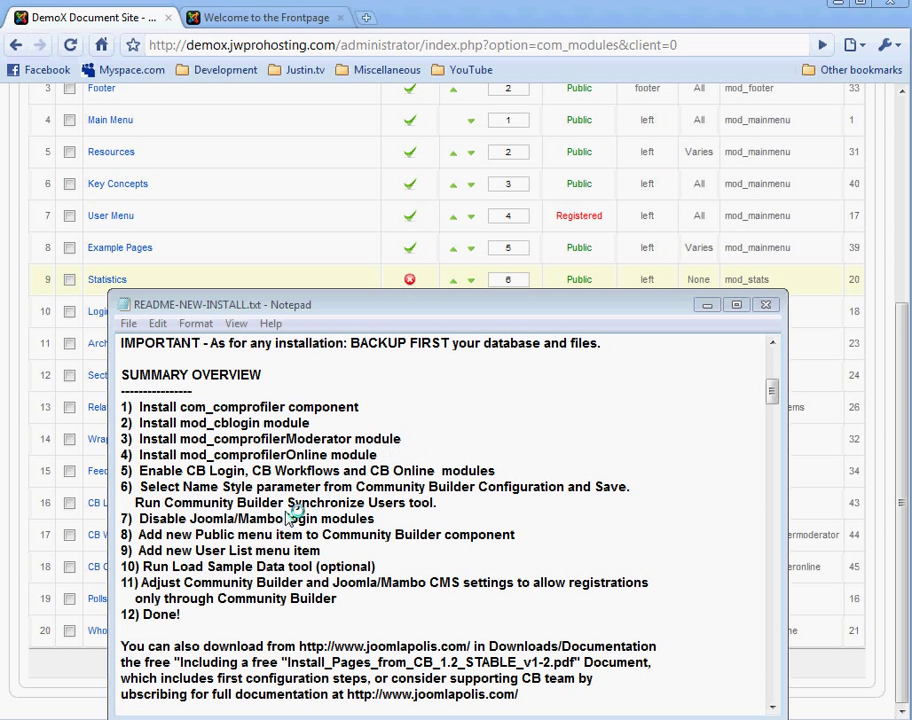
pyautogui.moveTo(322, 542)
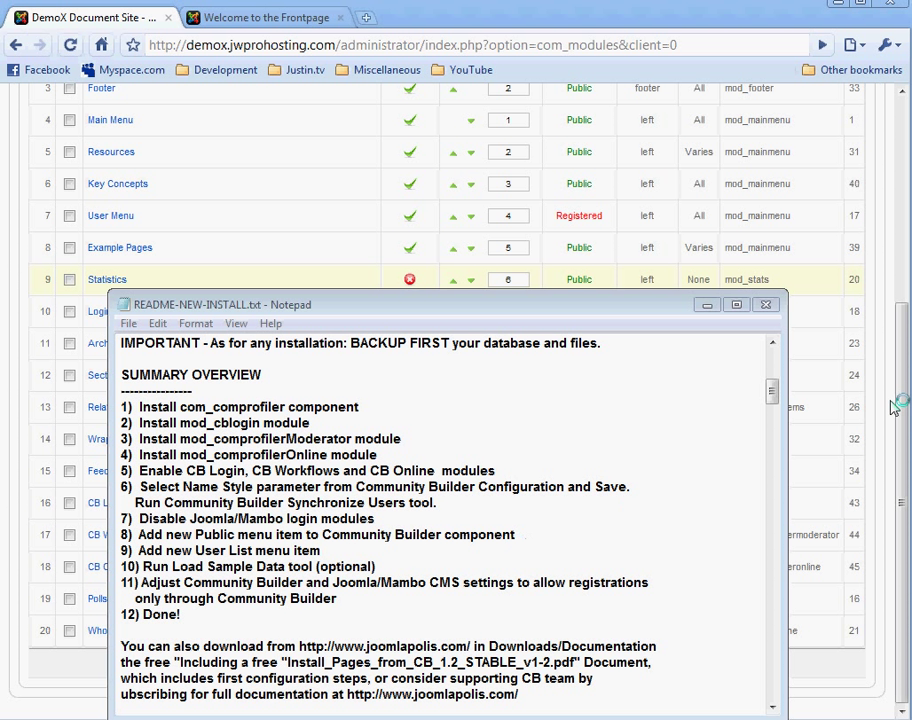
# Step: Start a new item in Menus > Main Menu
pyautogui.click(764, 311)
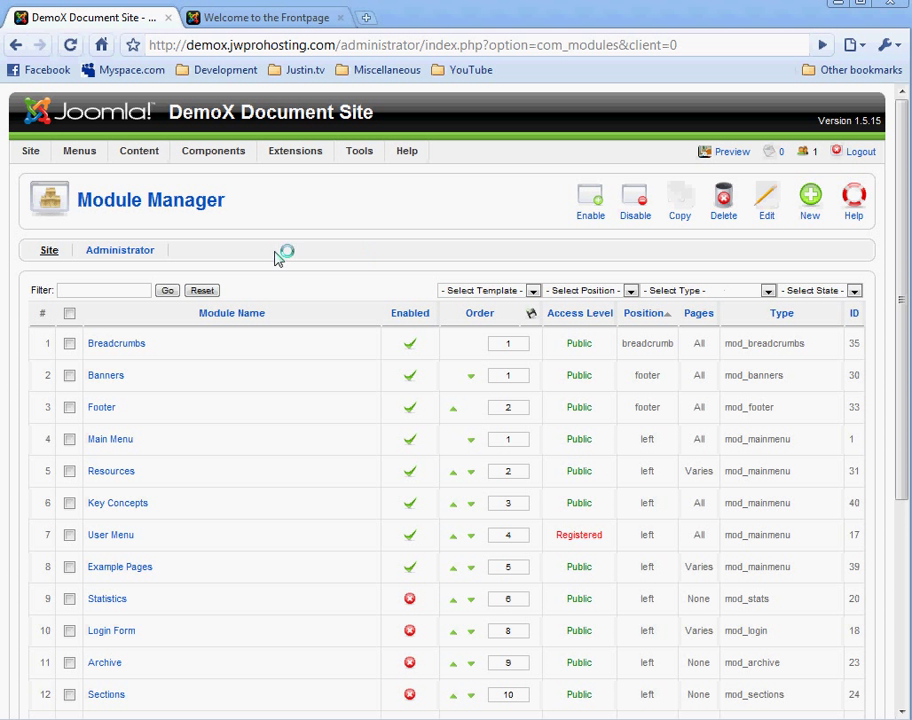
pyautogui.click(79, 151)
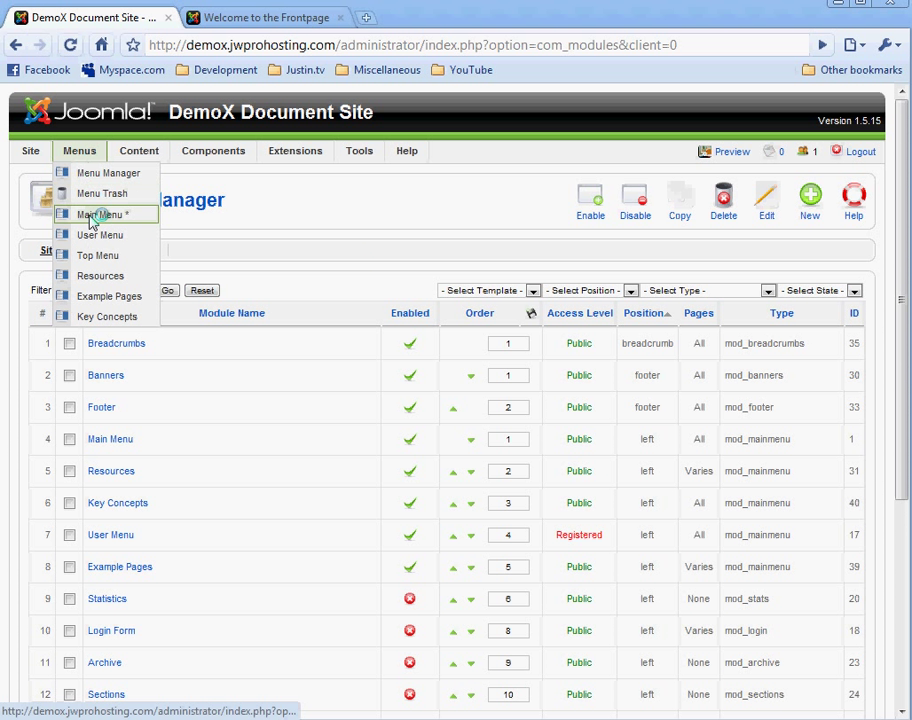
pyautogui.click(93, 214)
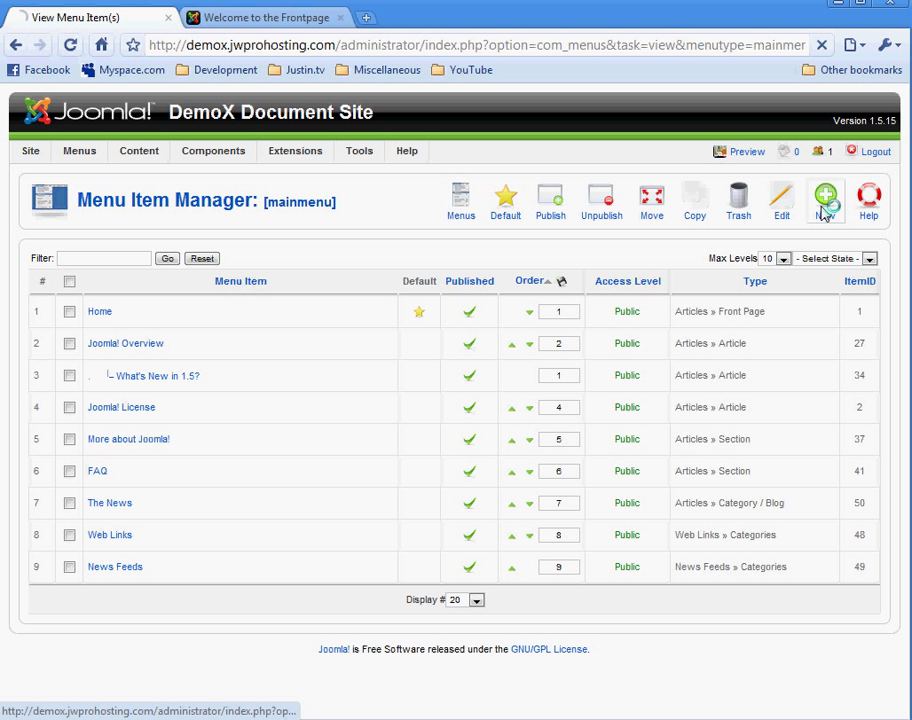
pyautogui.click(821, 190)
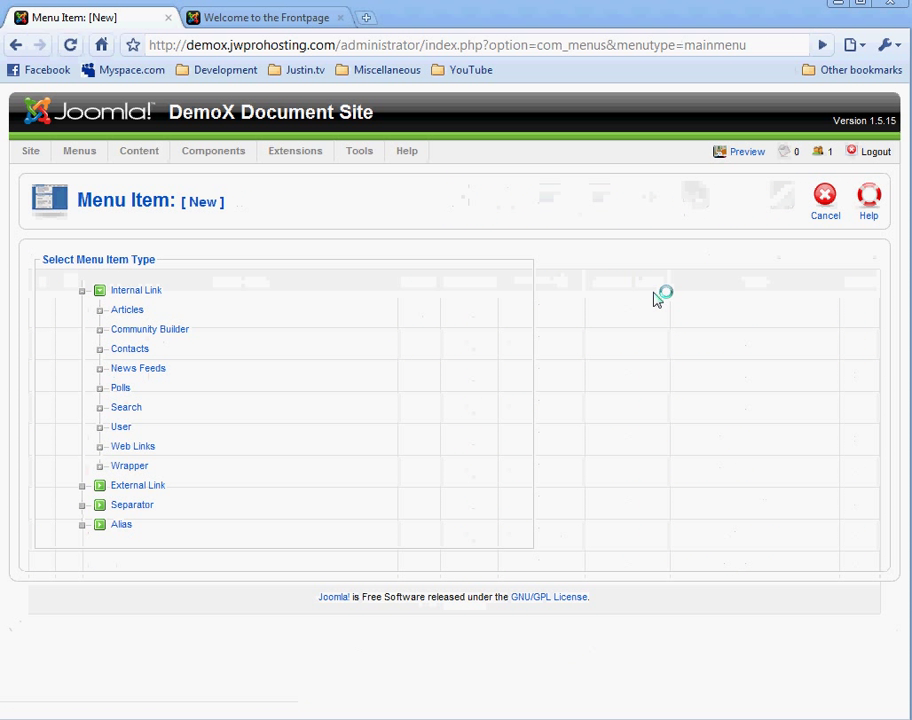
# Step: Choose Community Builder's User Profile (mandatory) as the menu item type
pyautogui.click(149, 329)
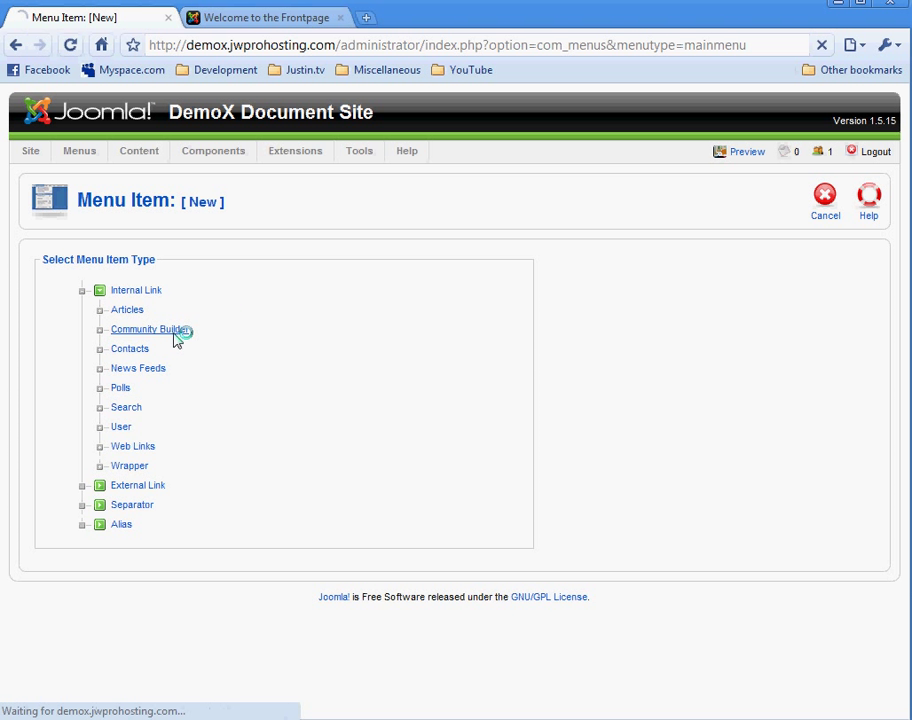
pyautogui.click(150, 329)
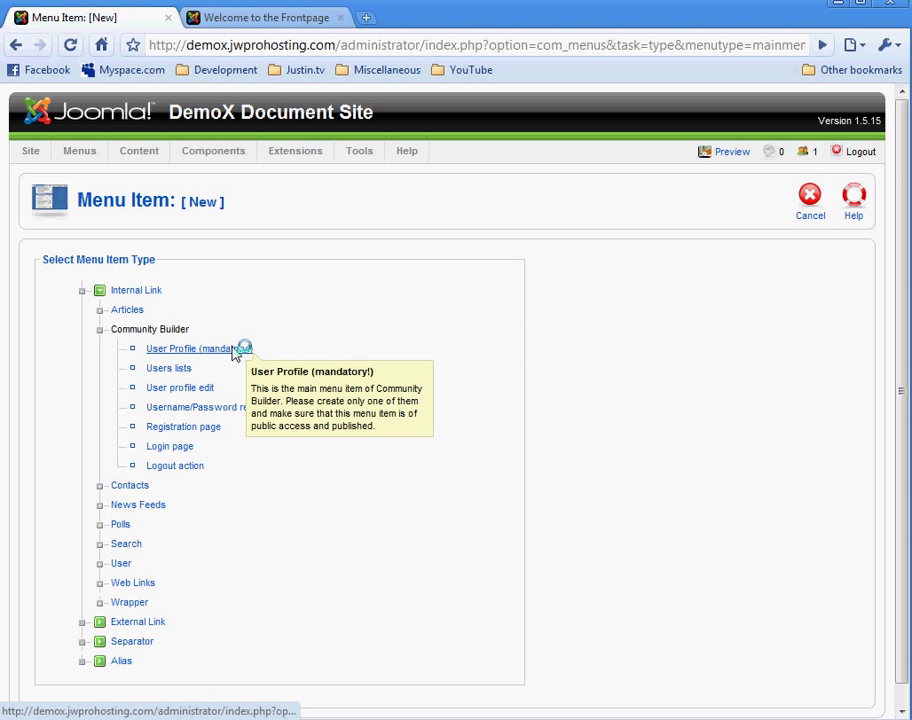
pyautogui.click(198, 348)
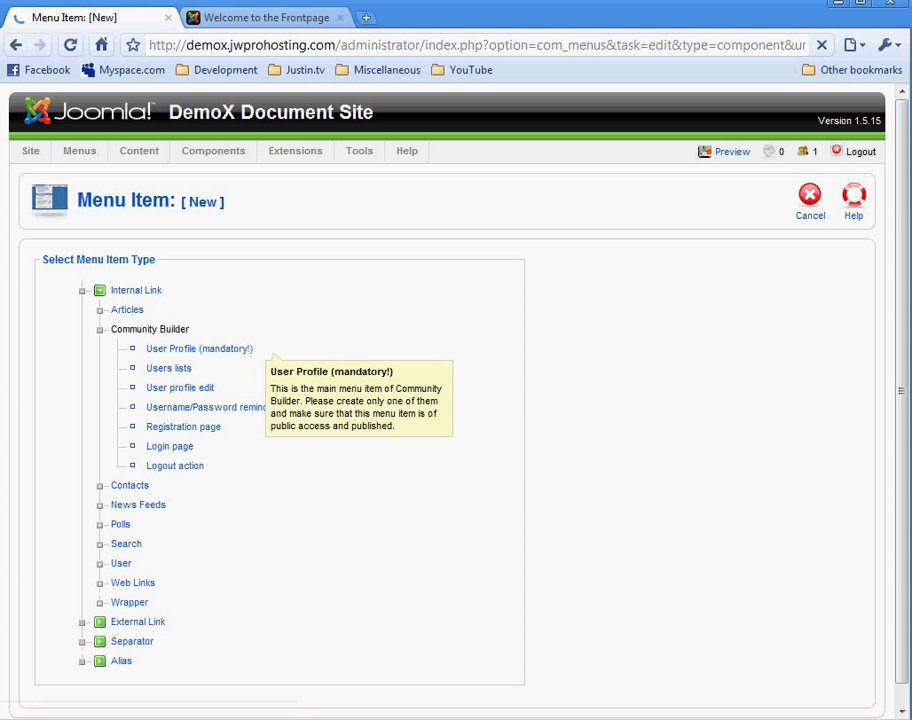
# Step: Title the menu item Profile, keep it published, and set Access Level to Registered
pyautogui.click(199, 348)
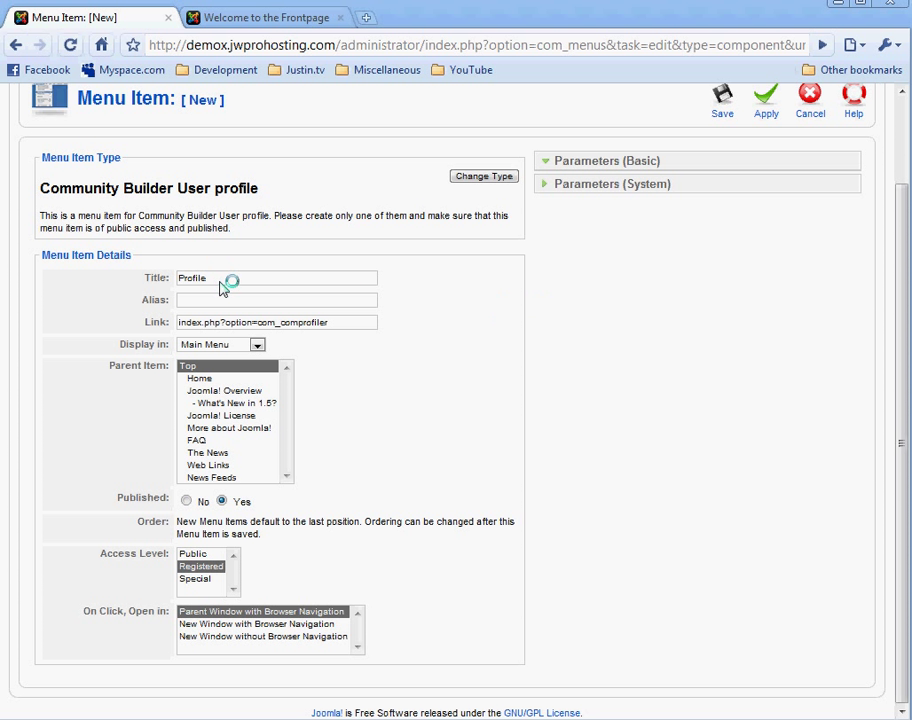
pyautogui.moveTo(422, 484)
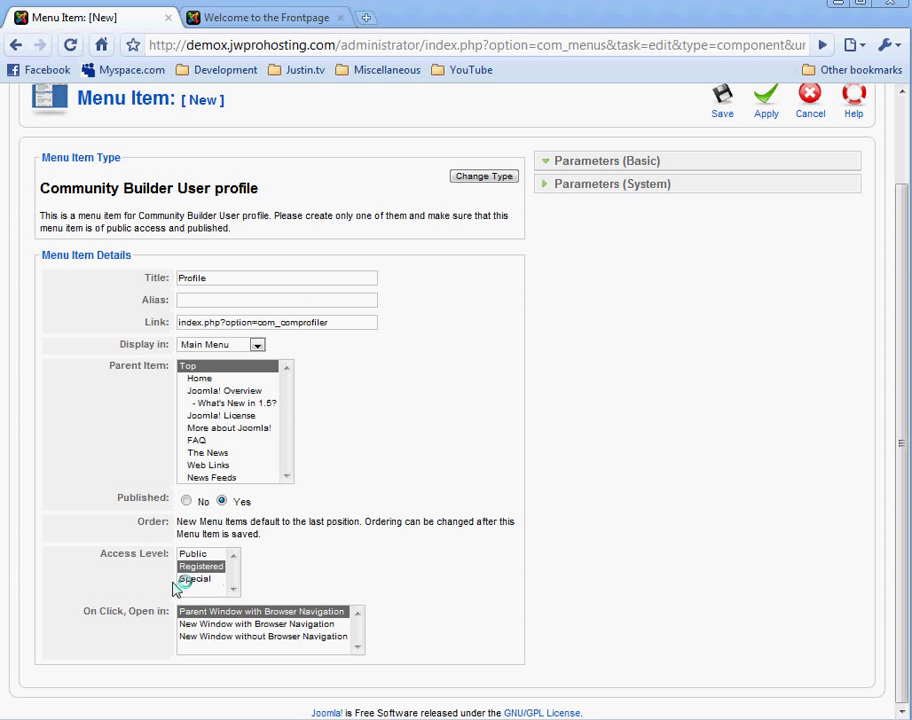
pyautogui.click(200, 566)
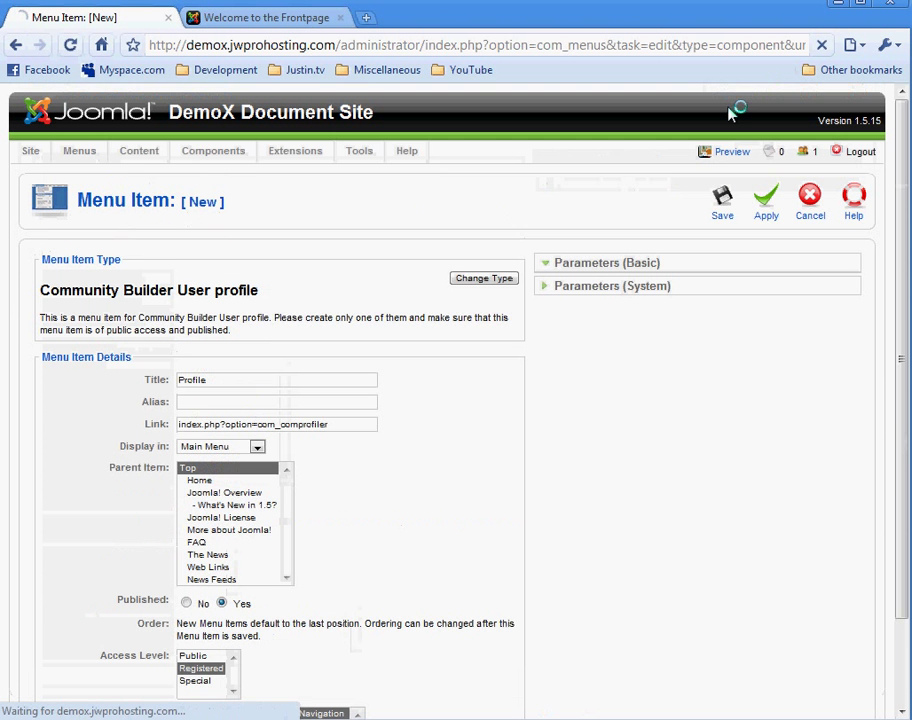
# Step: Save the Profile menu item and check the readme checklist for the next step
pyautogui.click(721, 201)
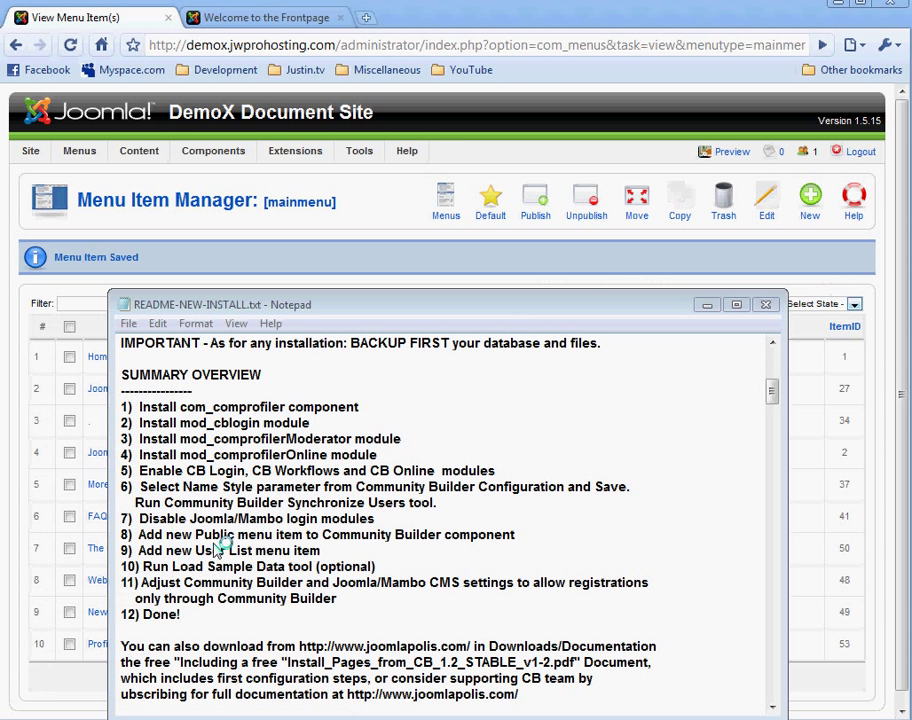
pyautogui.moveTo(298, 572)
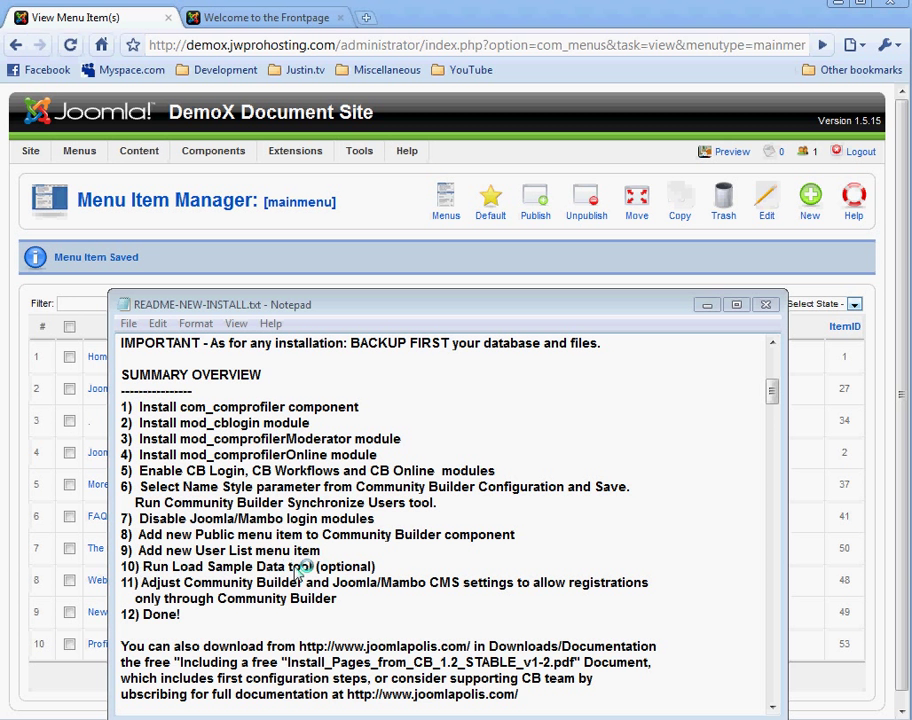
pyautogui.moveTo(300, 565)
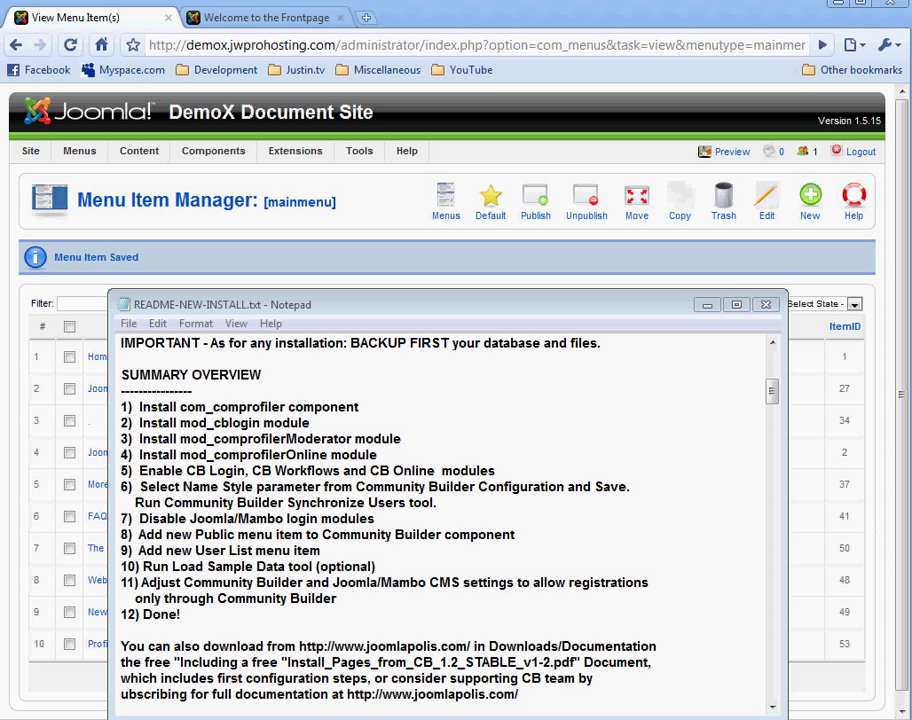
# Step: Go to Components > Community Builder > List Management, showing an empty List Manager
pyautogui.click(763, 305)
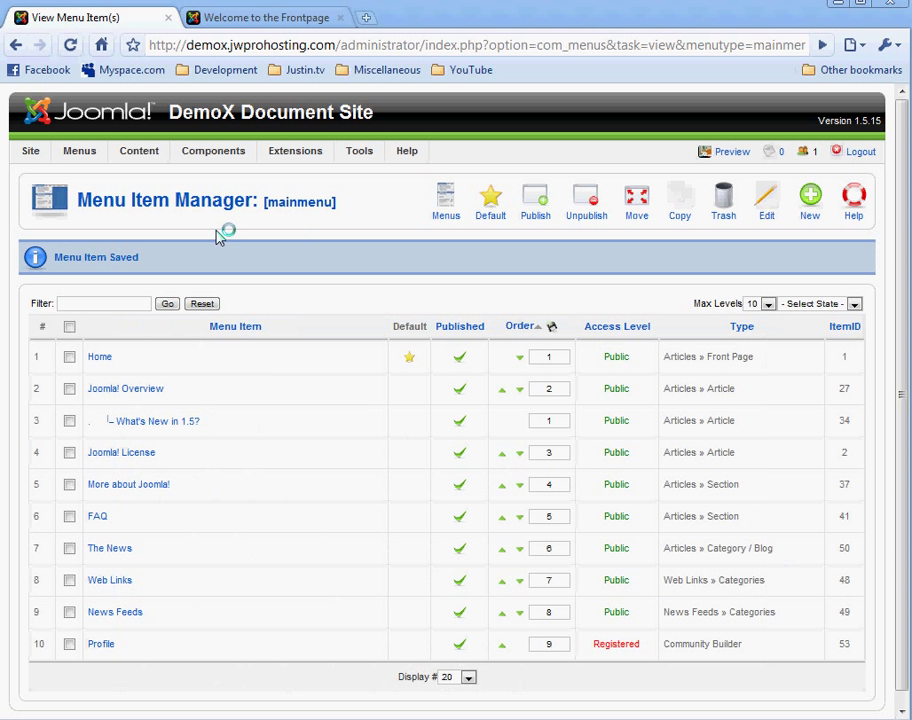
pyautogui.click(213, 151)
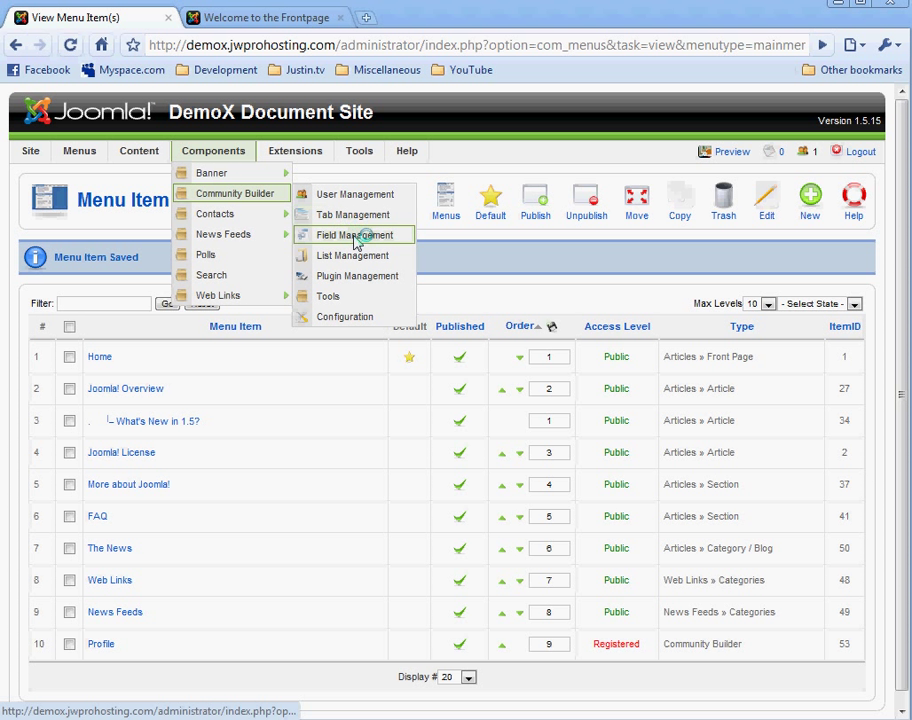
pyautogui.click(352, 234)
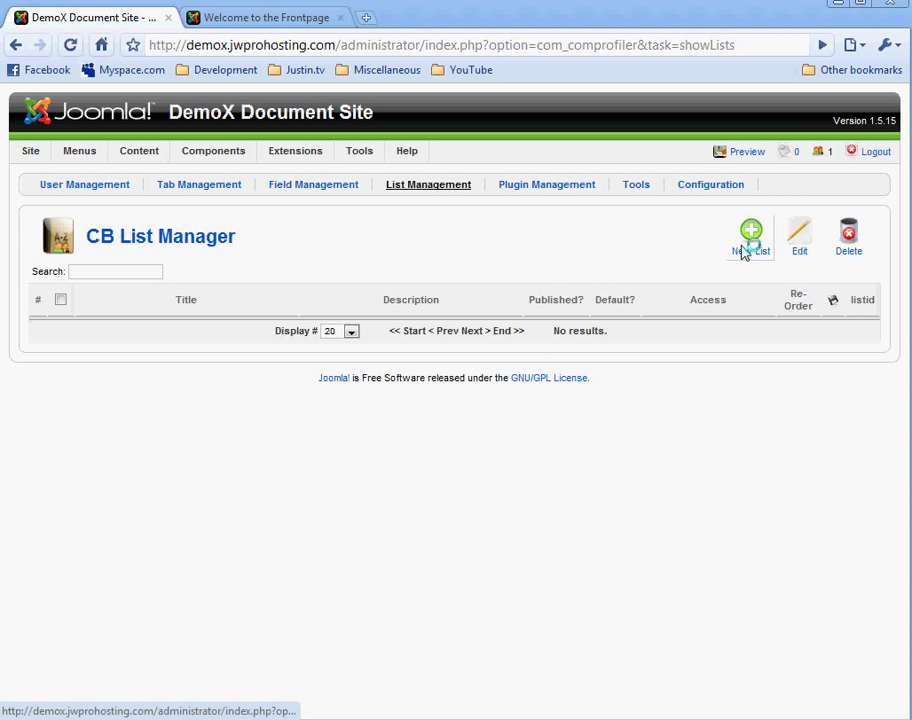
# Step: Start a new CB list 'Browse Users' and include the Registered group through Publisher
pyautogui.click(745, 224)
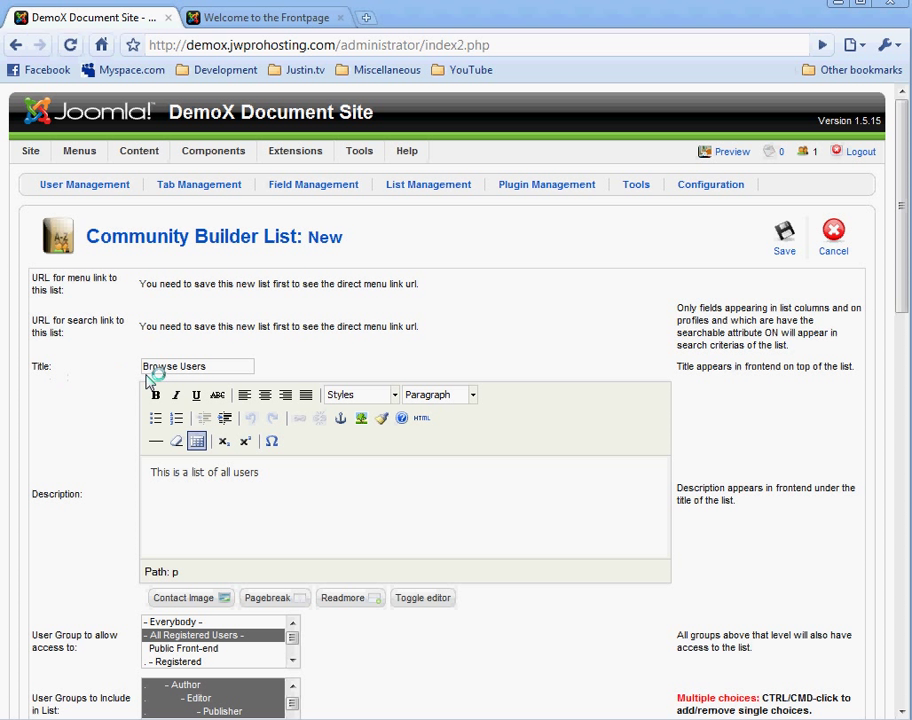
pyautogui.moveTo(112, 380)
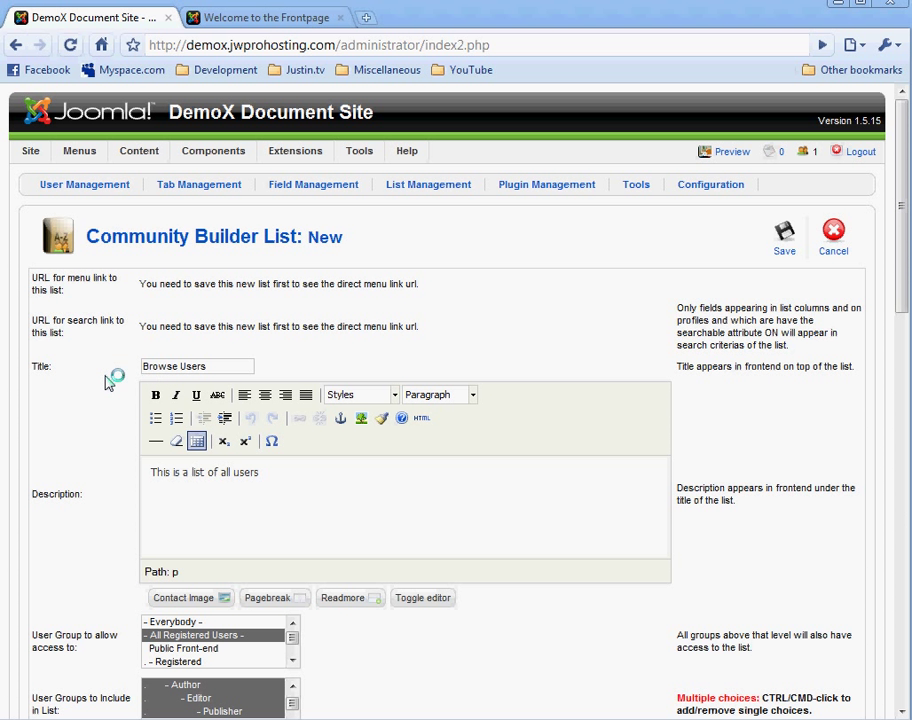
pyautogui.scroll(-3)
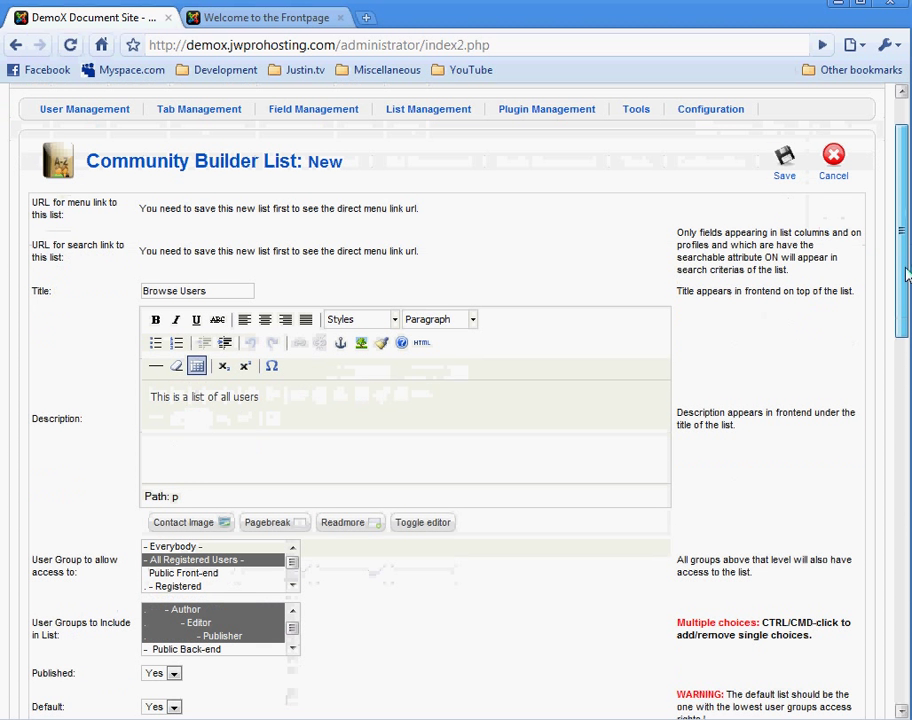
pyautogui.scroll(-3)
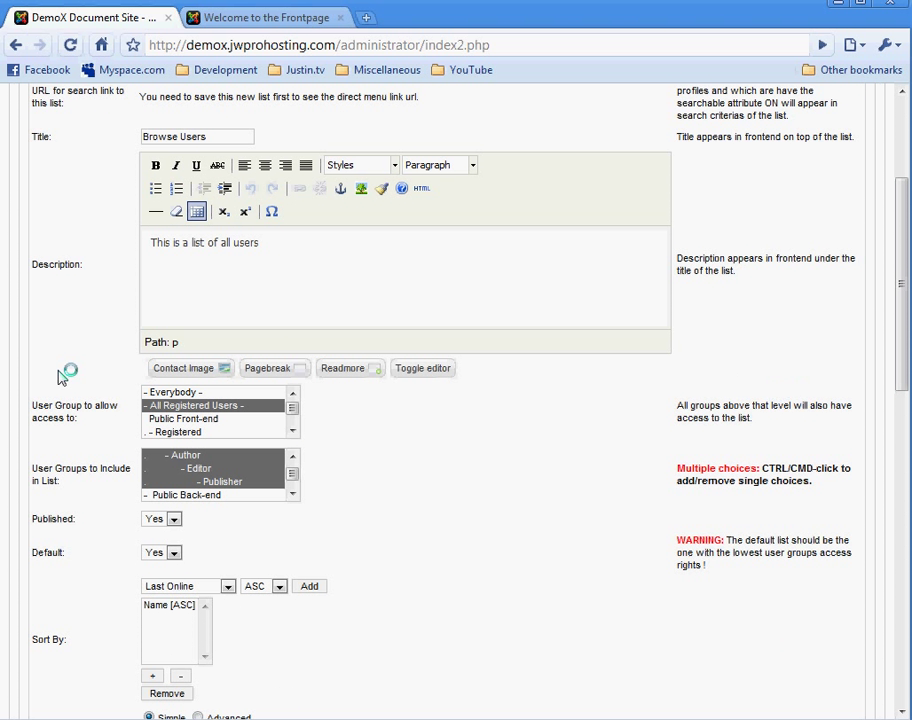
pyautogui.moveTo(78, 434)
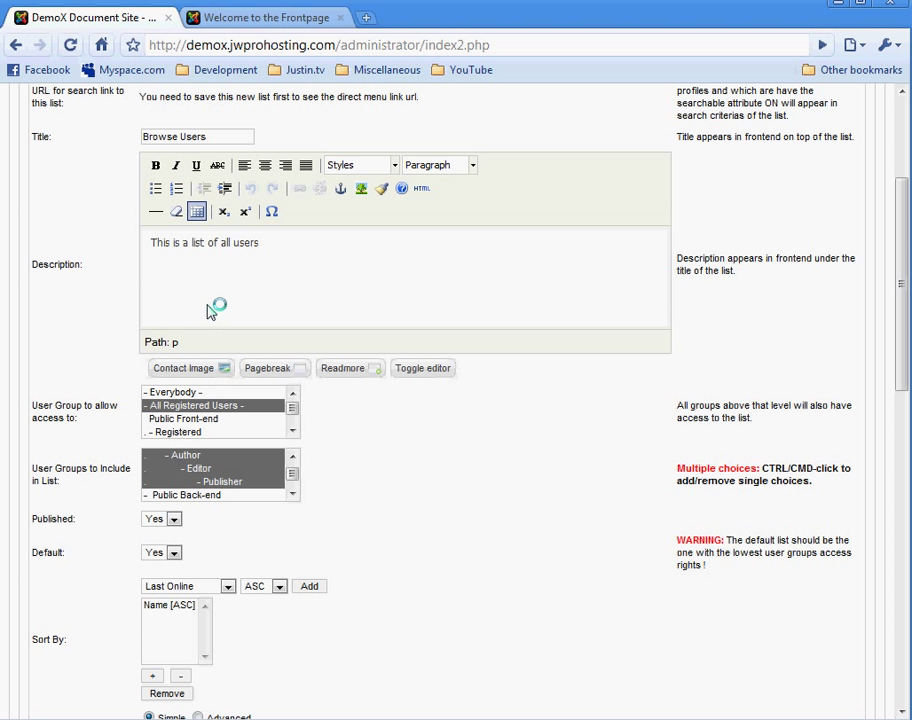
pyautogui.moveTo(378, 462)
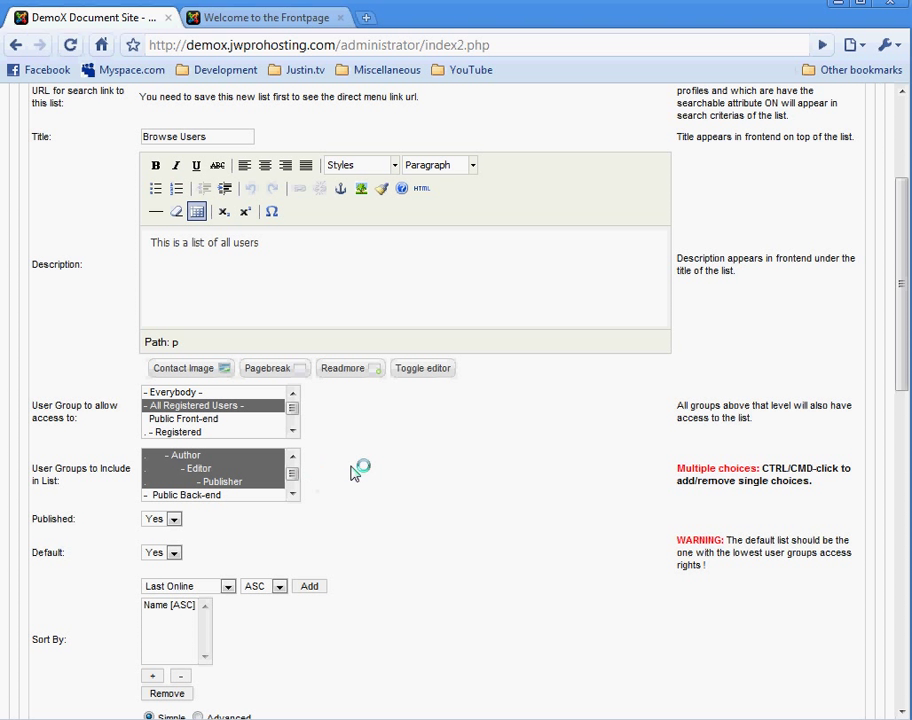
pyautogui.click(291, 460)
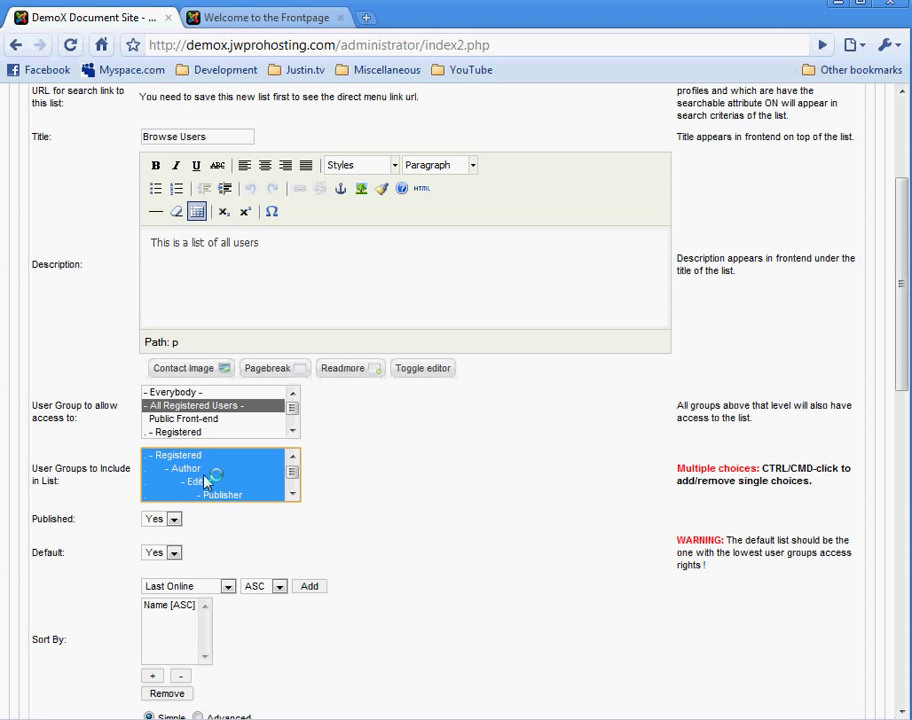
# Step: Check the included groups selection and show the Sort By field choices
pyautogui.scroll(-3)
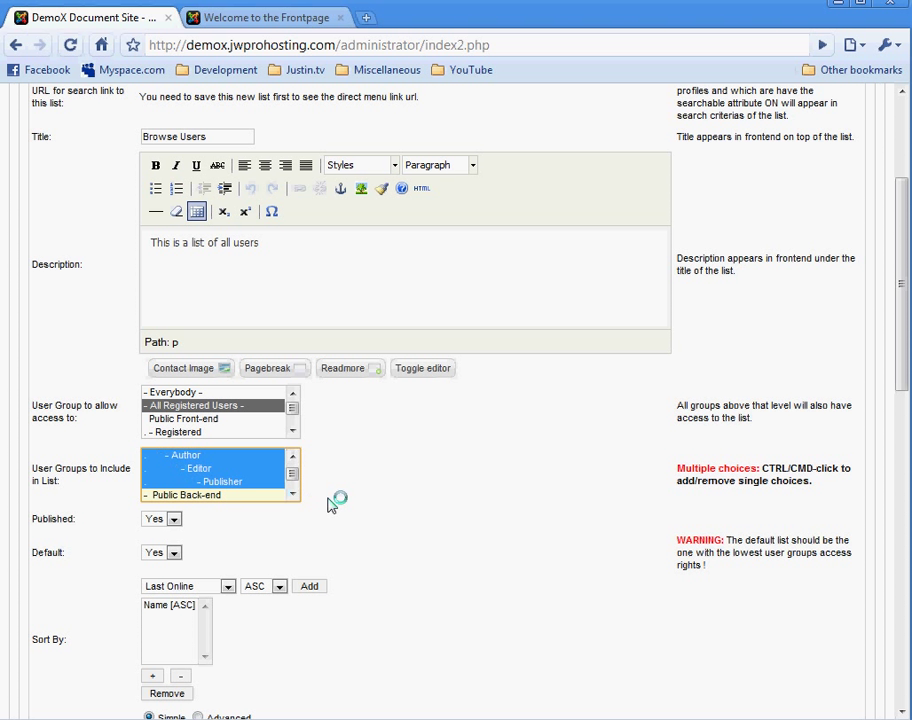
pyautogui.moveTo(112, 554)
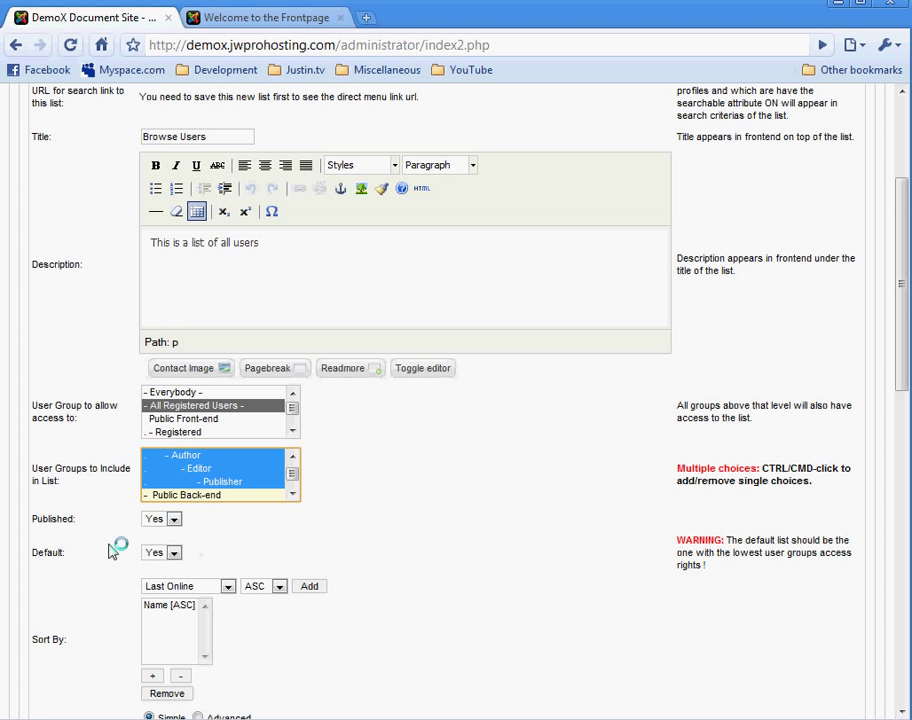
pyautogui.scroll(-3)
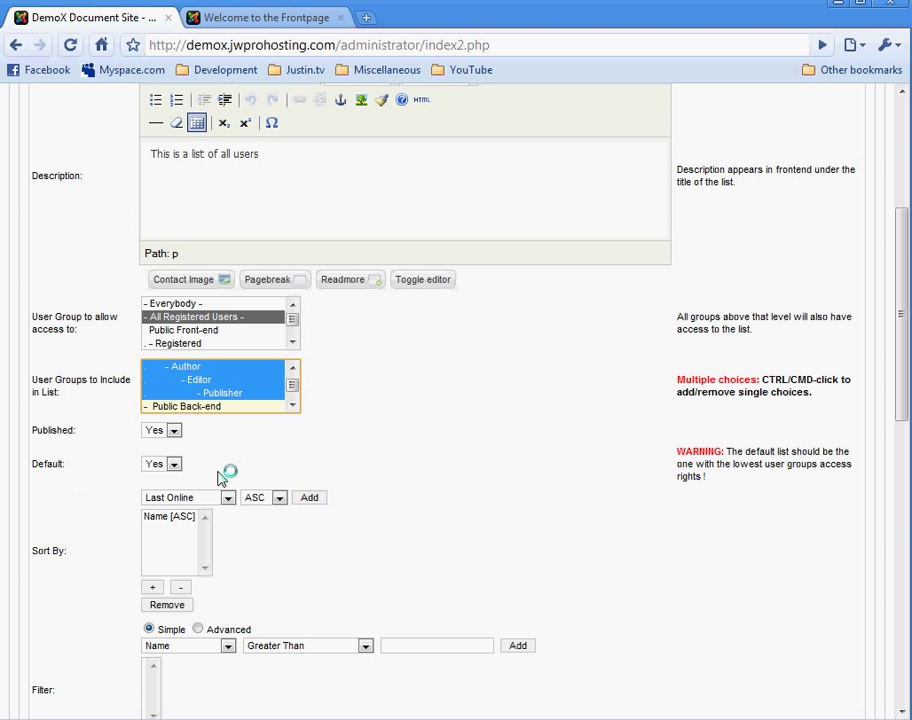
pyautogui.click(291, 368)
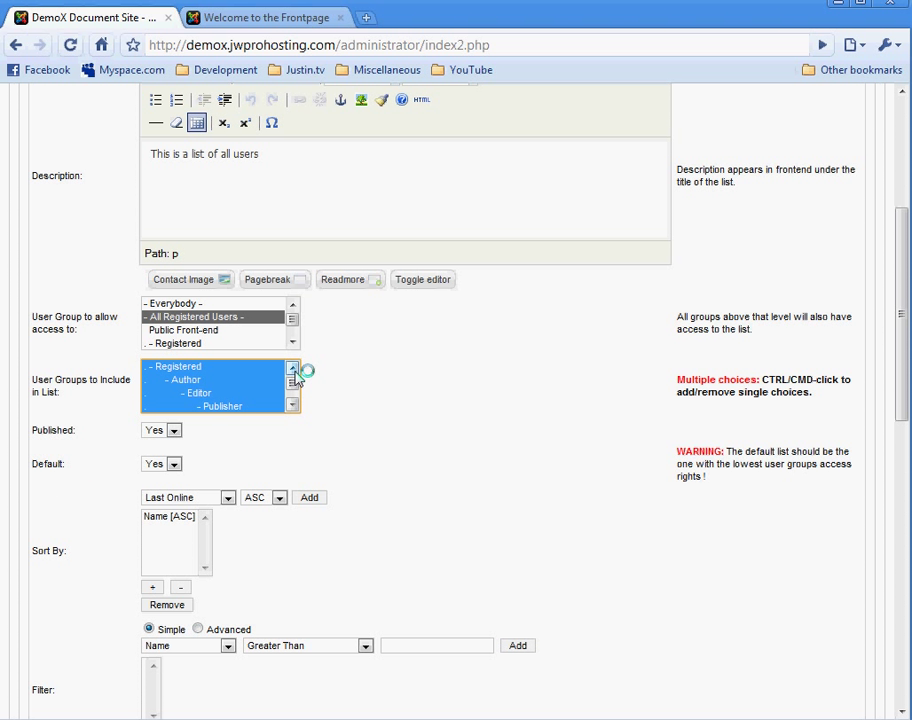
pyautogui.click(178, 366)
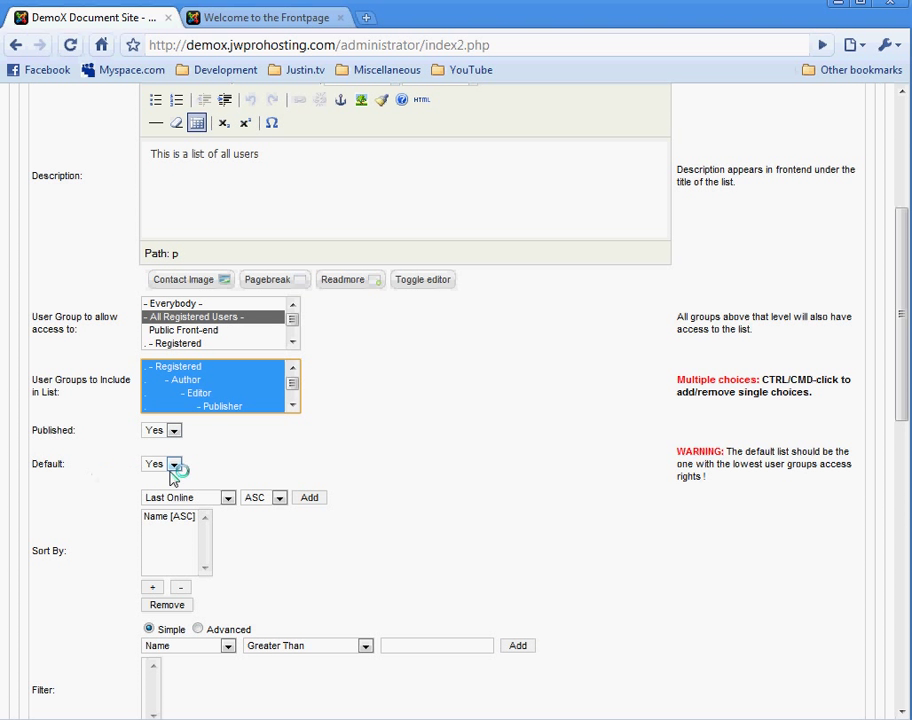
pyautogui.scroll(-3)
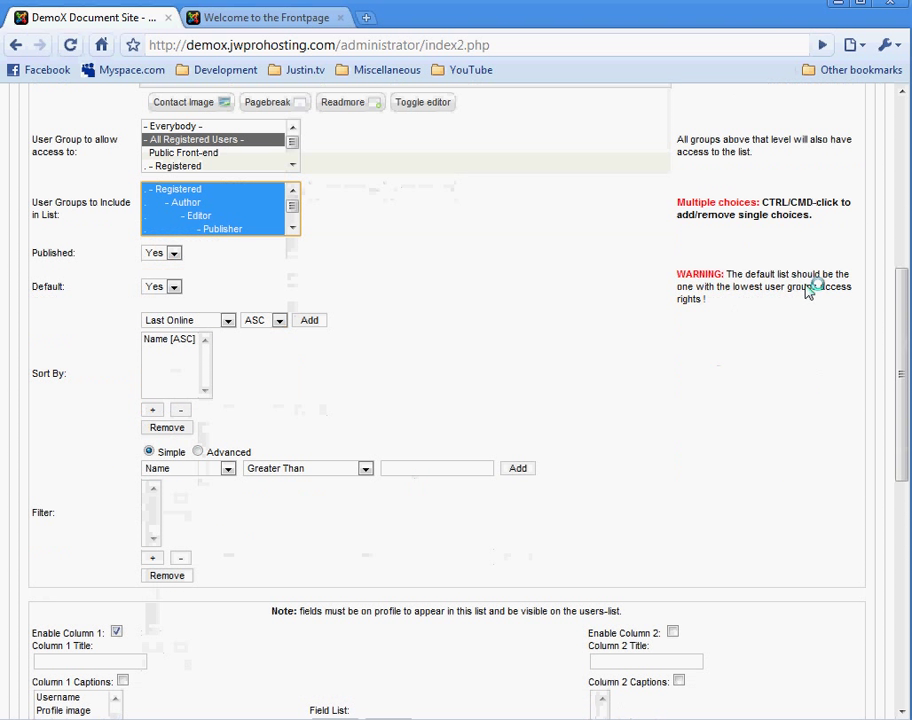
pyautogui.scroll(-3)
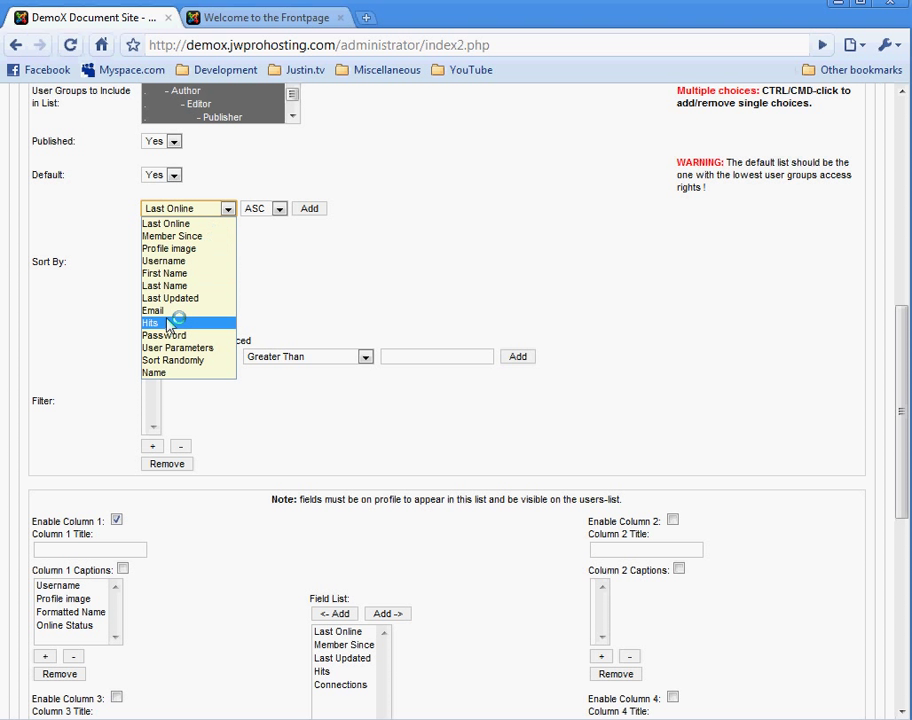
# Step: Leave Name ascending as the only sort order and move down to the column settings
pyautogui.click(153, 372)
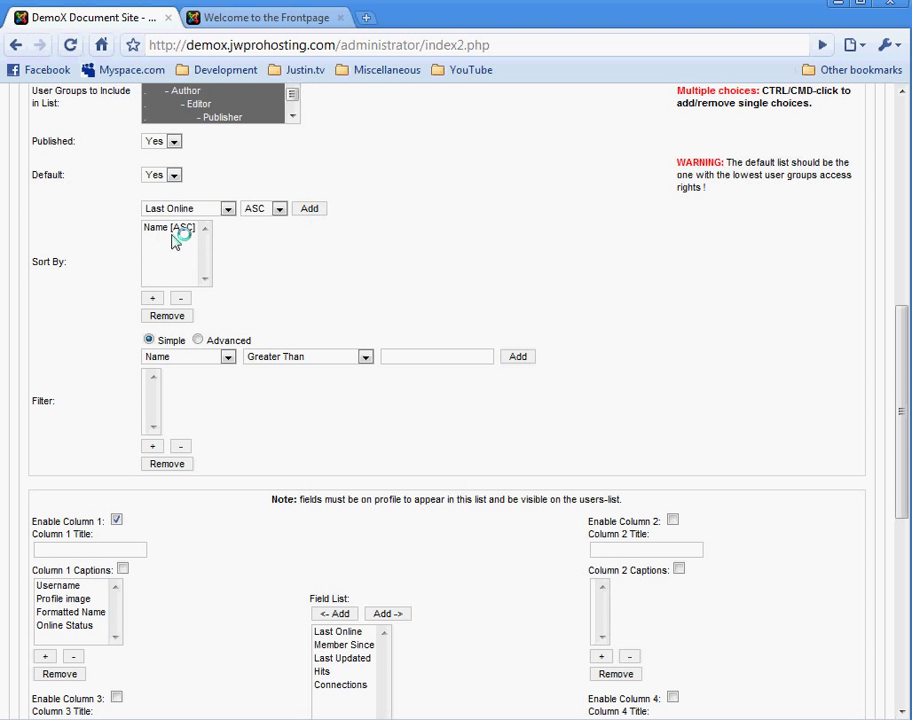
pyautogui.moveTo(108, 407)
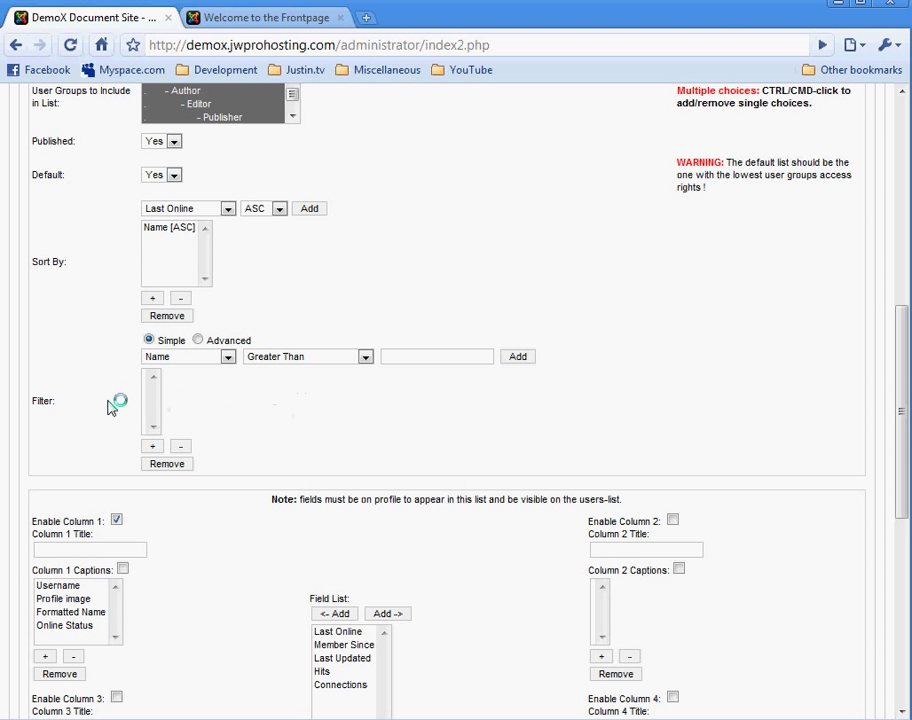
pyautogui.scroll(-3)
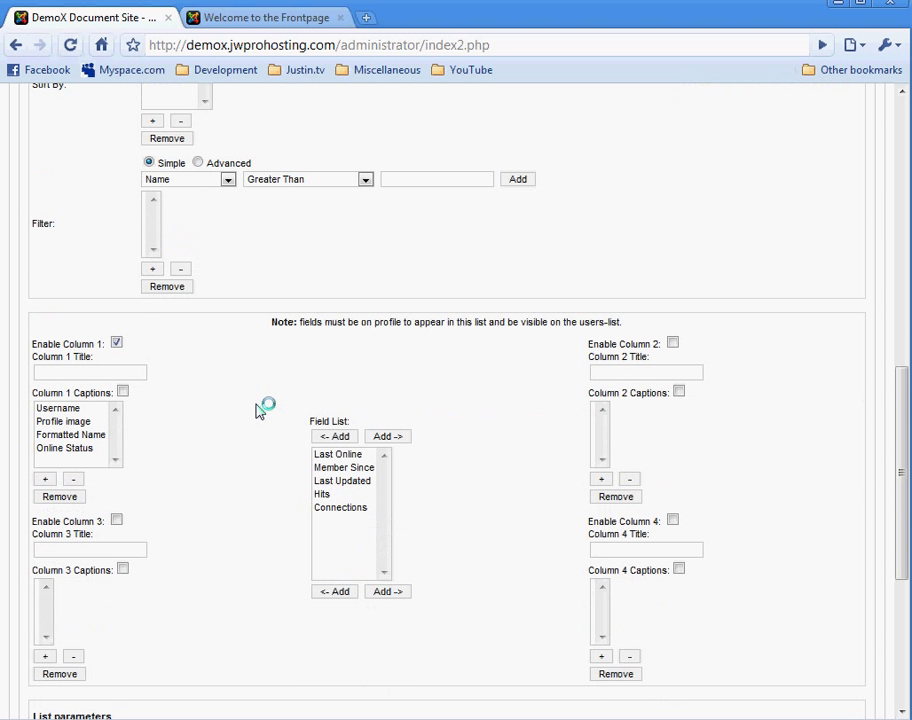
pyautogui.moveTo(168, 310)
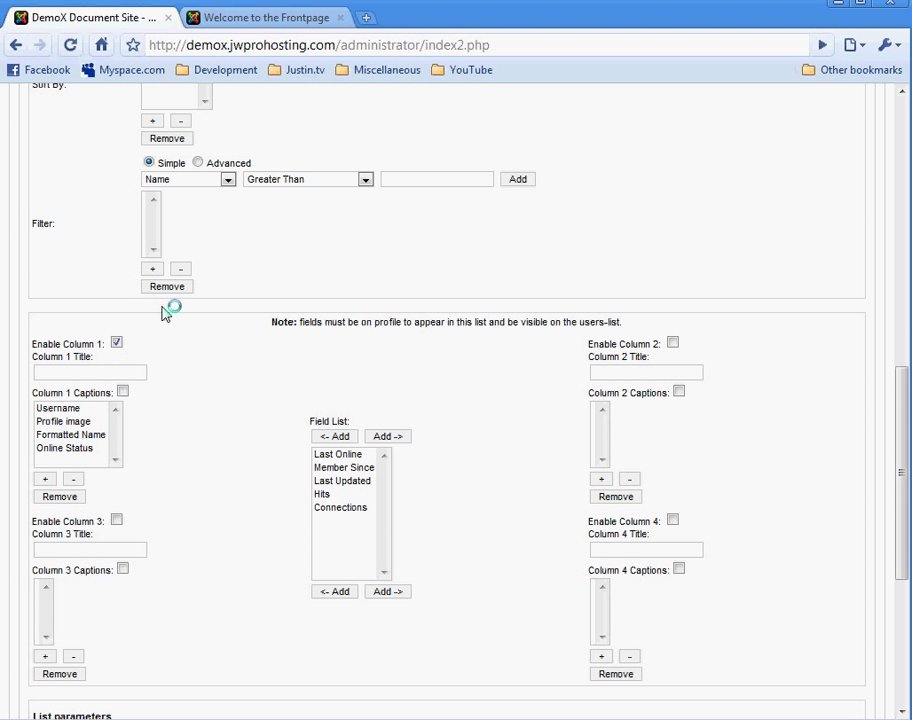
pyautogui.moveTo(230, 384)
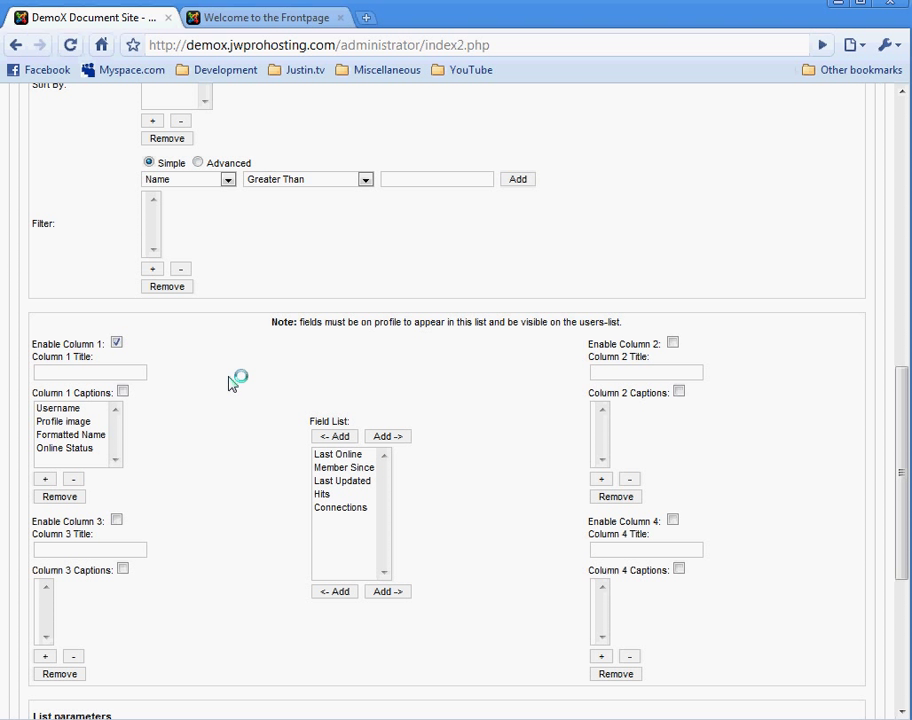
pyautogui.moveTo(320, 534)
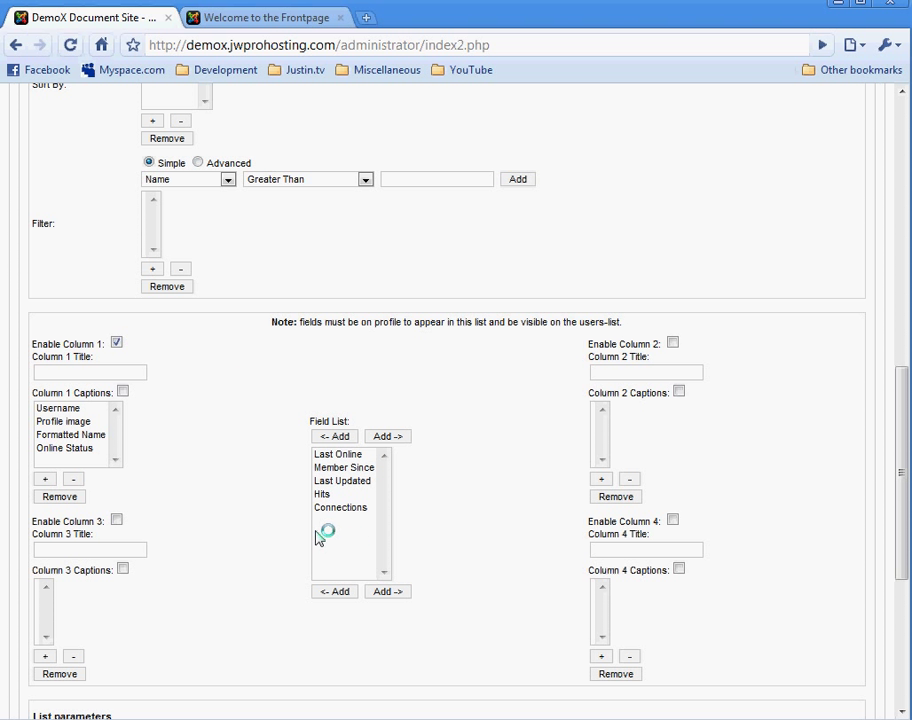
pyautogui.moveTo(368, 527)
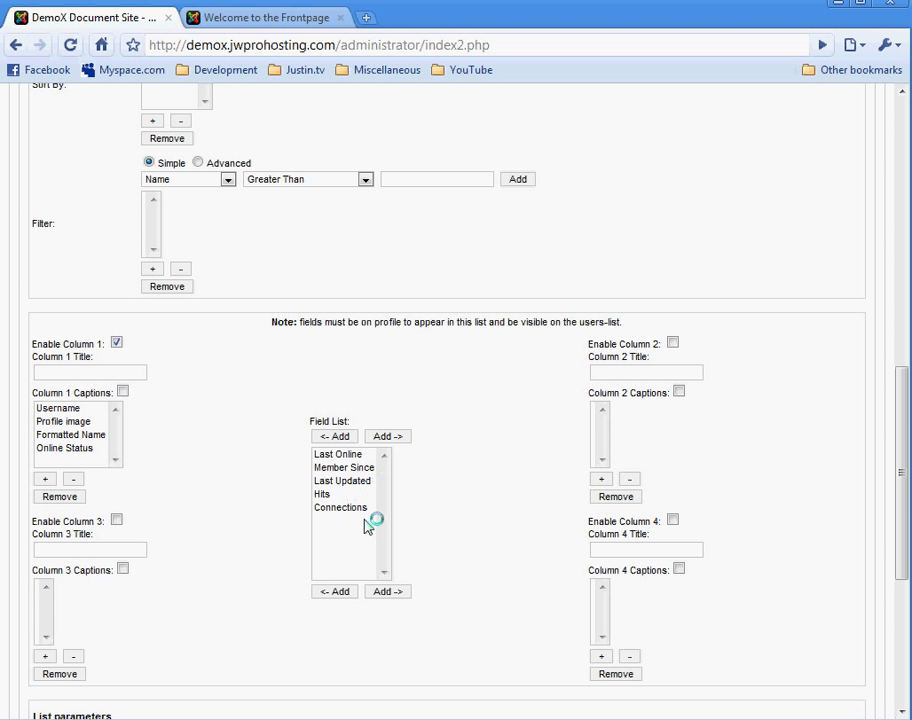
pyautogui.moveTo(152, 414)
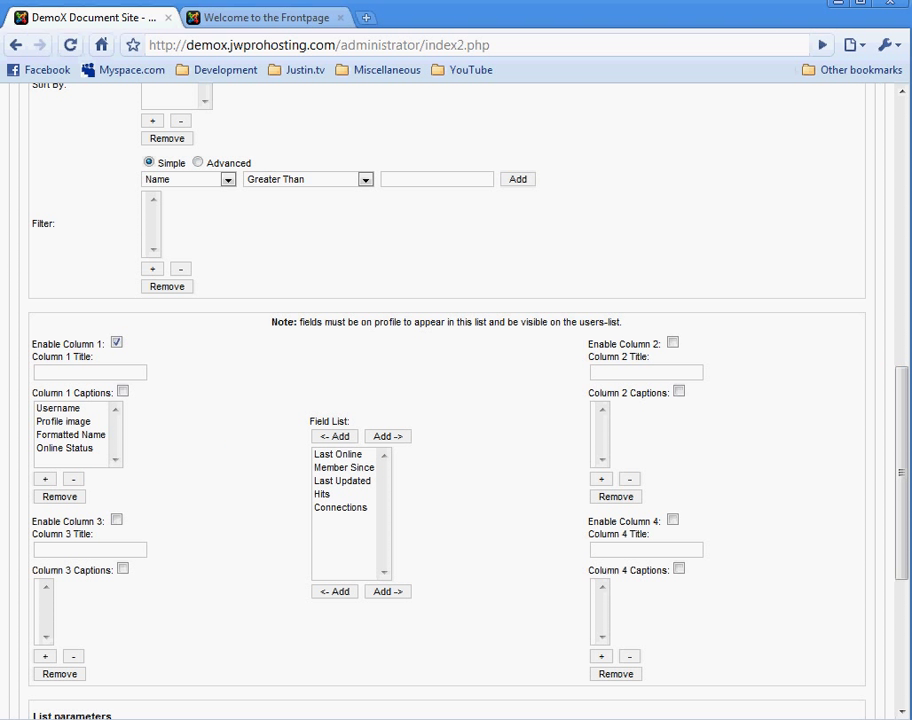
# Step: Set the list's Searchable fields parameter to 'All searchable fields'
pyautogui.scroll(-3)
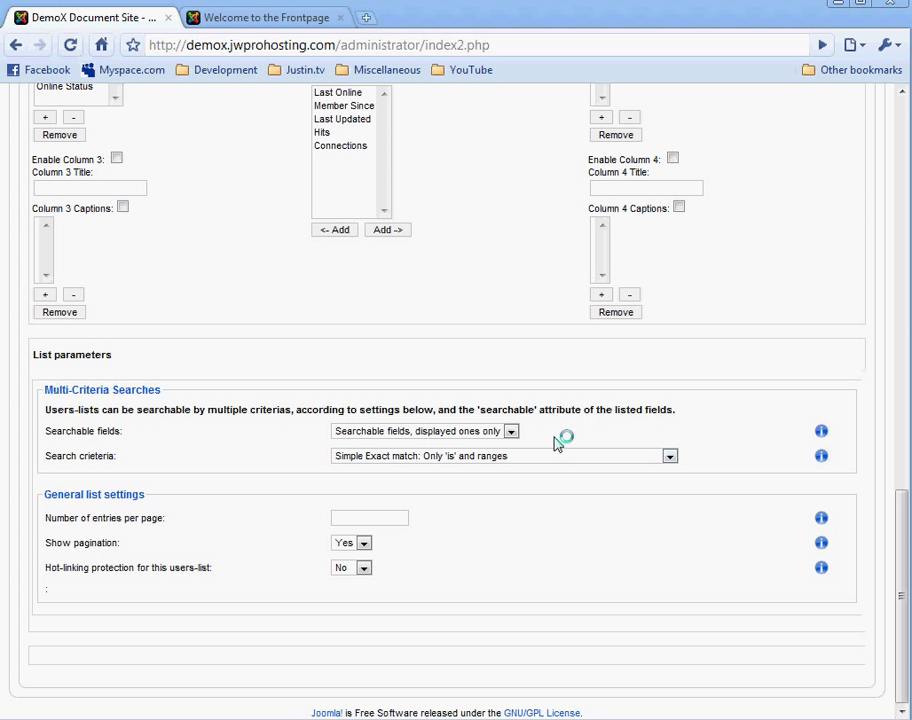
pyautogui.click(513, 431)
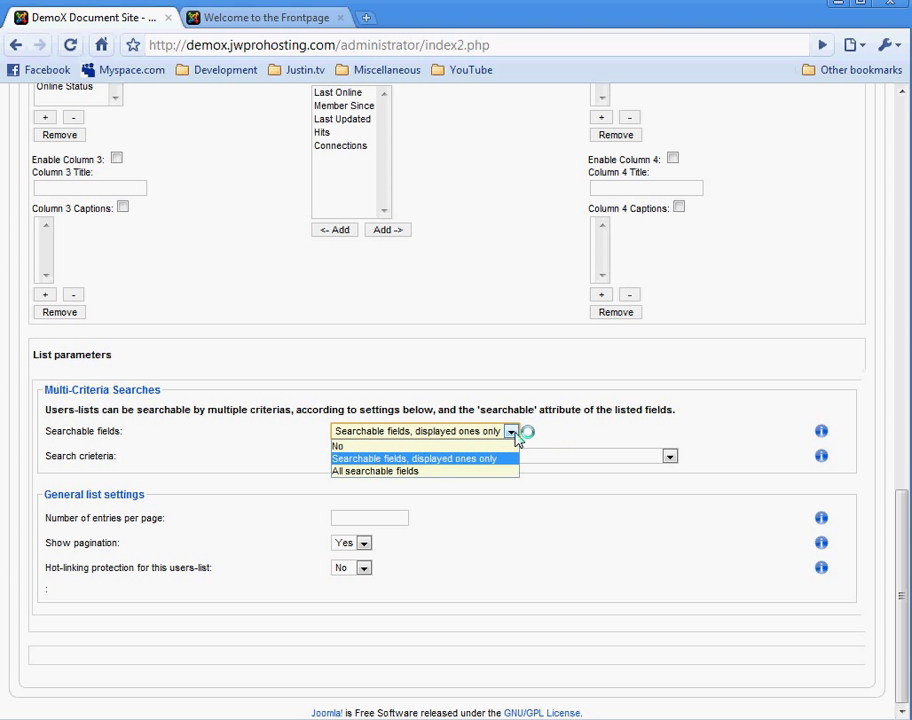
pyautogui.click(379, 471)
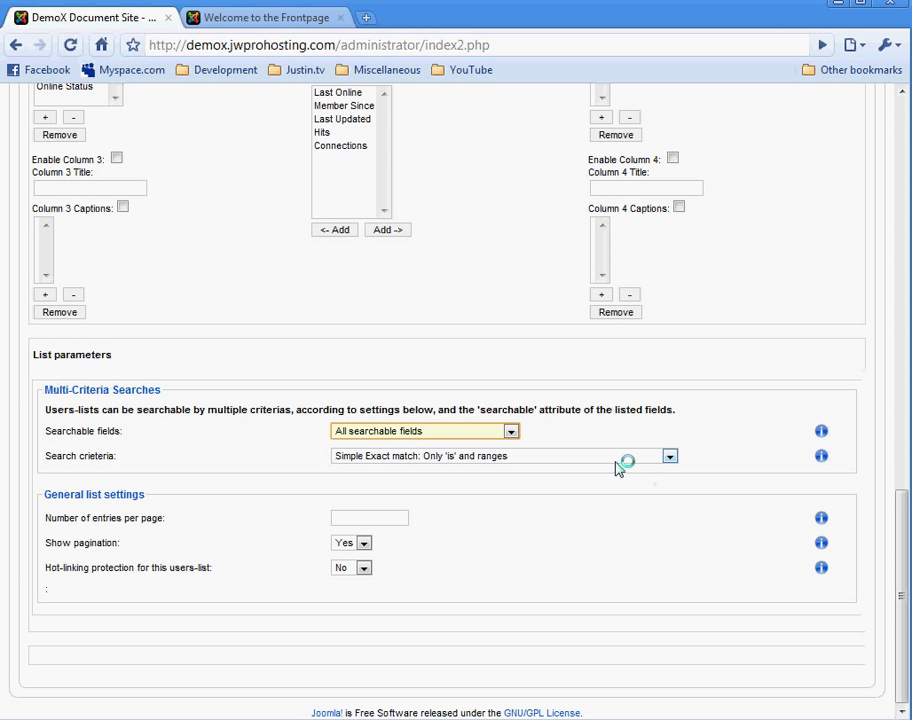
pyautogui.moveTo(452, 465)
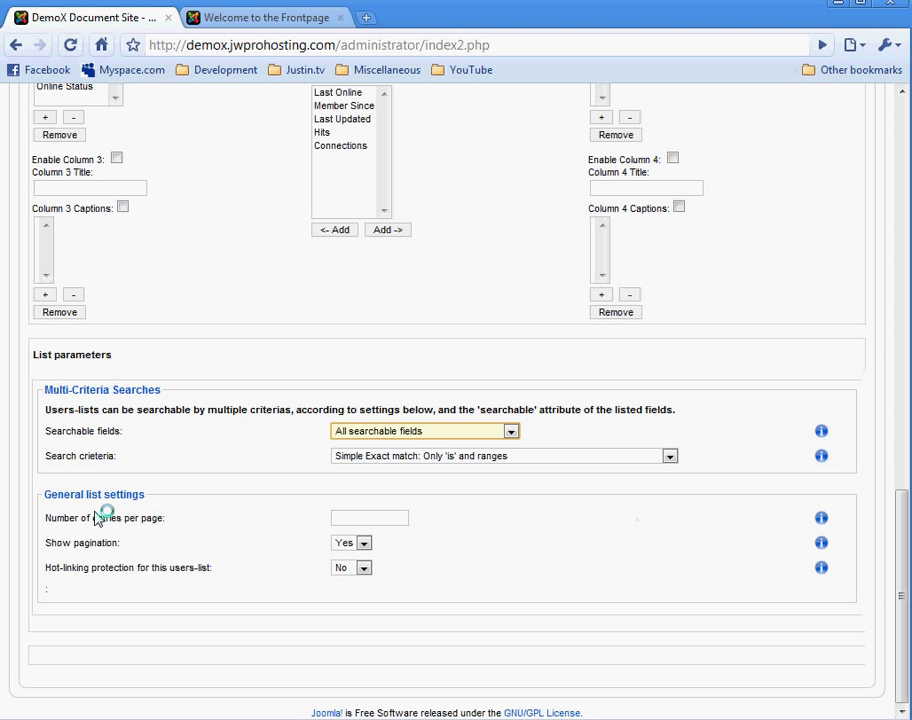
pyautogui.moveTo(272, 578)
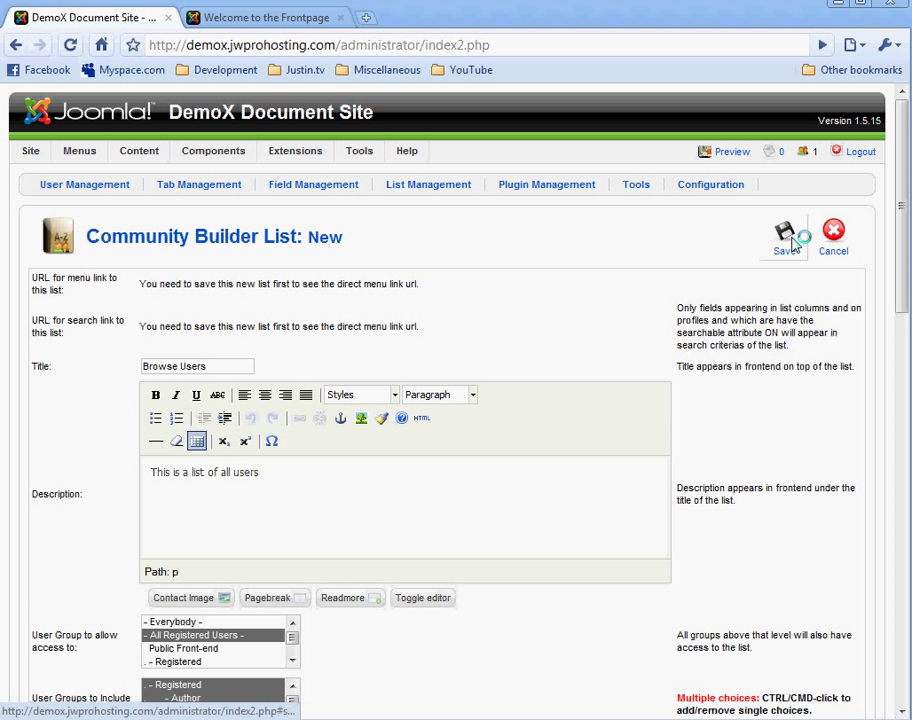
# Step: Enter Column 1 Title 'Used' after the required-title alert and save the Browse Users list
pyautogui.click(783, 226)
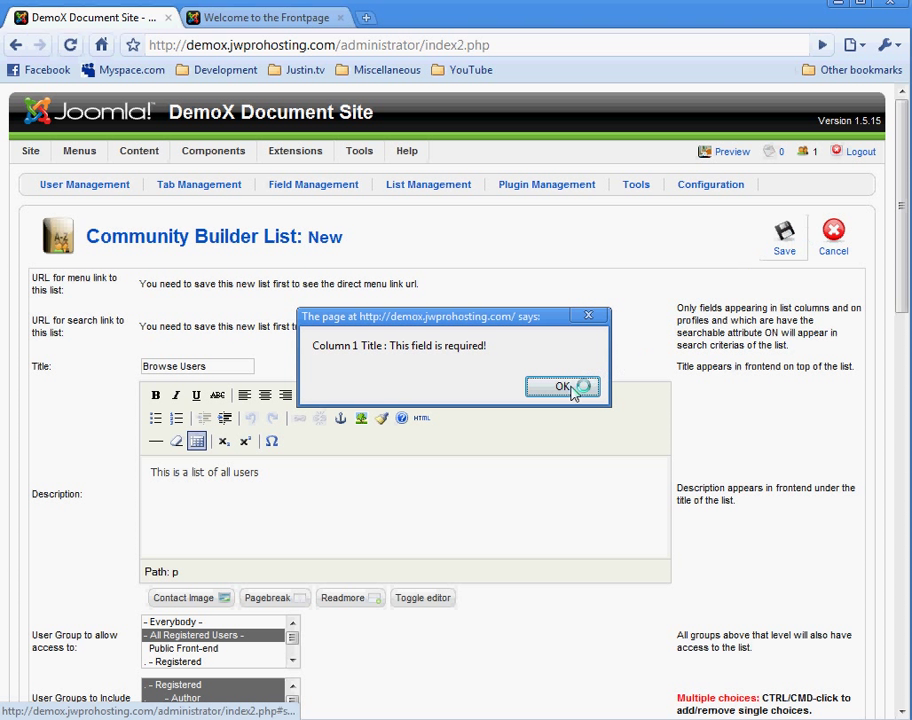
pyautogui.click(566, 387)
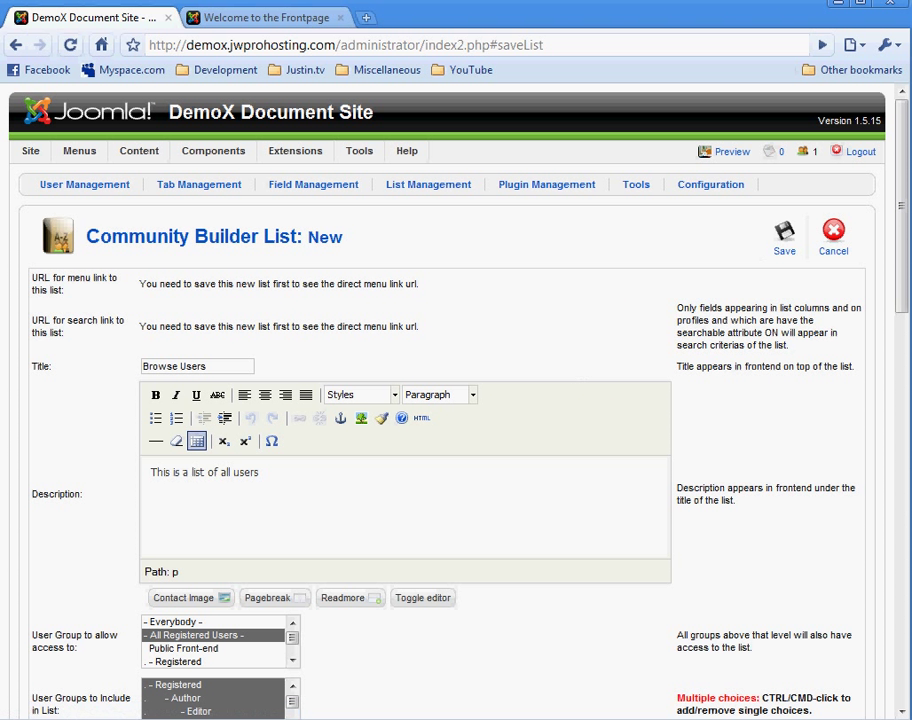
pyautogui.scroll(-3)
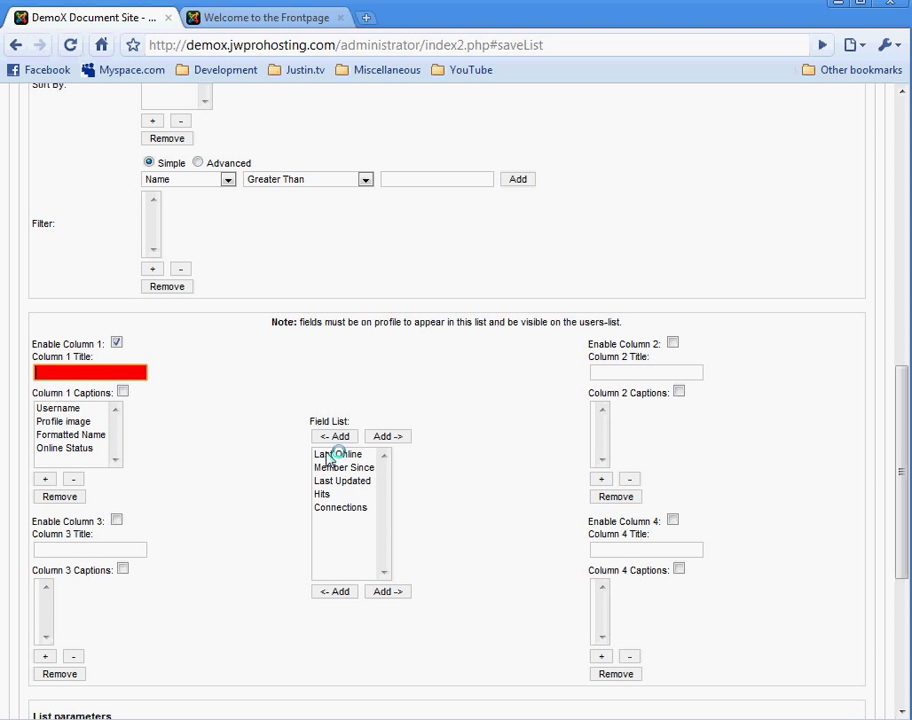
pyautogui.write('Used')
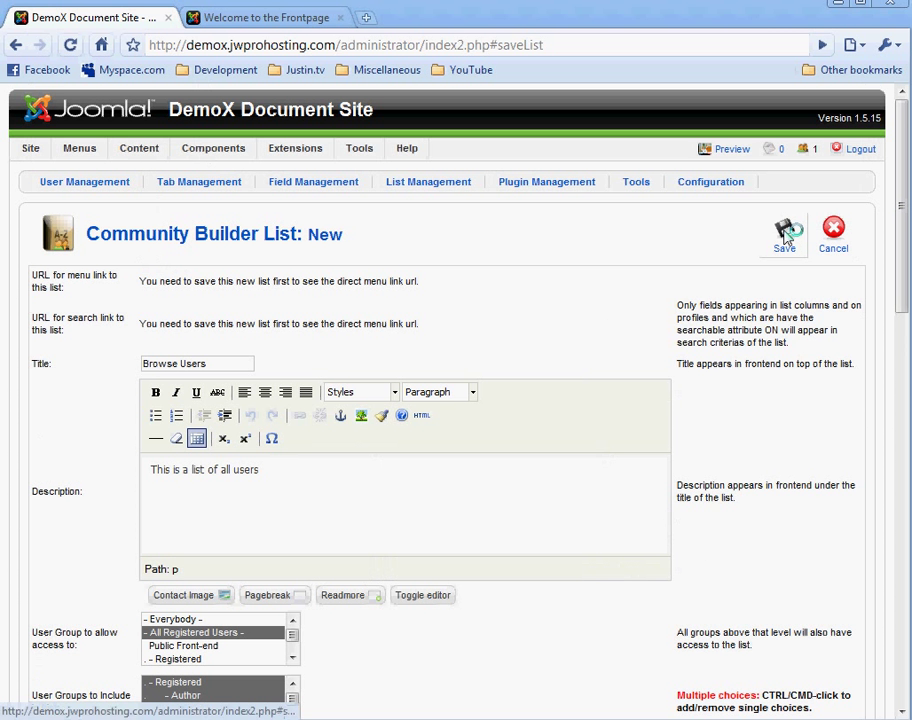
pyautogui.click(784, 222)
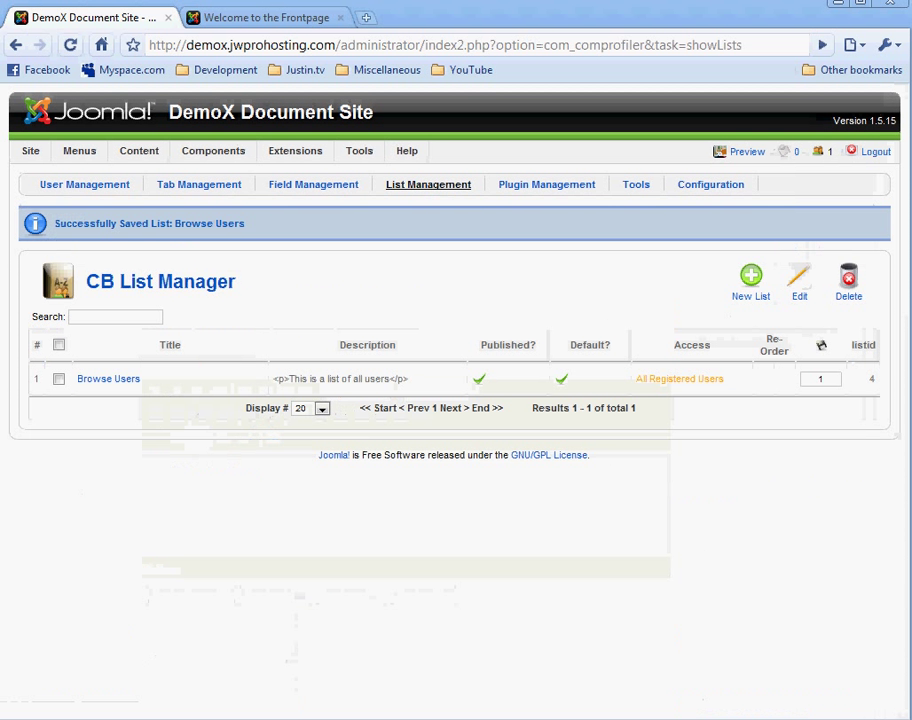